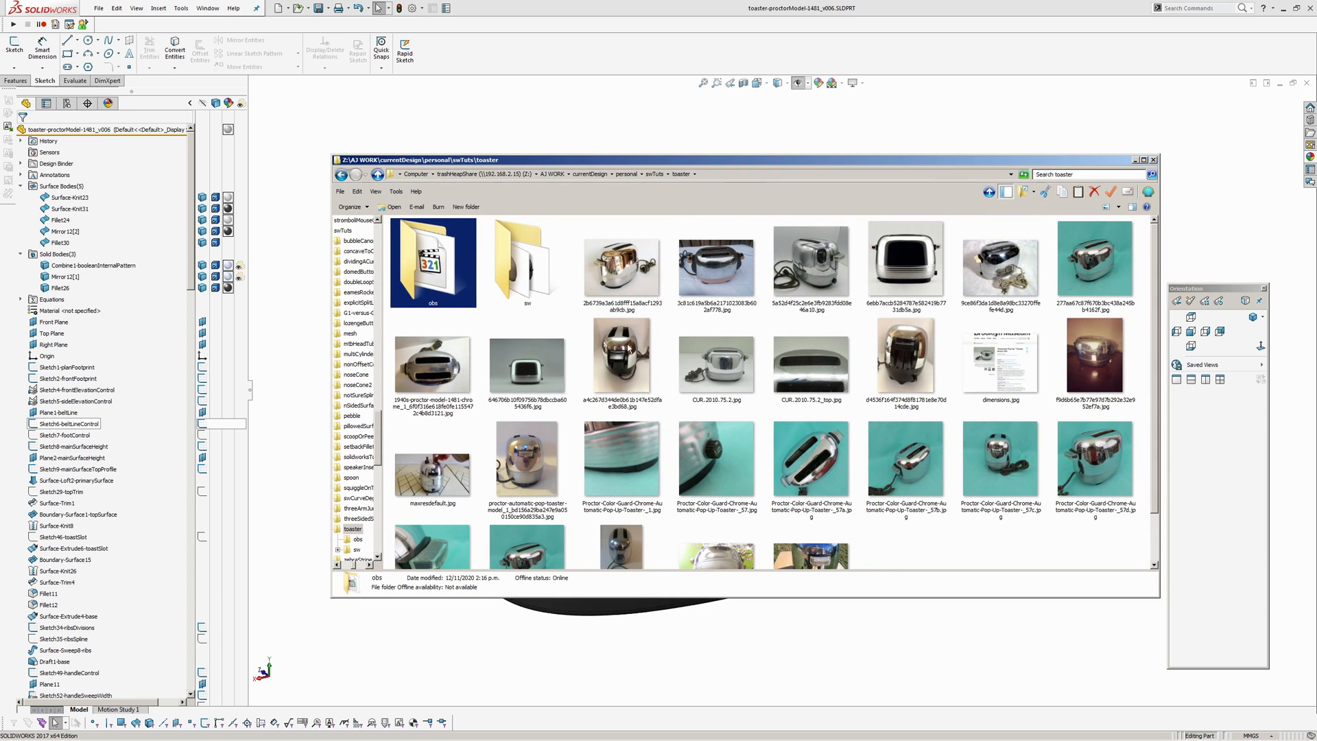
# View the front-view and knob close-up toaster photos, then close the reference folder.
pyautogui.doubleClick(526, 364)
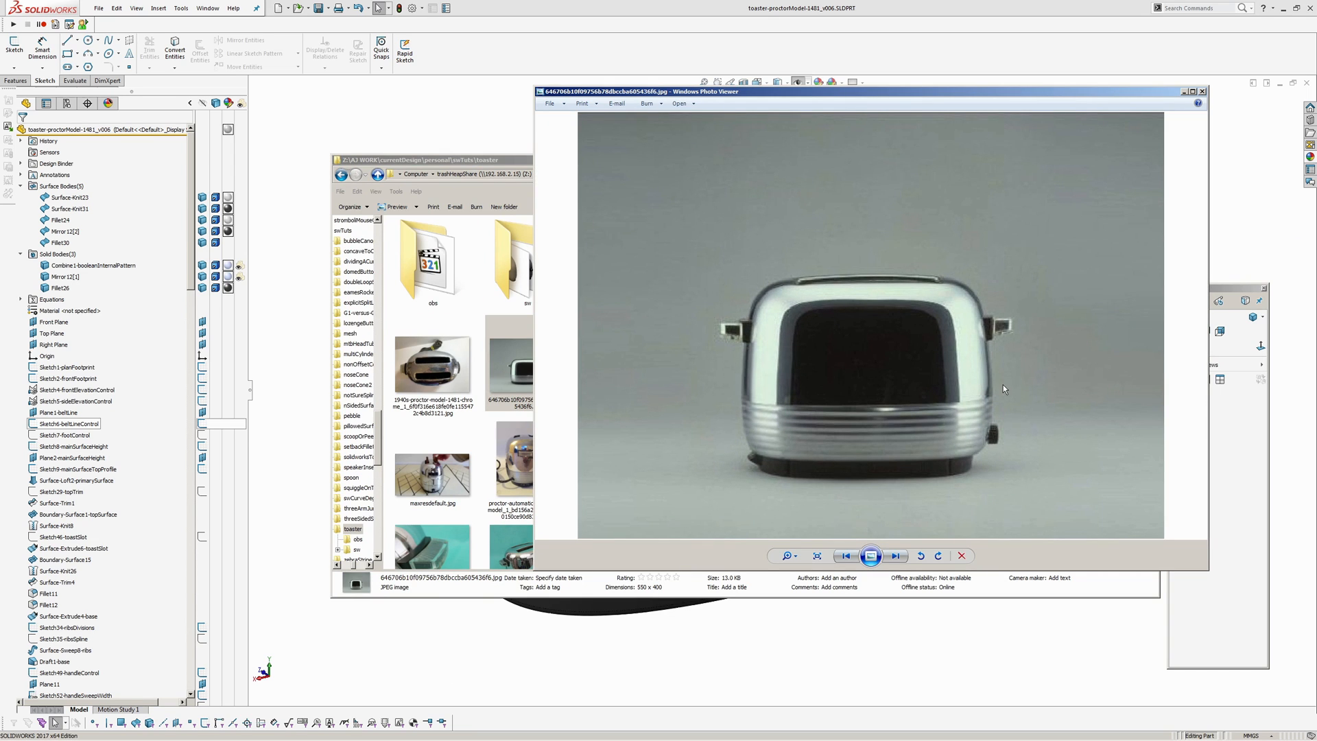
pyautogui.moveTo(897, 567)
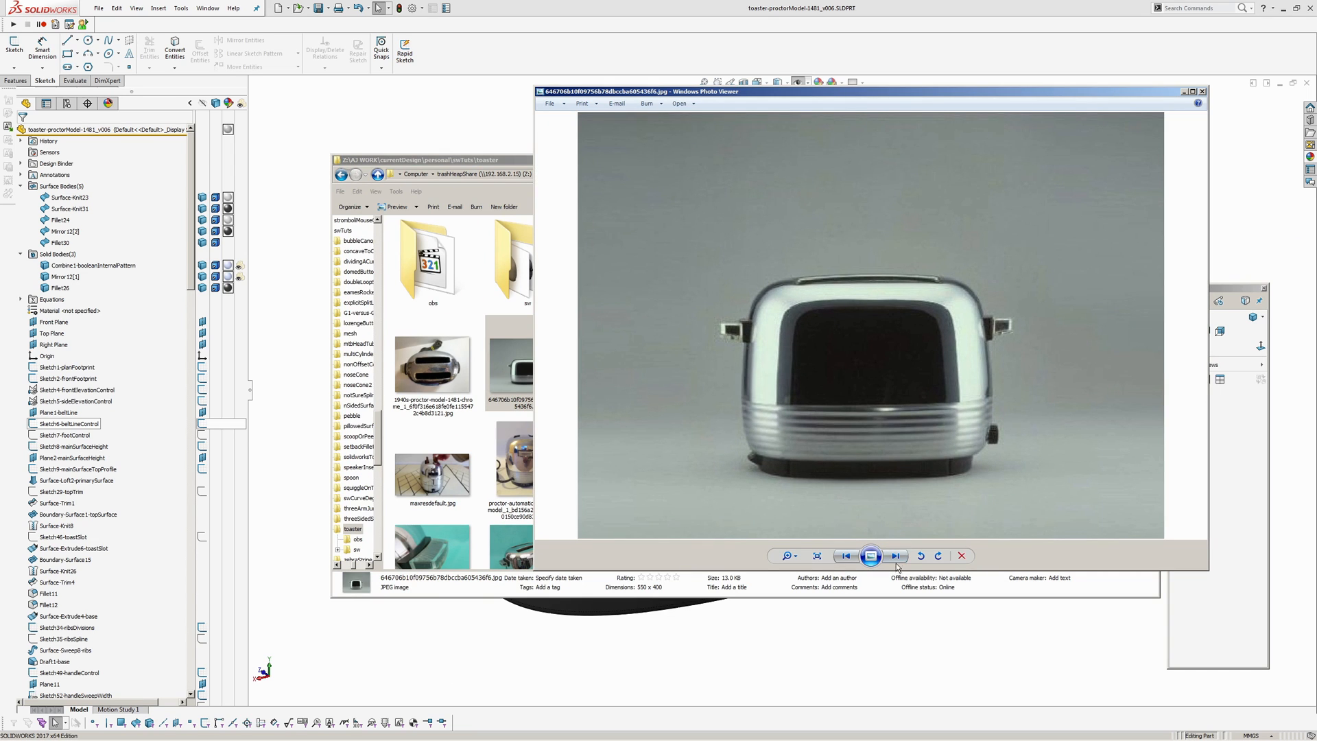
pyautogui.click(962, 555)
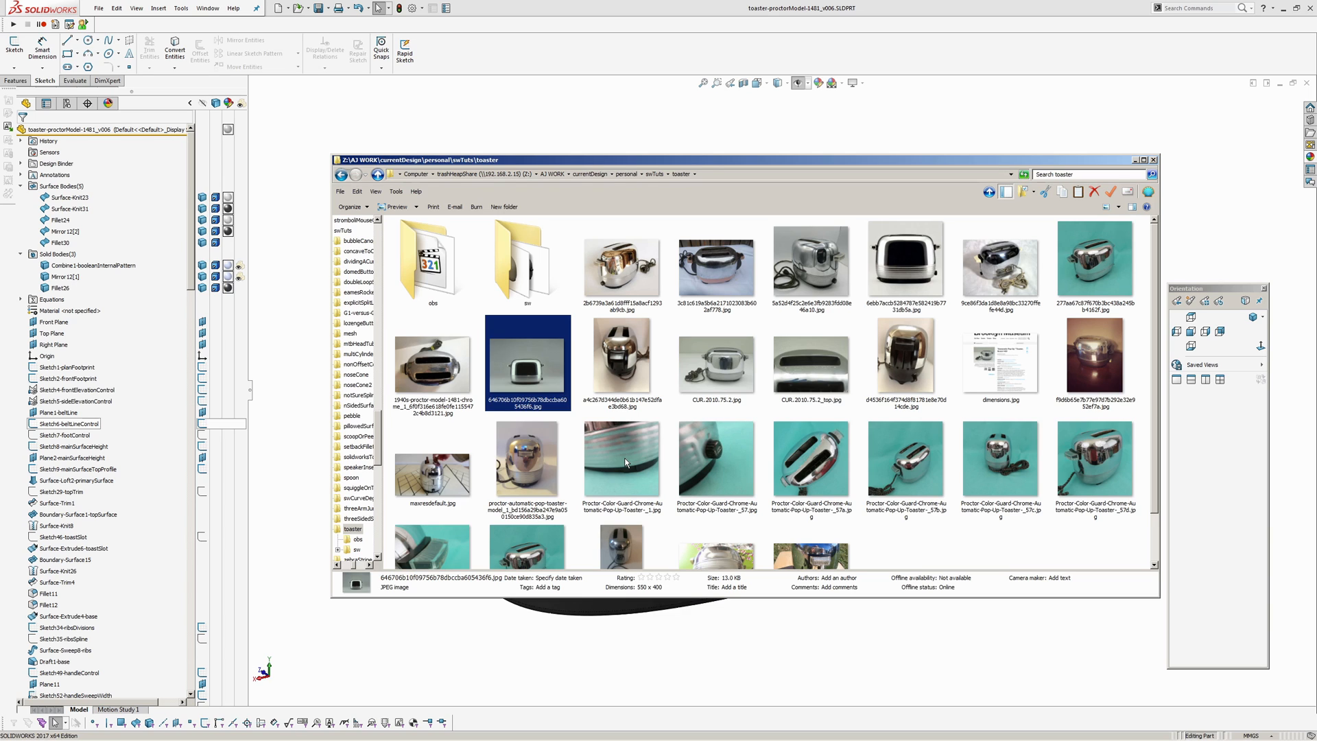
pyautogui.moveTo(903, 547)
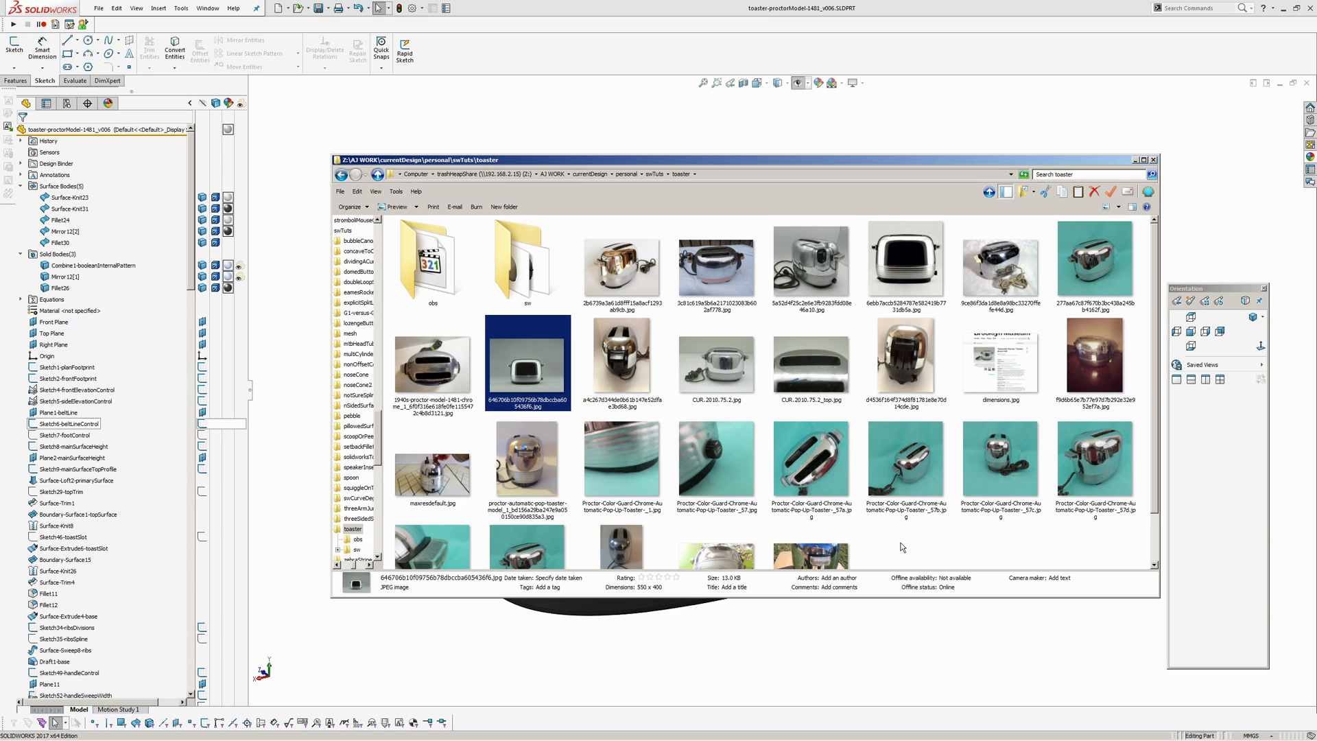
pyautogui.moveTo(636, 459)
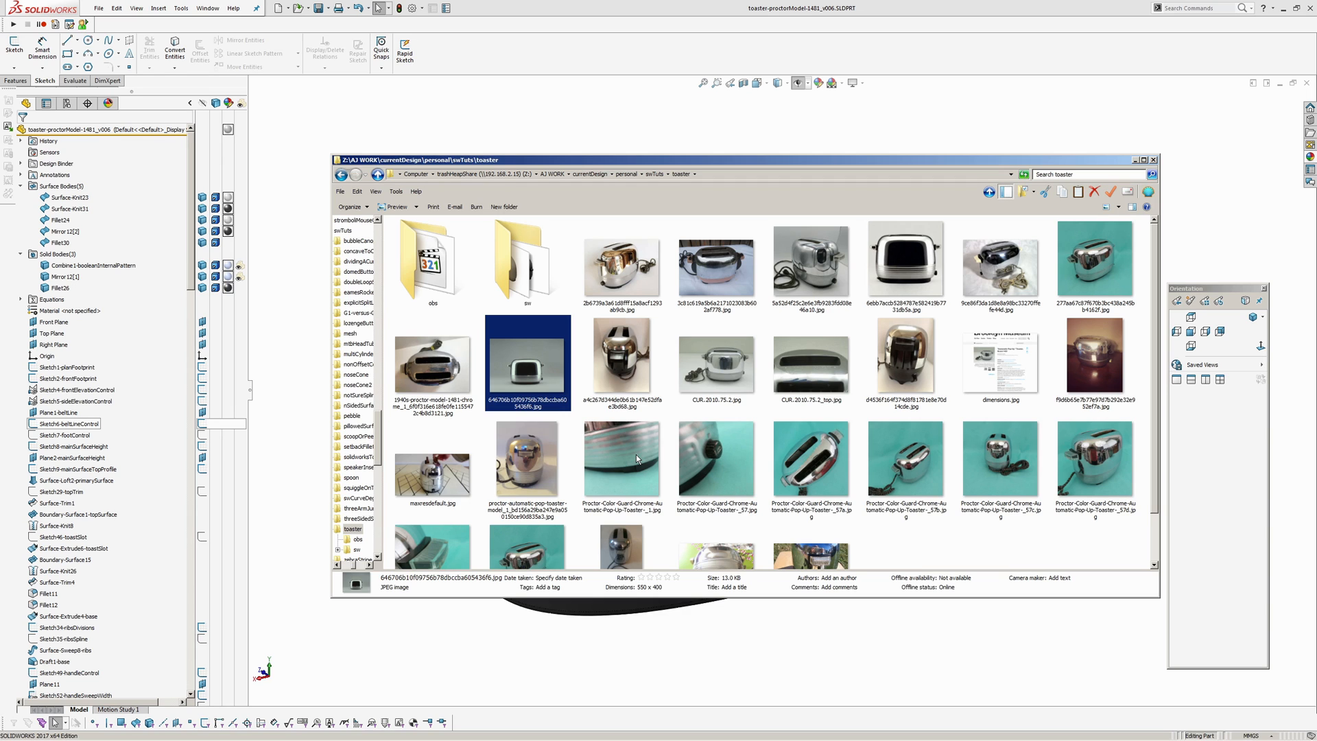
pyautogui.moveTo(881, 549)
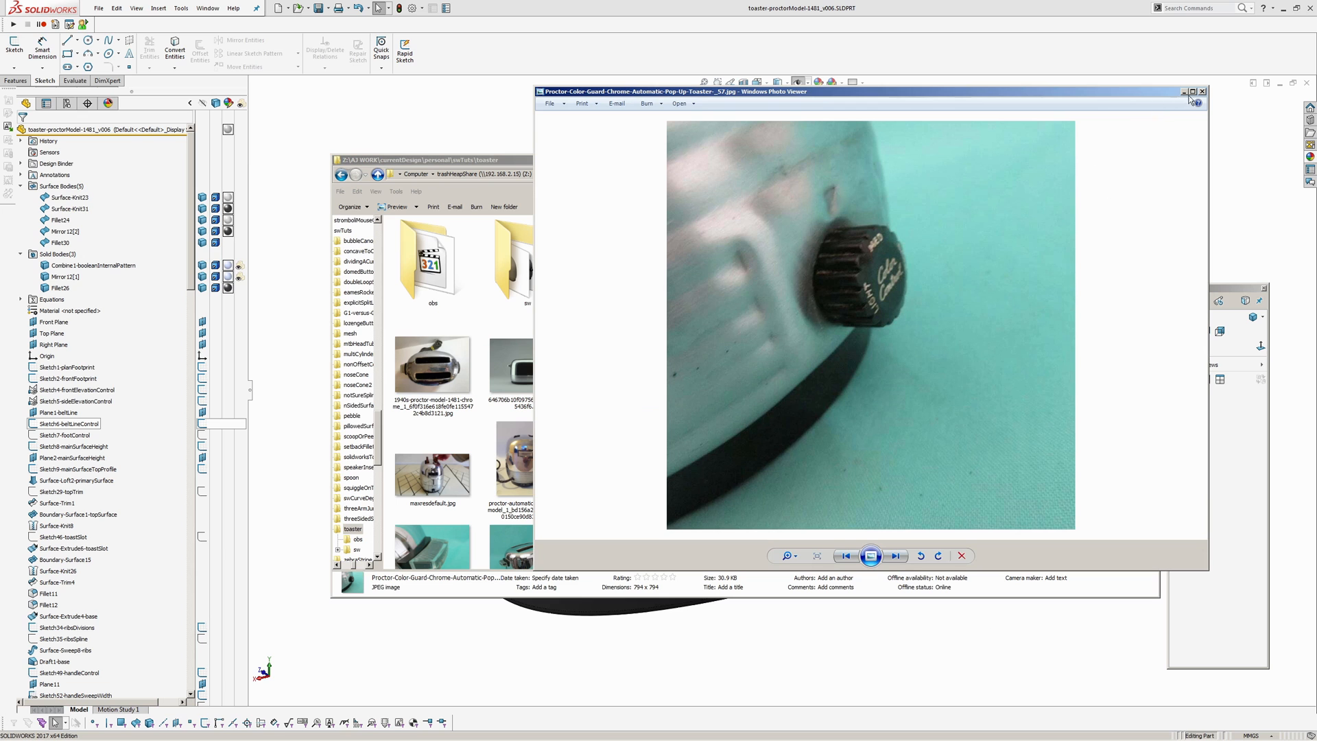
pyautogui.click(1203, 90)
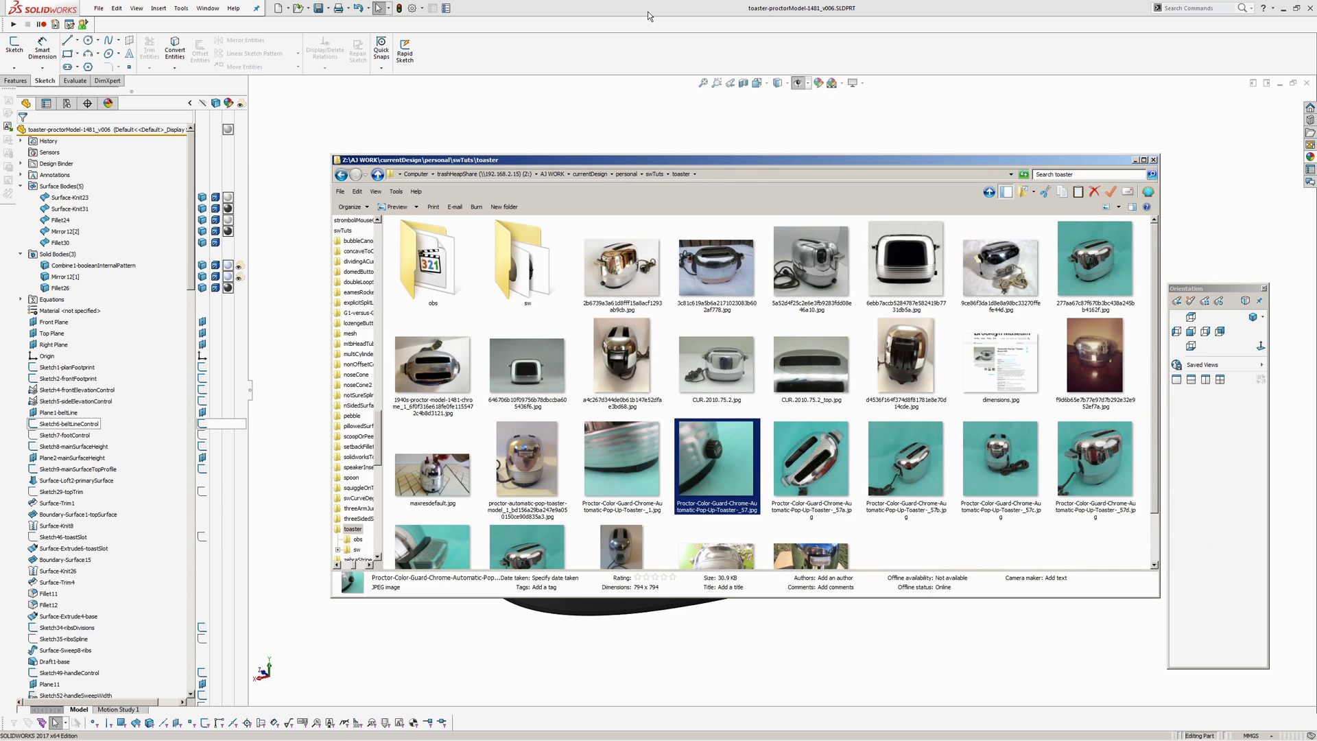
pyautogui.click(1152, 159)
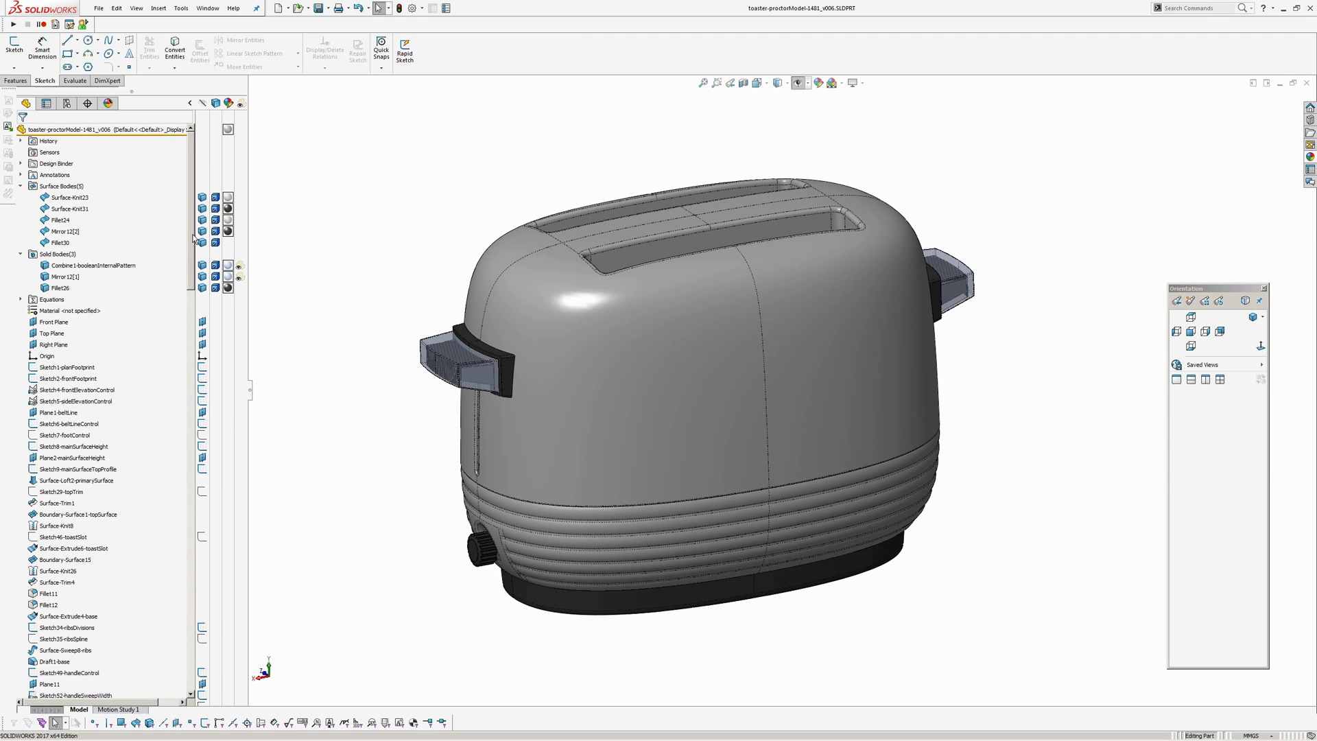
pyautogui.scroll(-3)
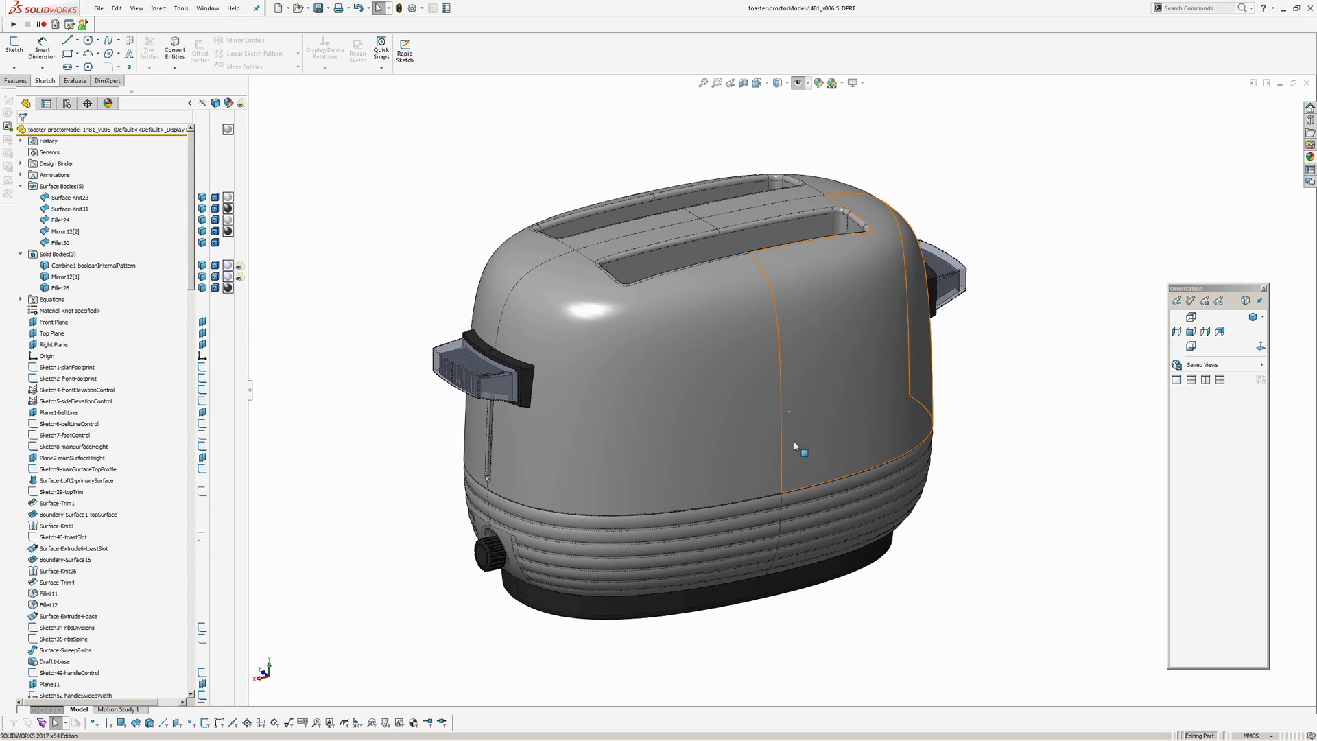
pyautogui.click(874, 574)
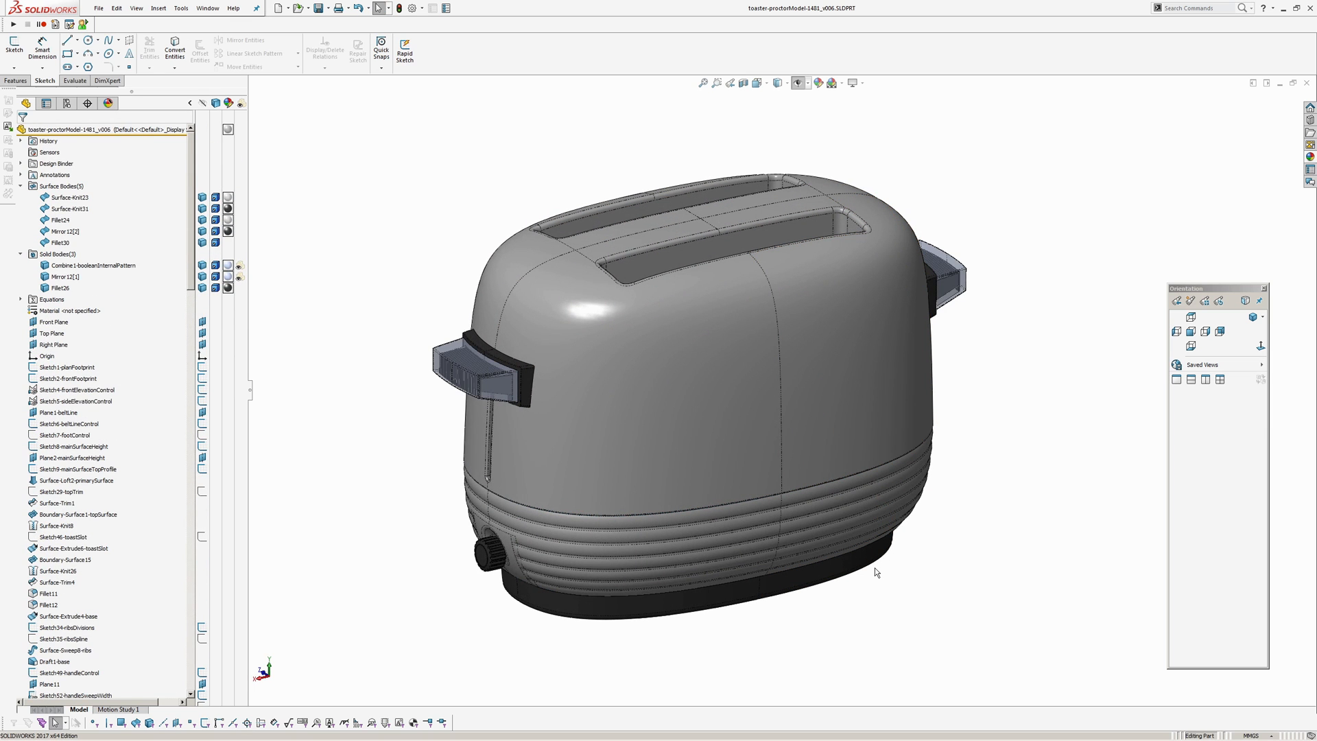
pyautogui.moveTo(347, 188)
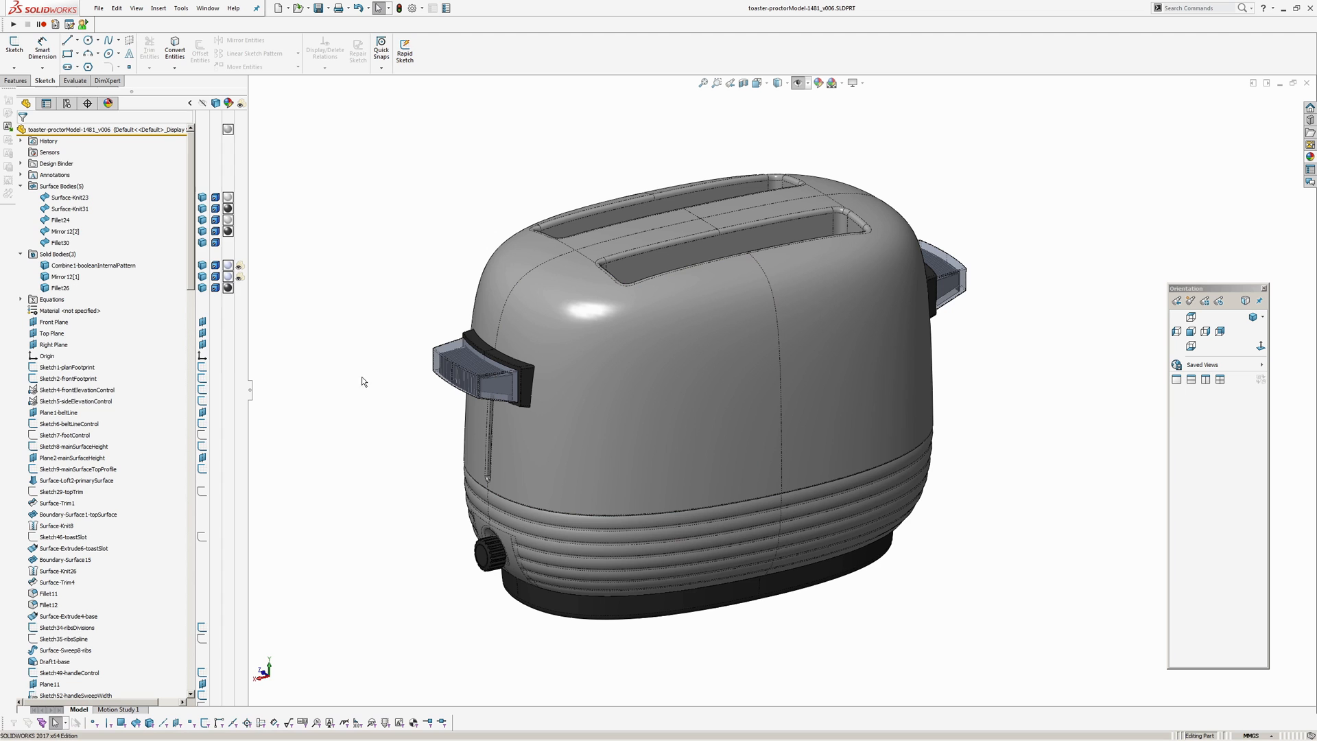
pyautogui.scroll(-3)
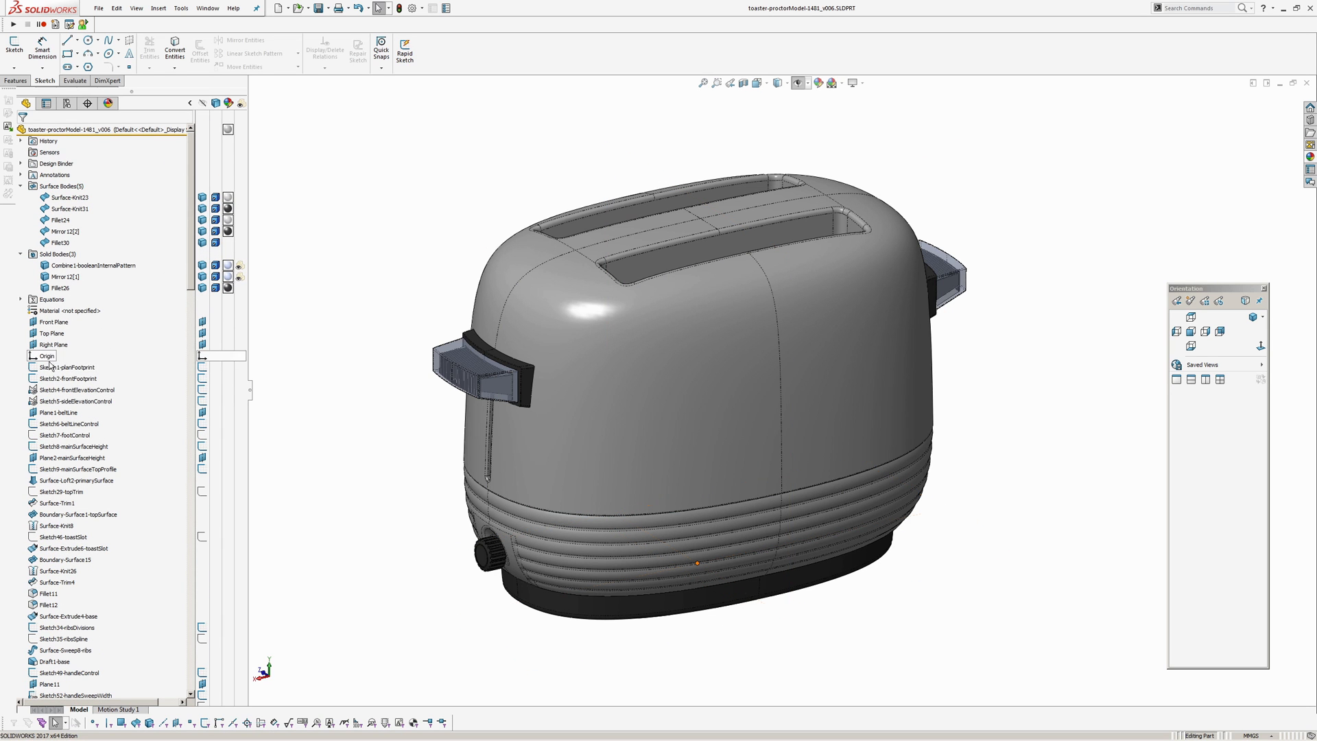
# Roll back to the plan and front footprint sketches and review the plan footprint's dimensions.
pyautogui.click(69, 390)
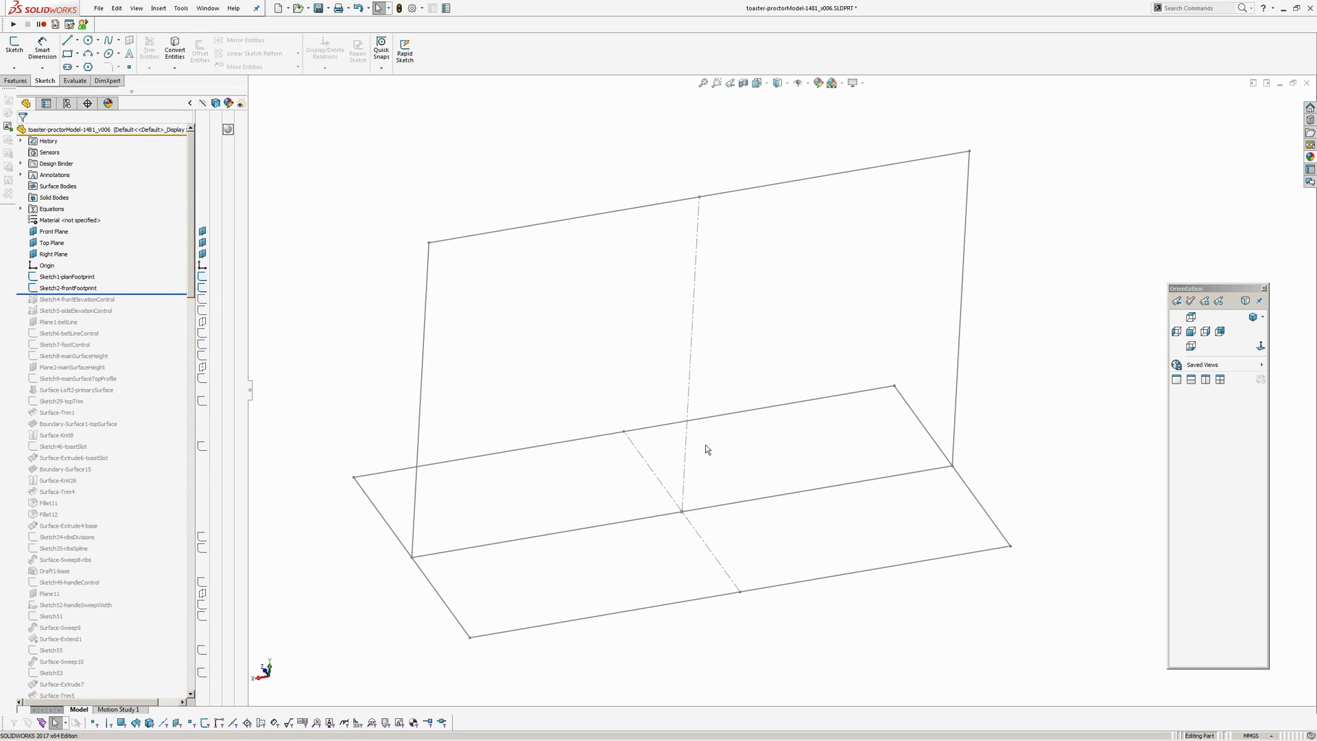
pyautogui.click(66, 277)
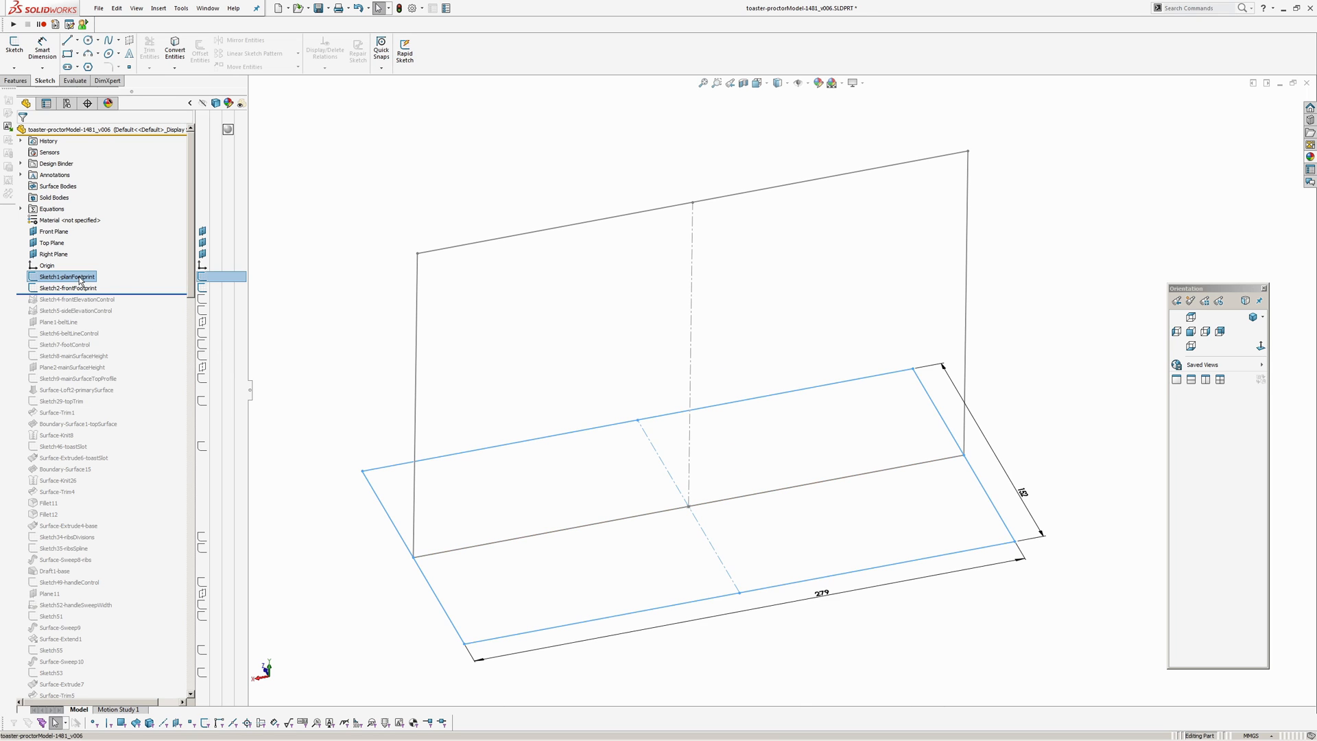
pyautogui.click(66, 288)
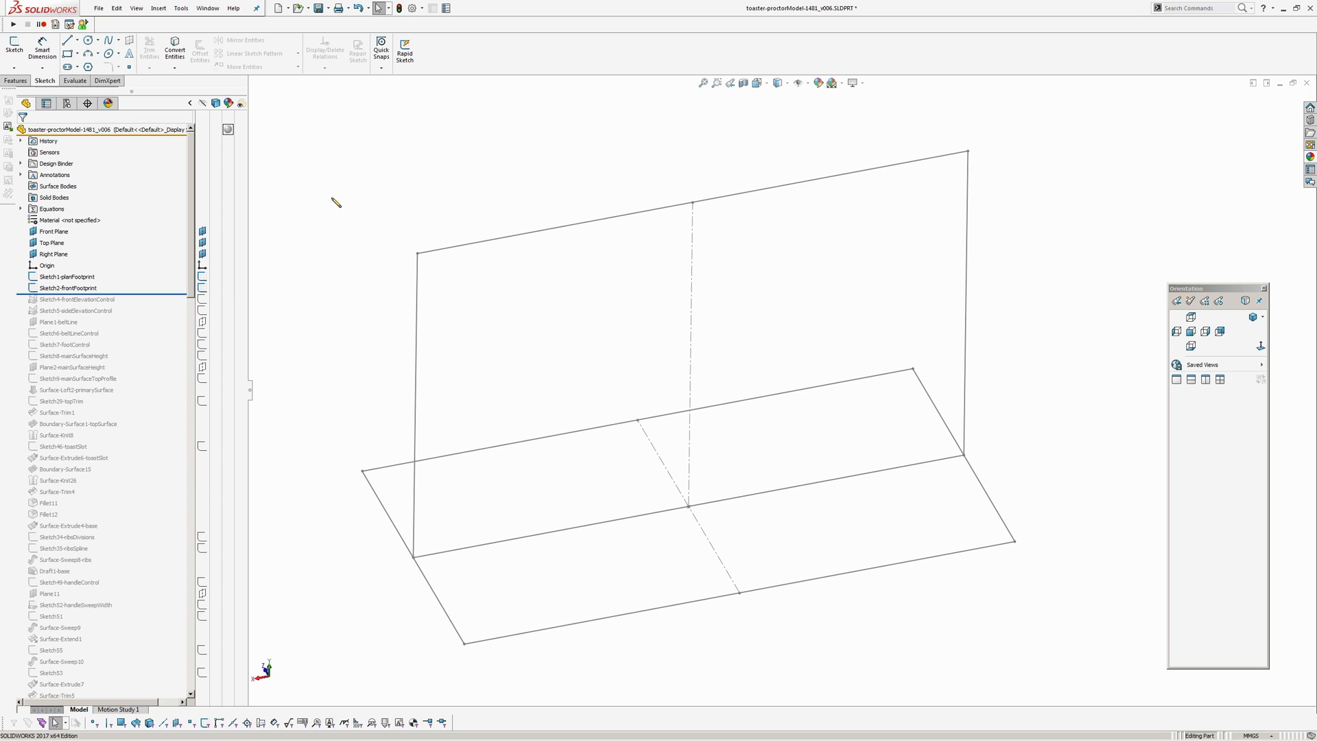
pyautogui.moveTo(625, 363)
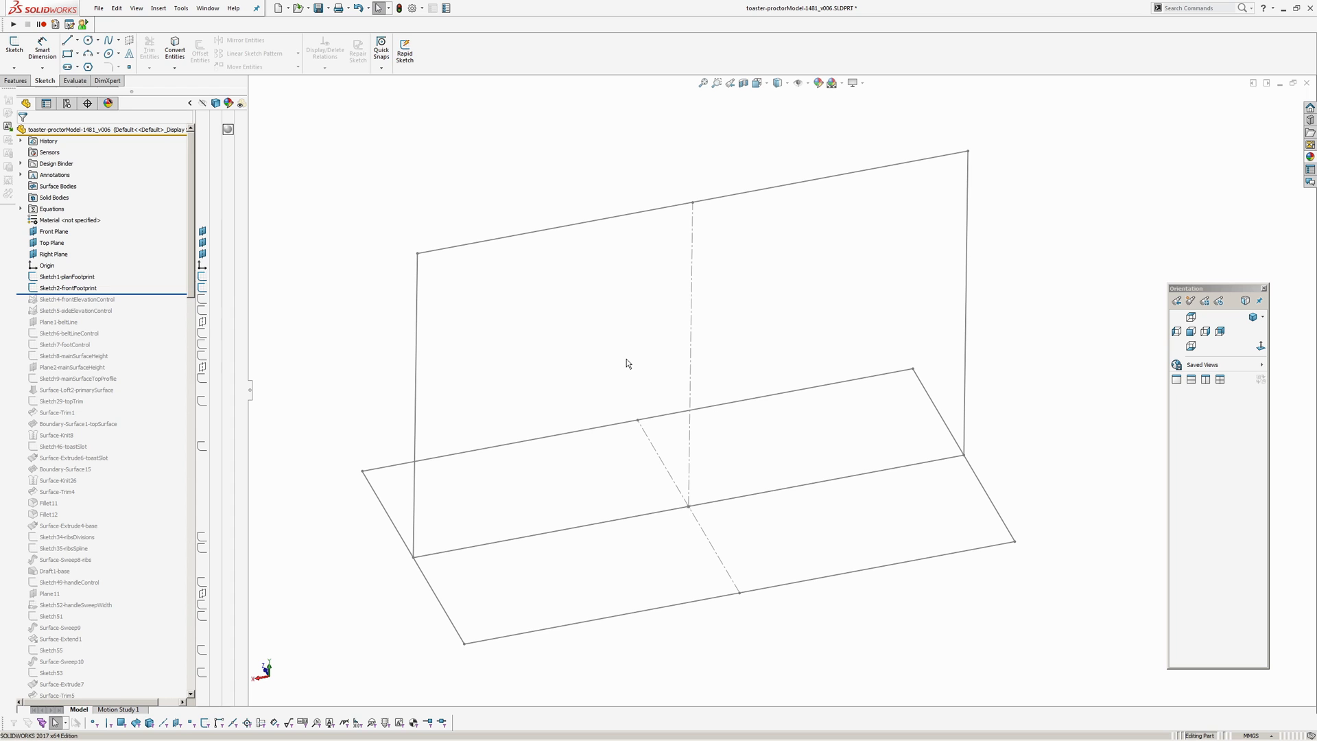
pyautogui.click(66, 277)
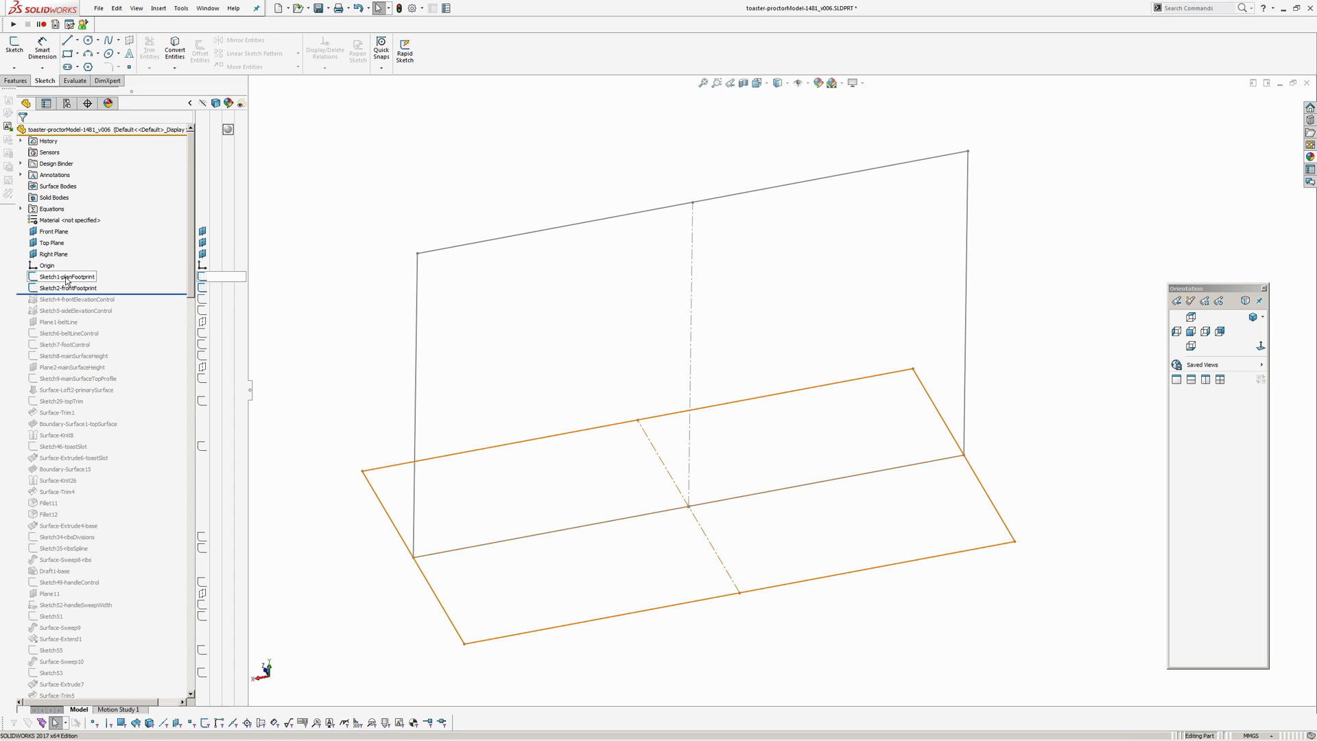
pyautogui.click(62, 288)
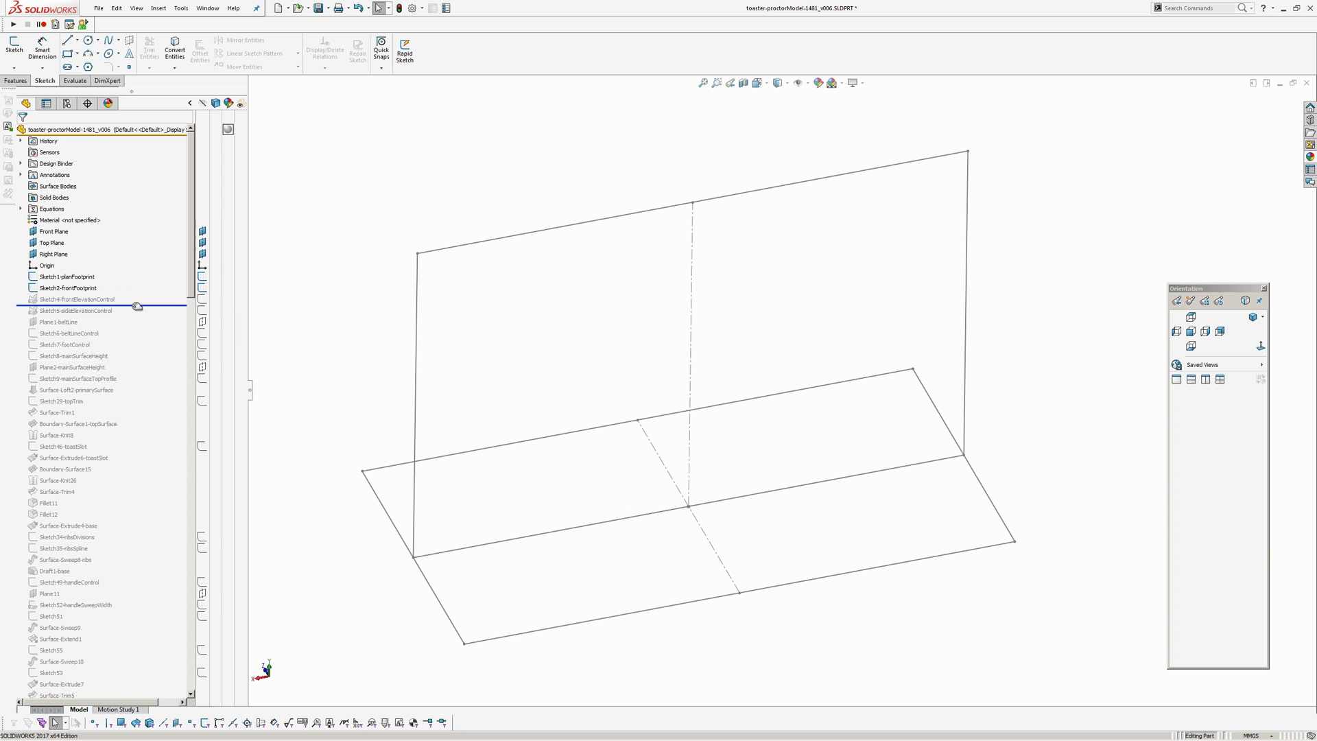
# Edit Sketch4-frontElevationControl, check the lower conic's rho, and exit the sketch.
pyautogui.click(76, 299)
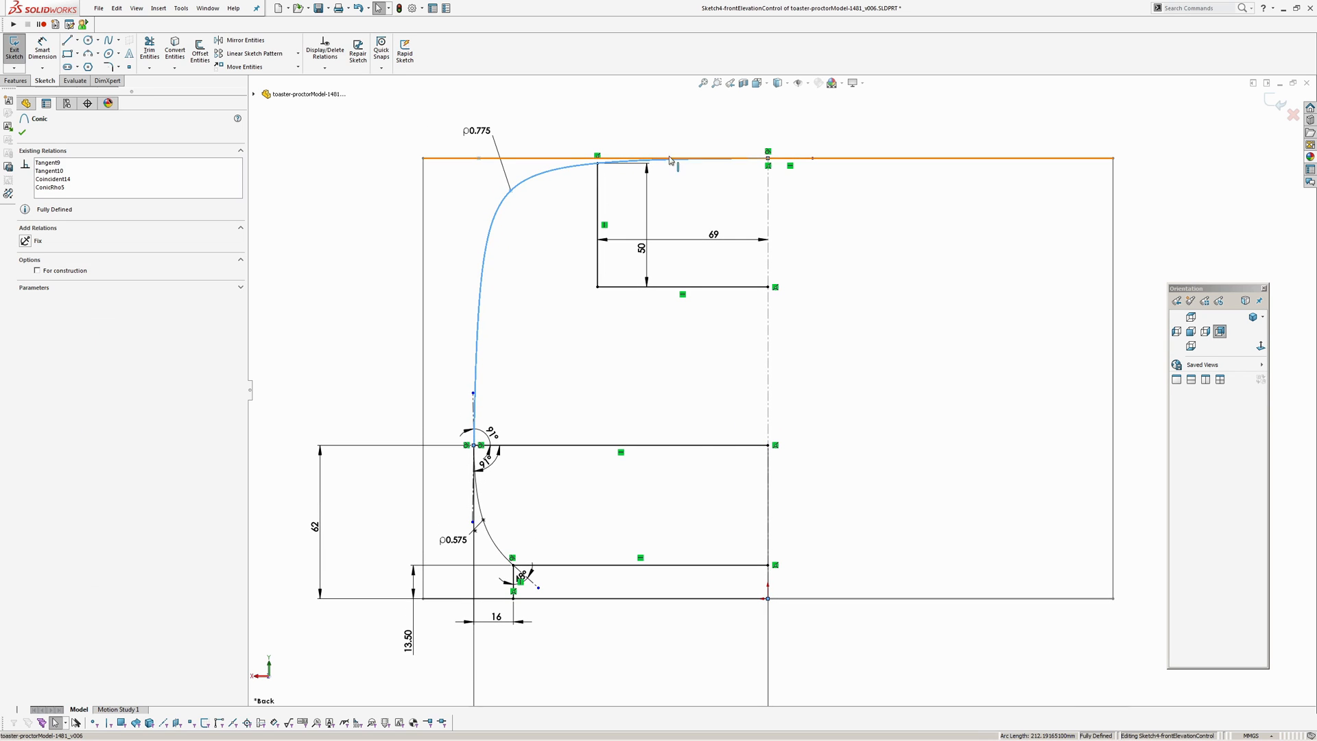
pyautogui.moveTo(573, 162)
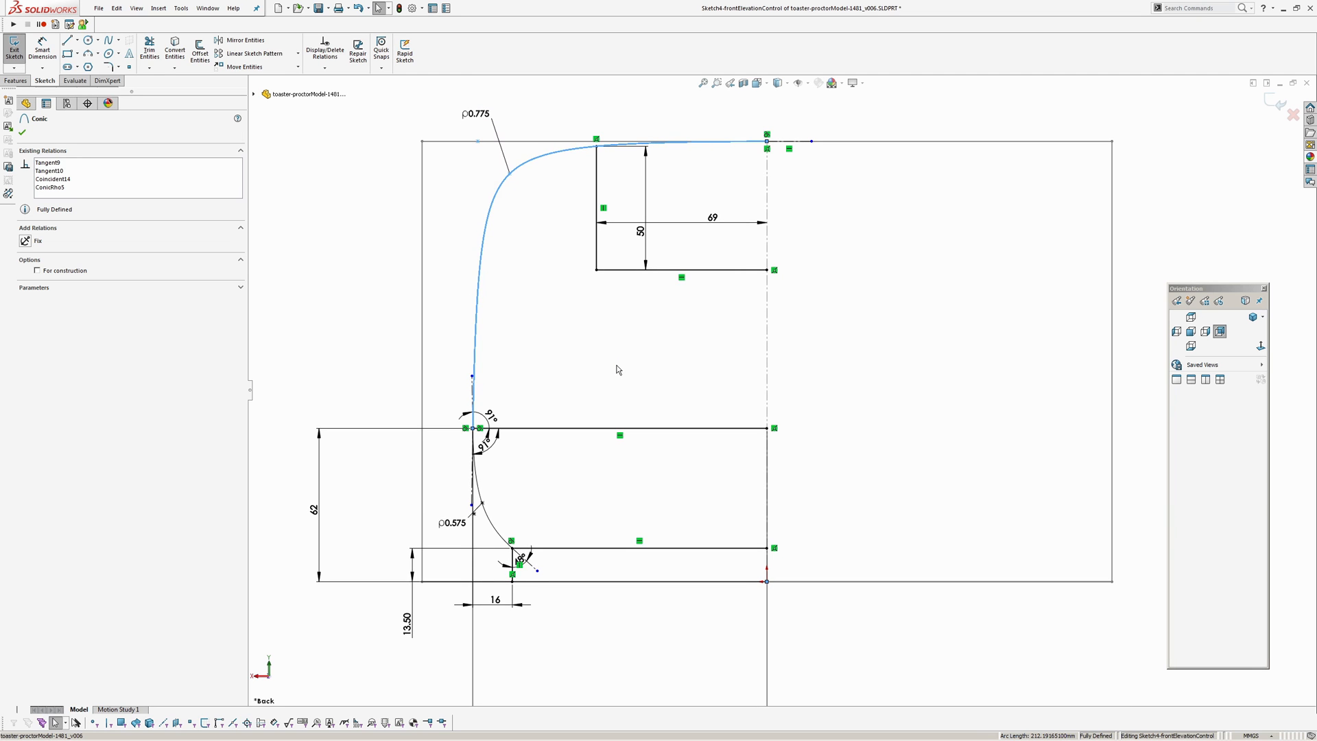
pyautogui.click(28, 105)
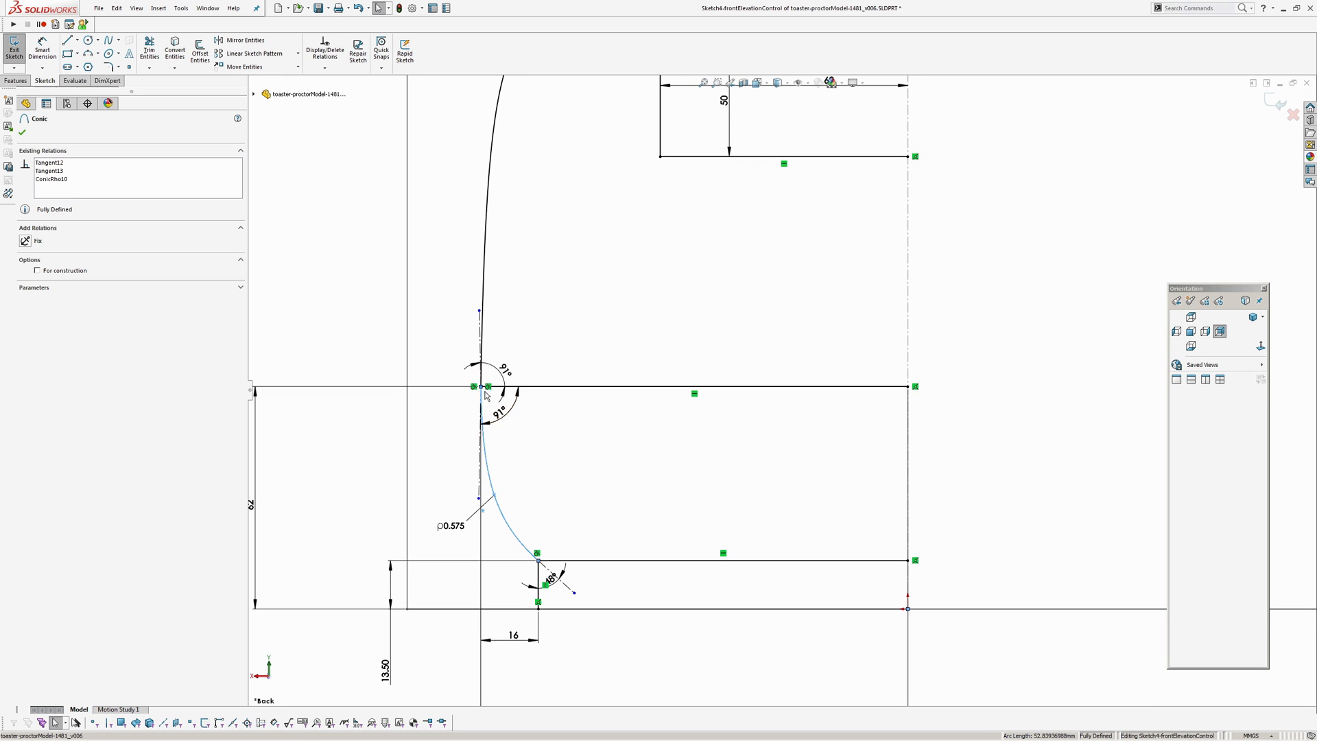
pyautogui.moveTo(485, 401)
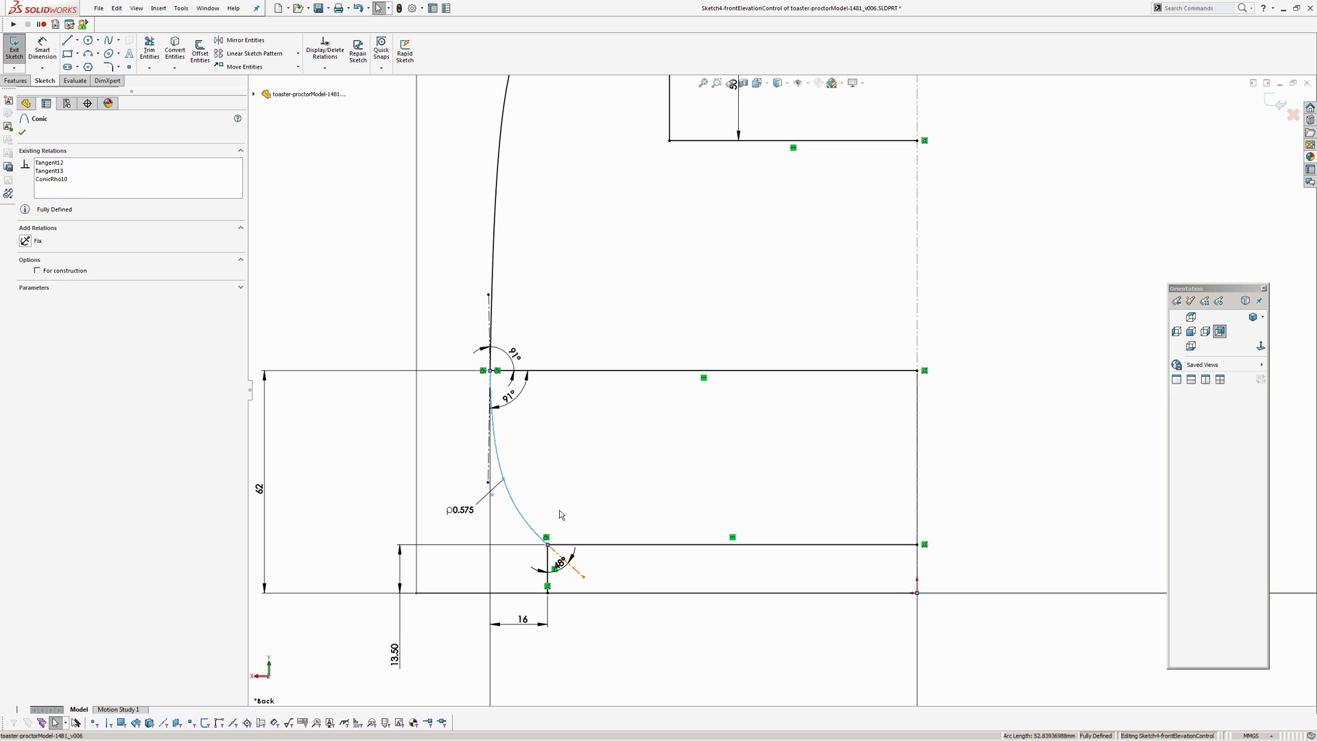
pyautogui.click(736, 536)
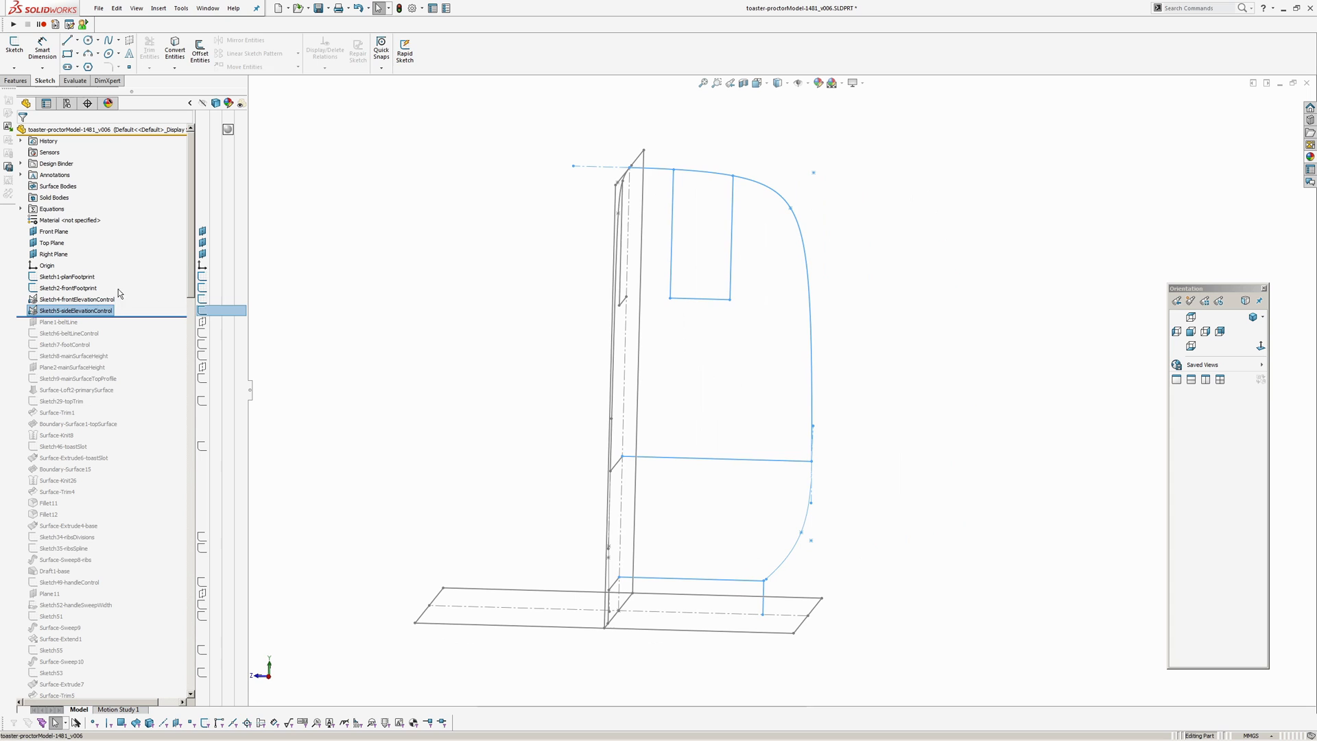
# Open Sketch5-sideElevationControl to view its conic profile and dimensions.
pyautogui.doubleClick(71, 310)
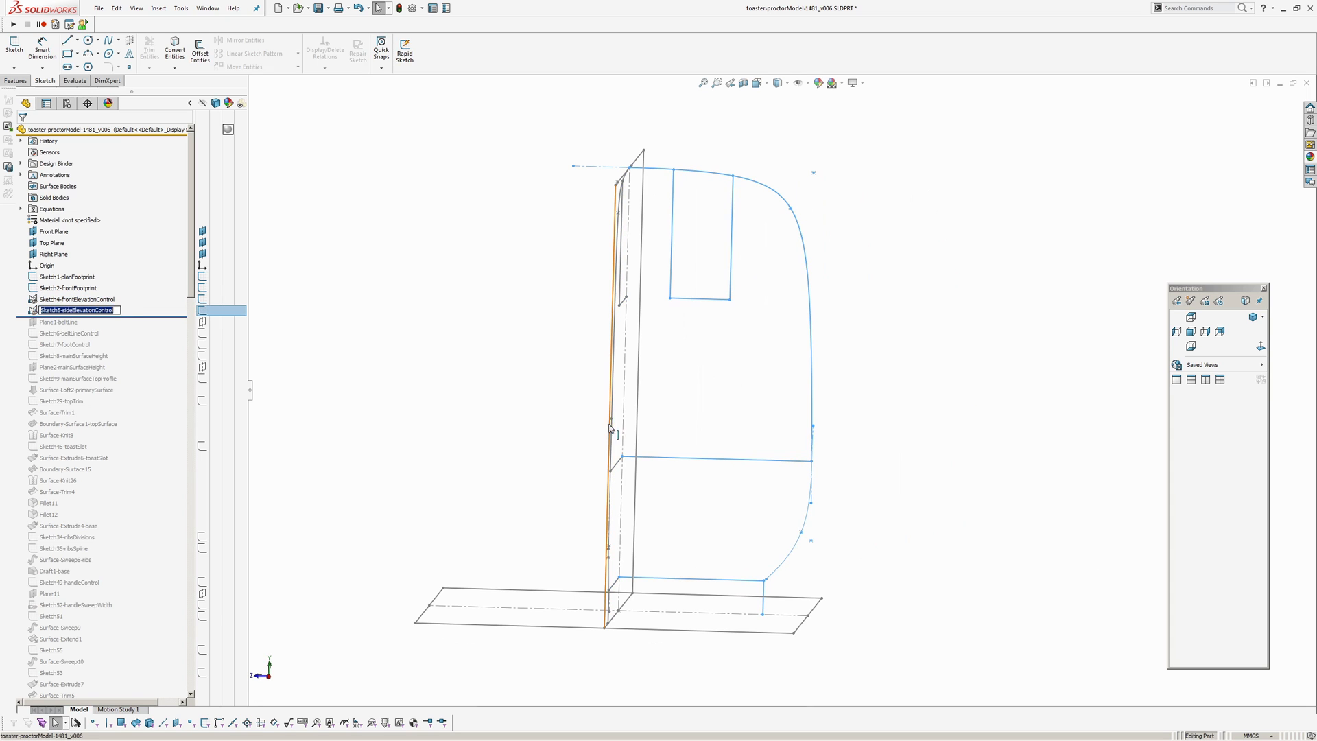
pyautogui.doubleClick(75, 310)
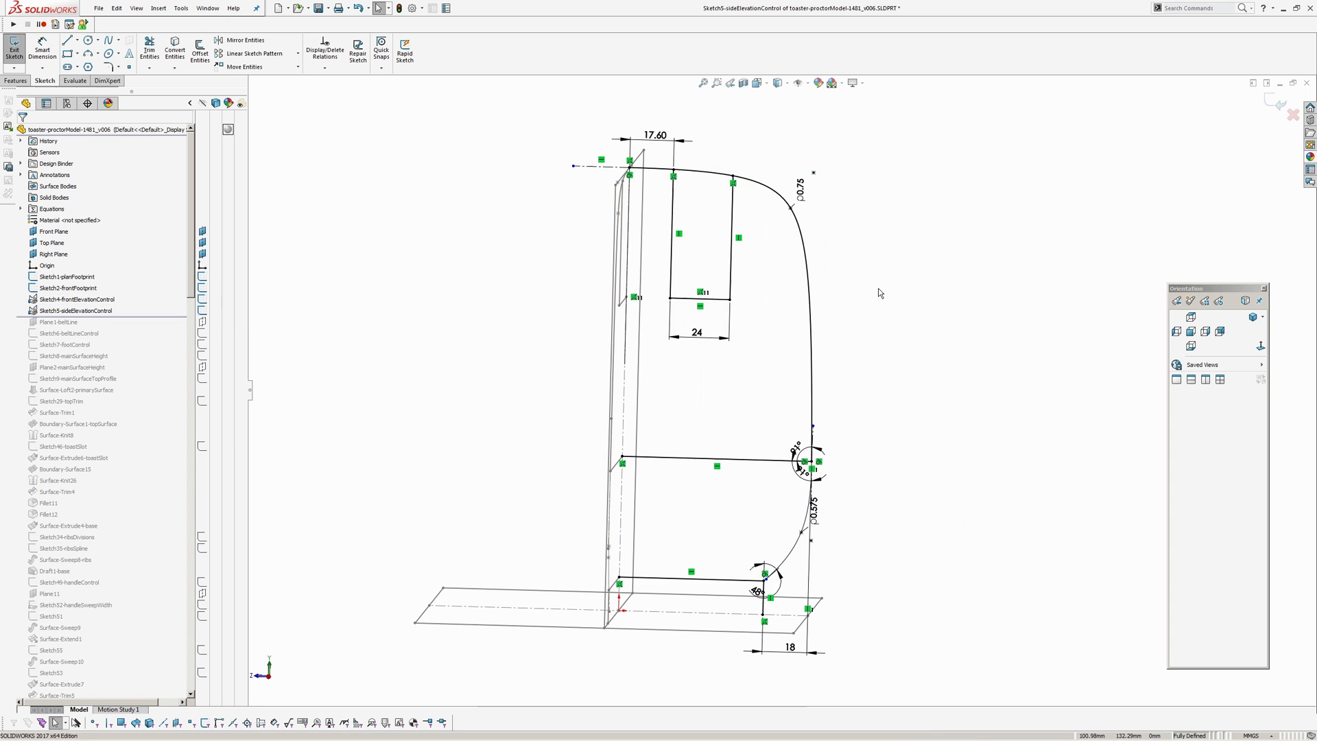
pyautogui.moveTo(824, 557)
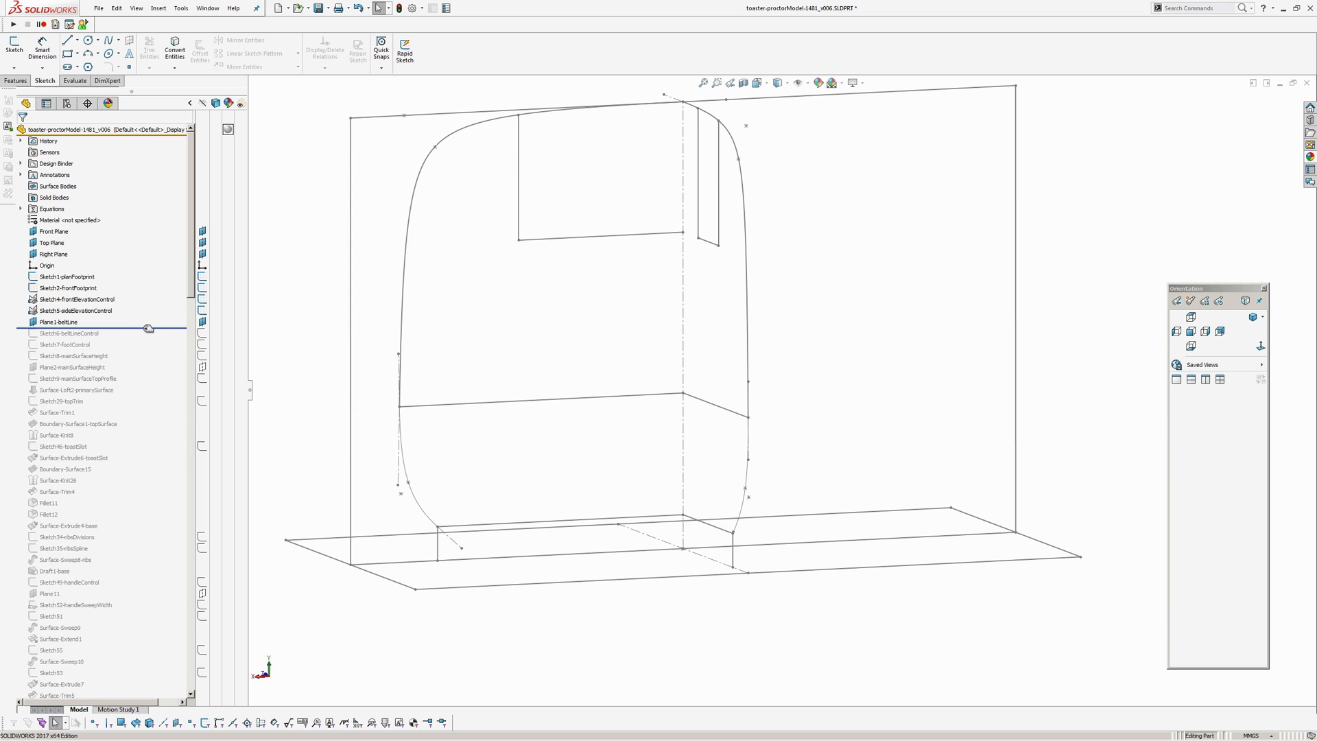
# Roll forward to Sketch6-beltLineControl and inspect its curvature combs, then hide them.
pyautogui.click(65, 333)
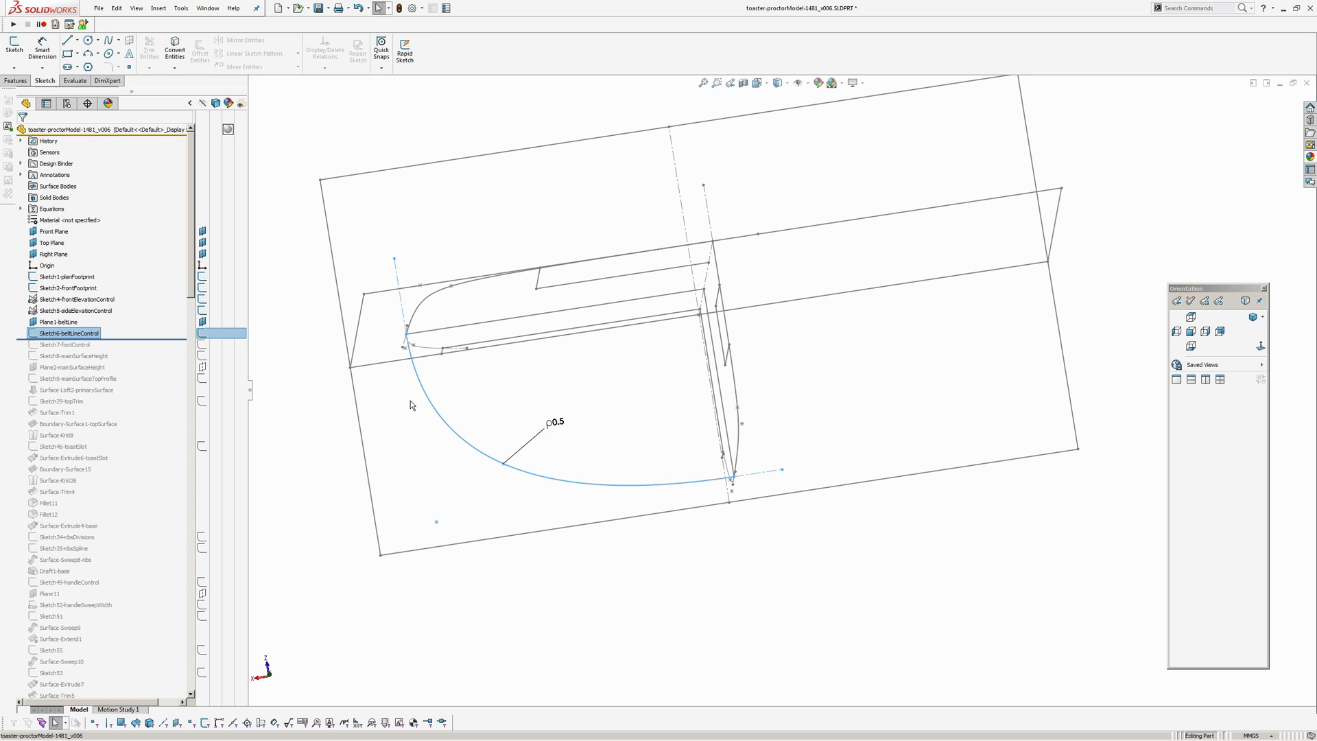
pyautogui.moveTo(579, 508)
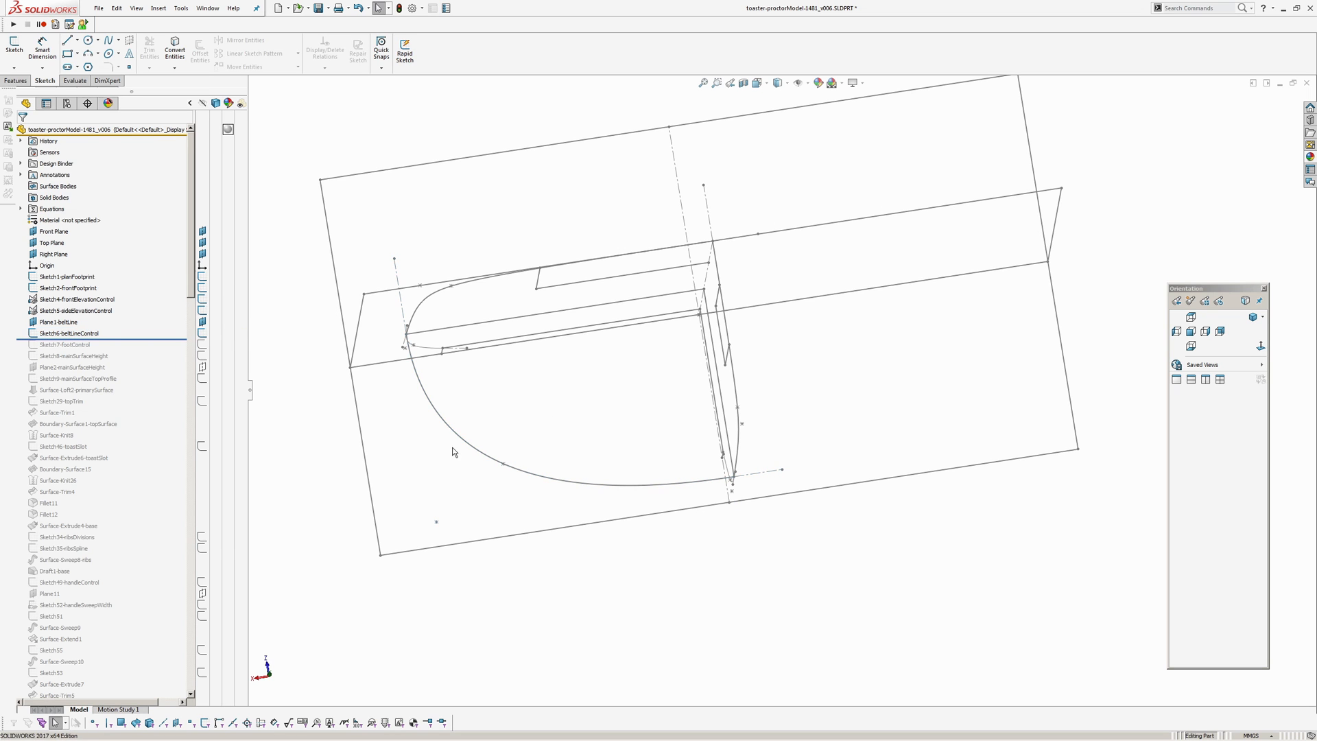
pyautogui.rightClick(454, 453)
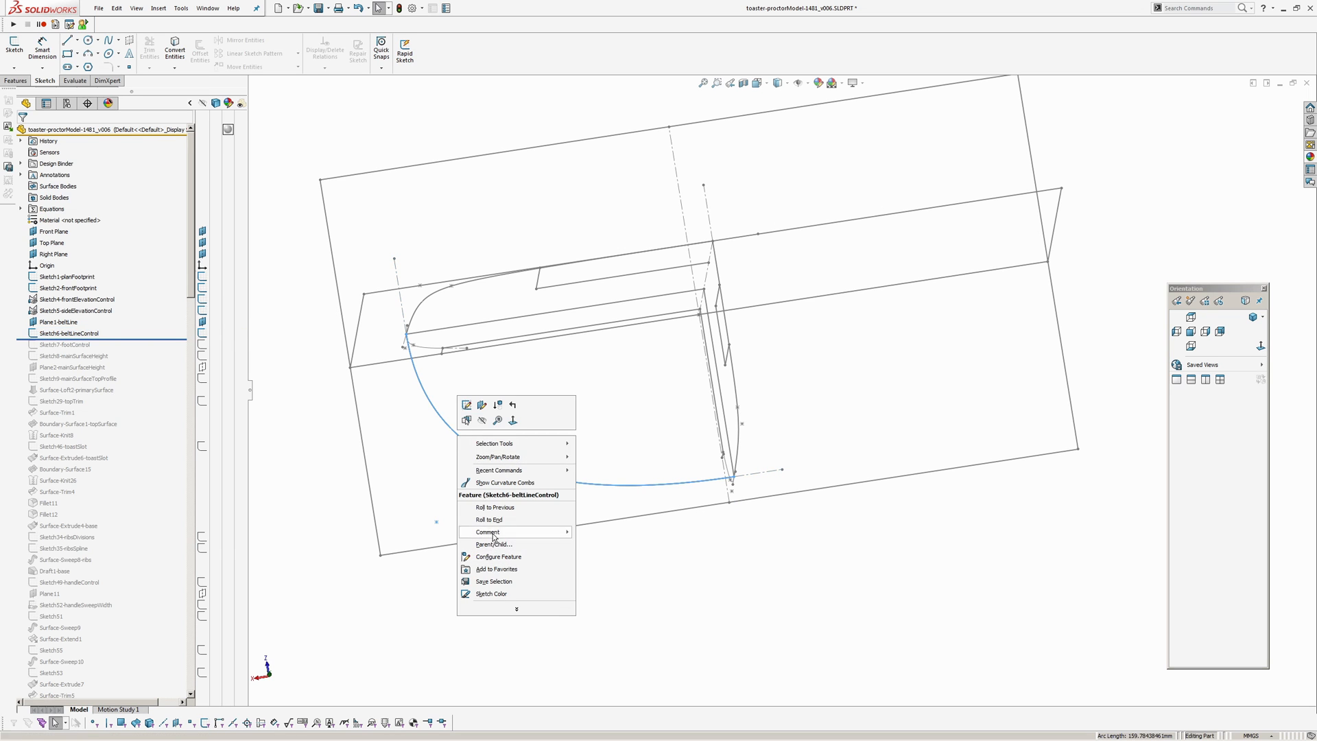
pyautogui.click(505, 483)
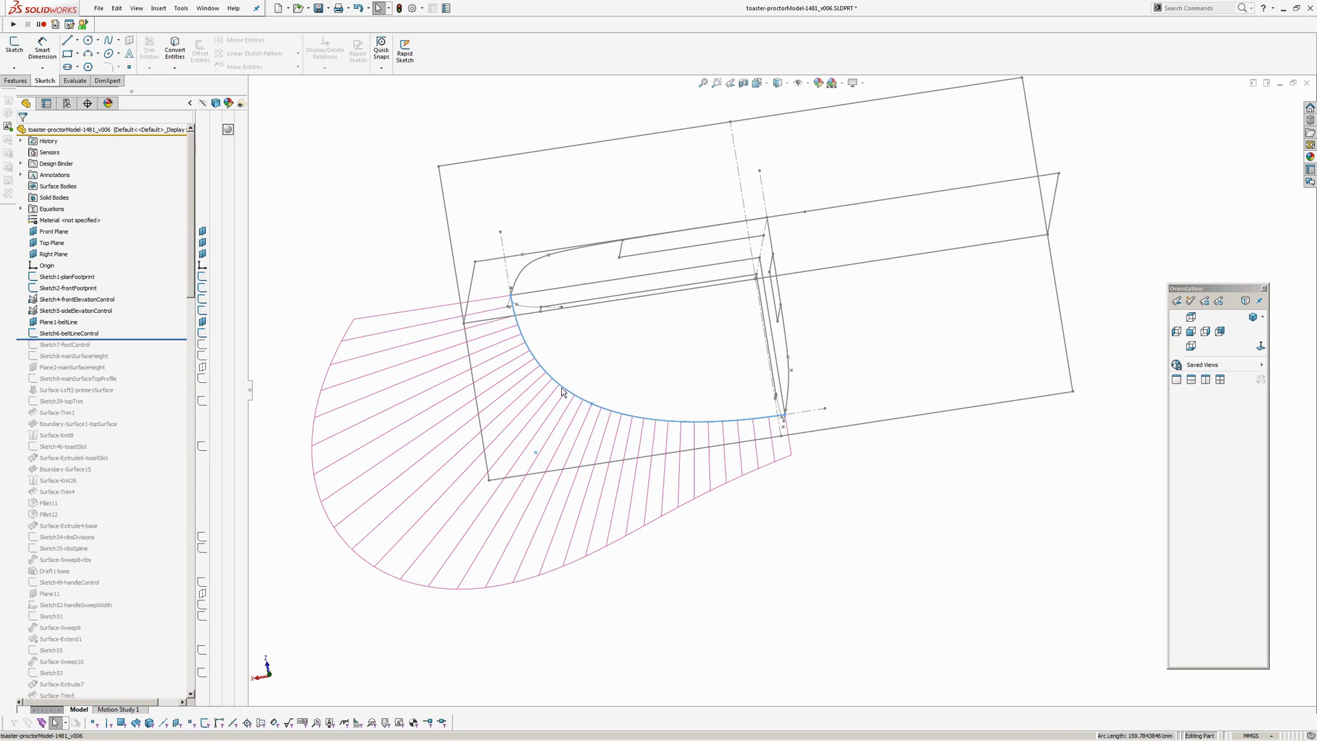
pyautogui.rightClick(560, 393)
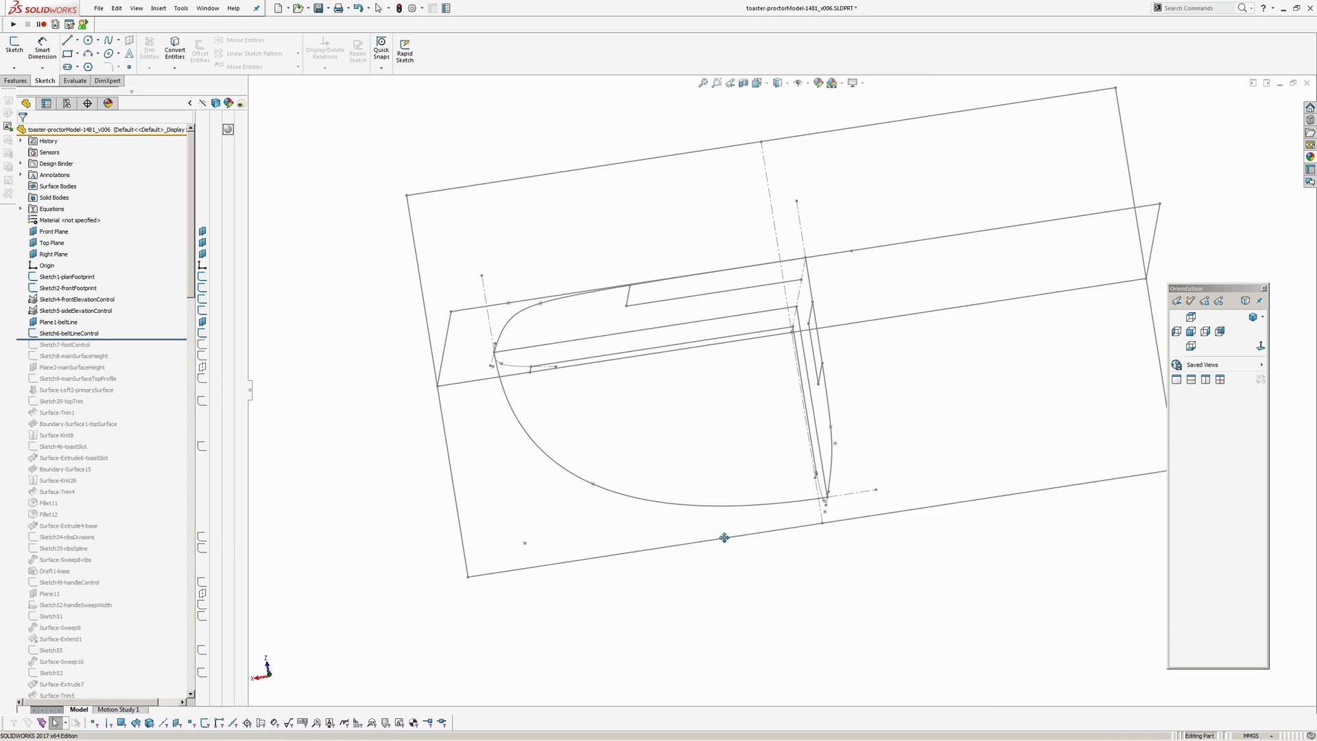
pyautogui.moveTo(724, 536); pyautogui.dragTo(908, 248)
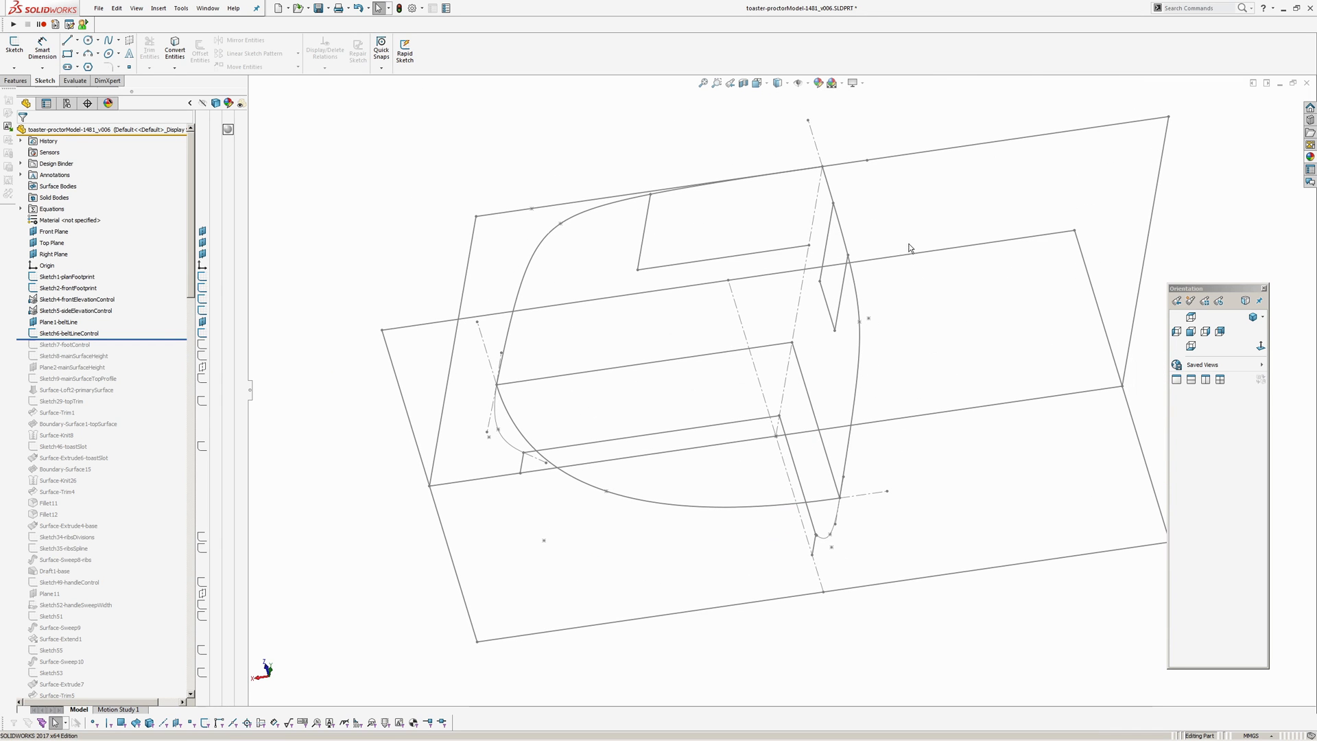
# Roll forward past Sketch7-footControl and Sketch8-mainSurfaceHeight.
pyautogui.click(63, 344)
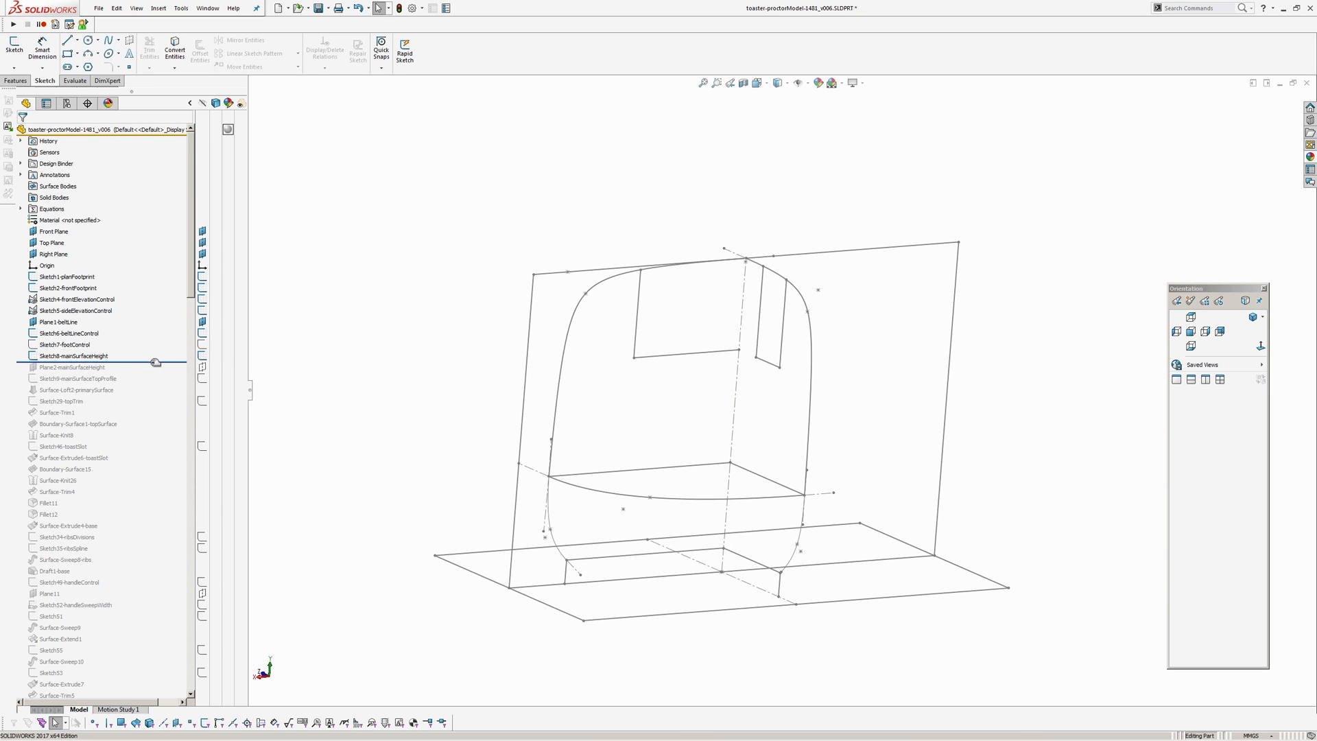
pyautogui.click(69, 368)
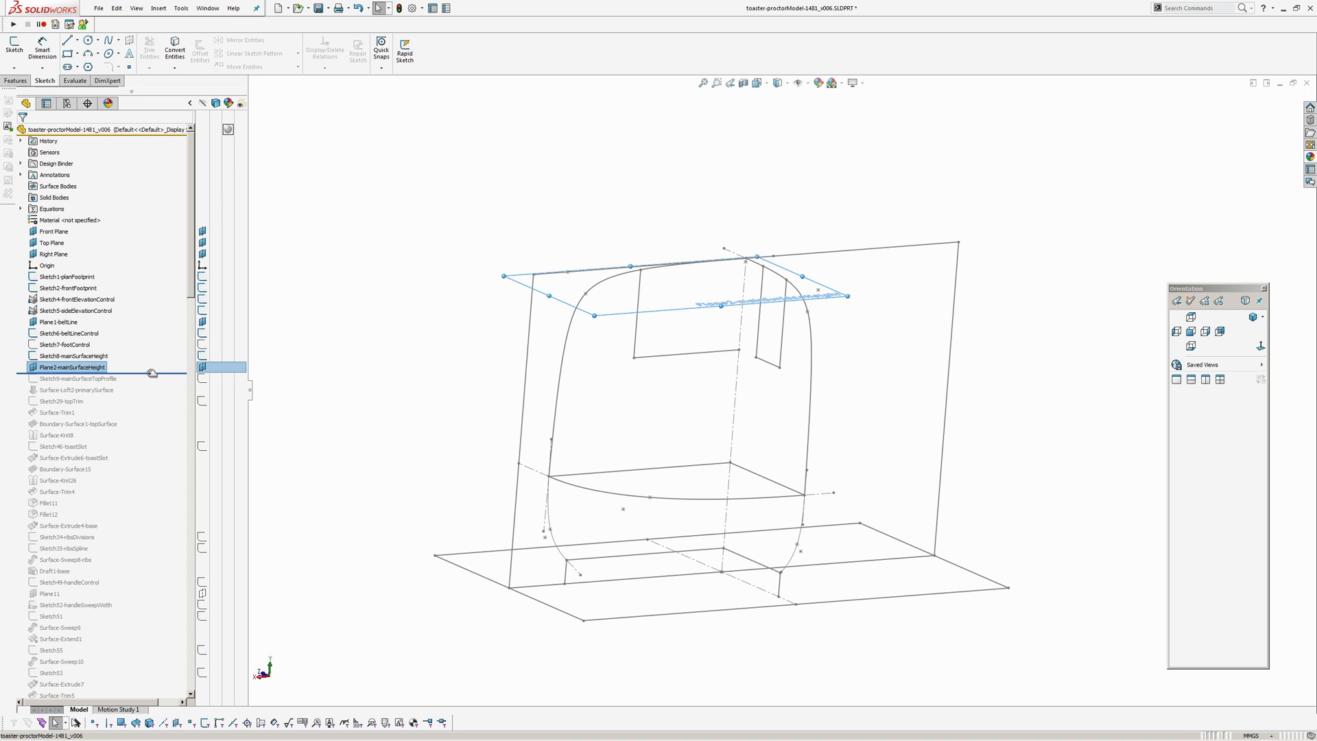
# Roll forward past the top profile and Surface-Loft2-primarySurface, then edit the loft.
pyautogui.click(71, 379)
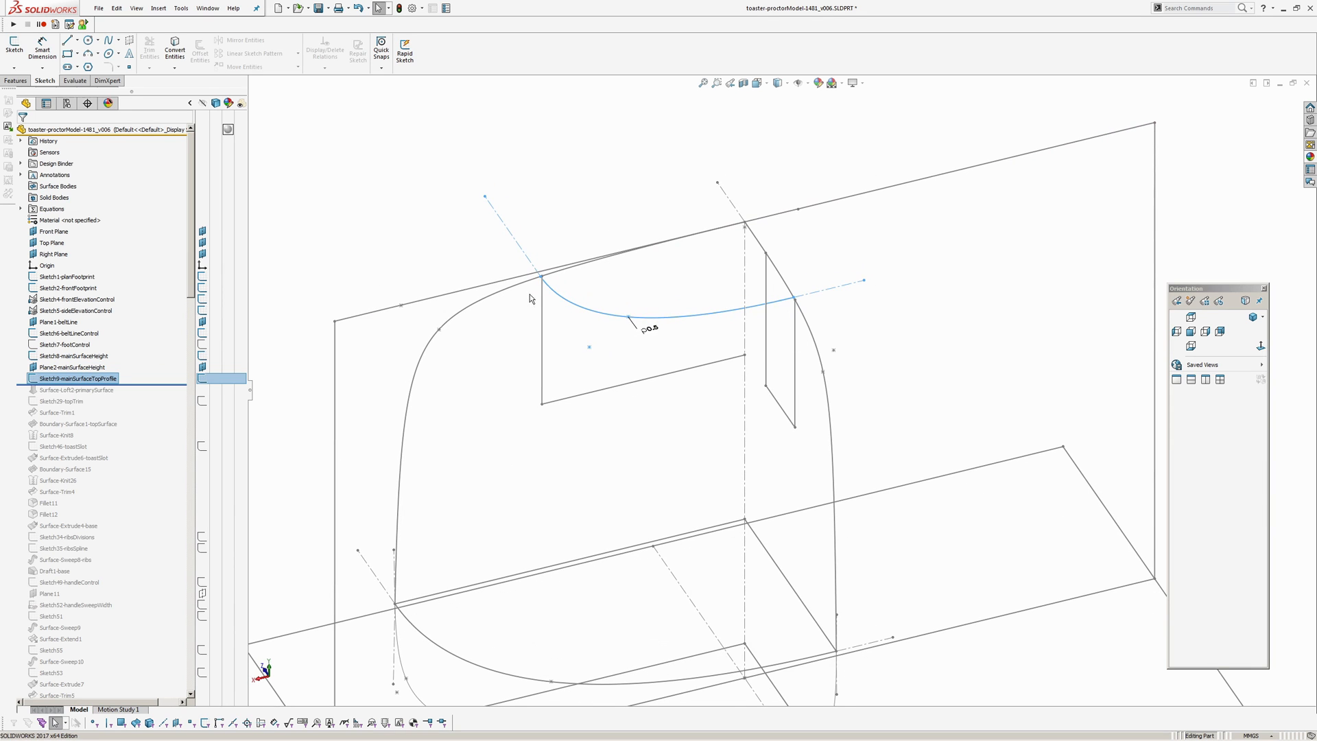
pyautogui.moveTo(427, 268)
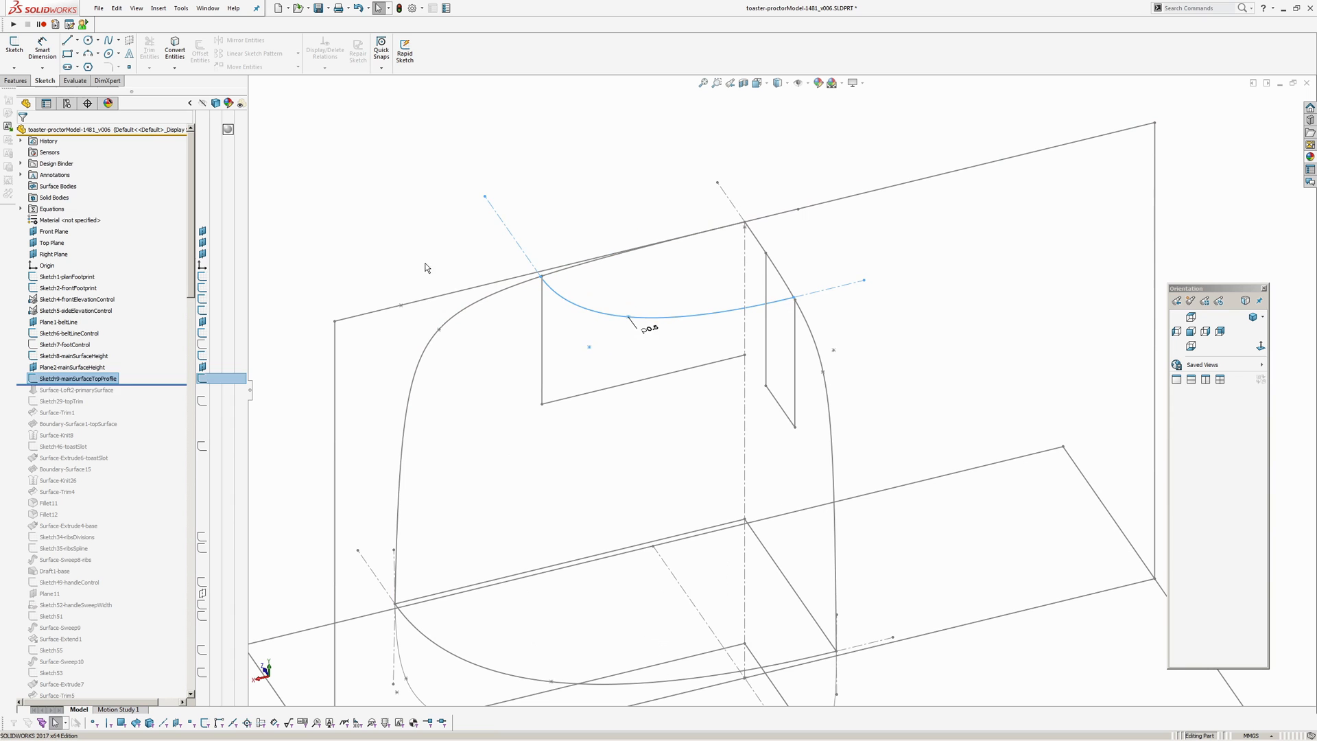
pyautogui.click(74, 390)
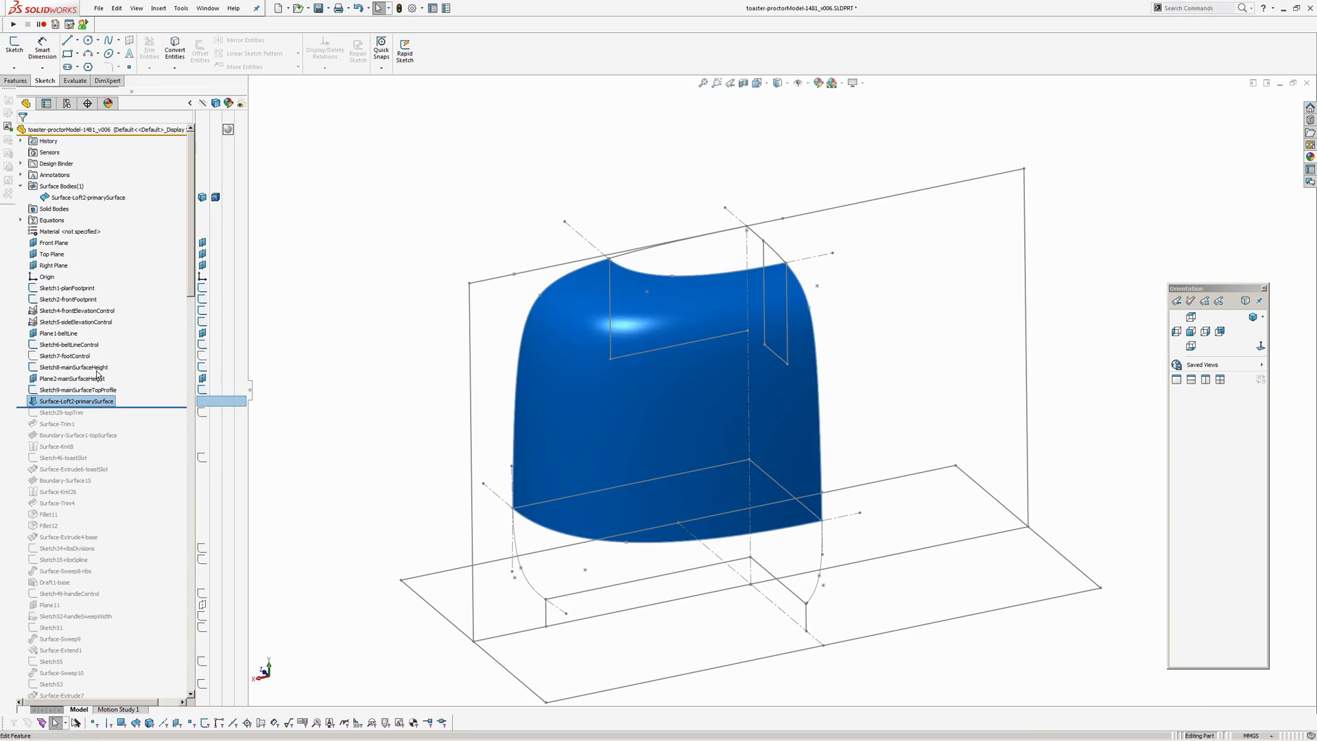
pyautogui.doubleClick(71, 401)
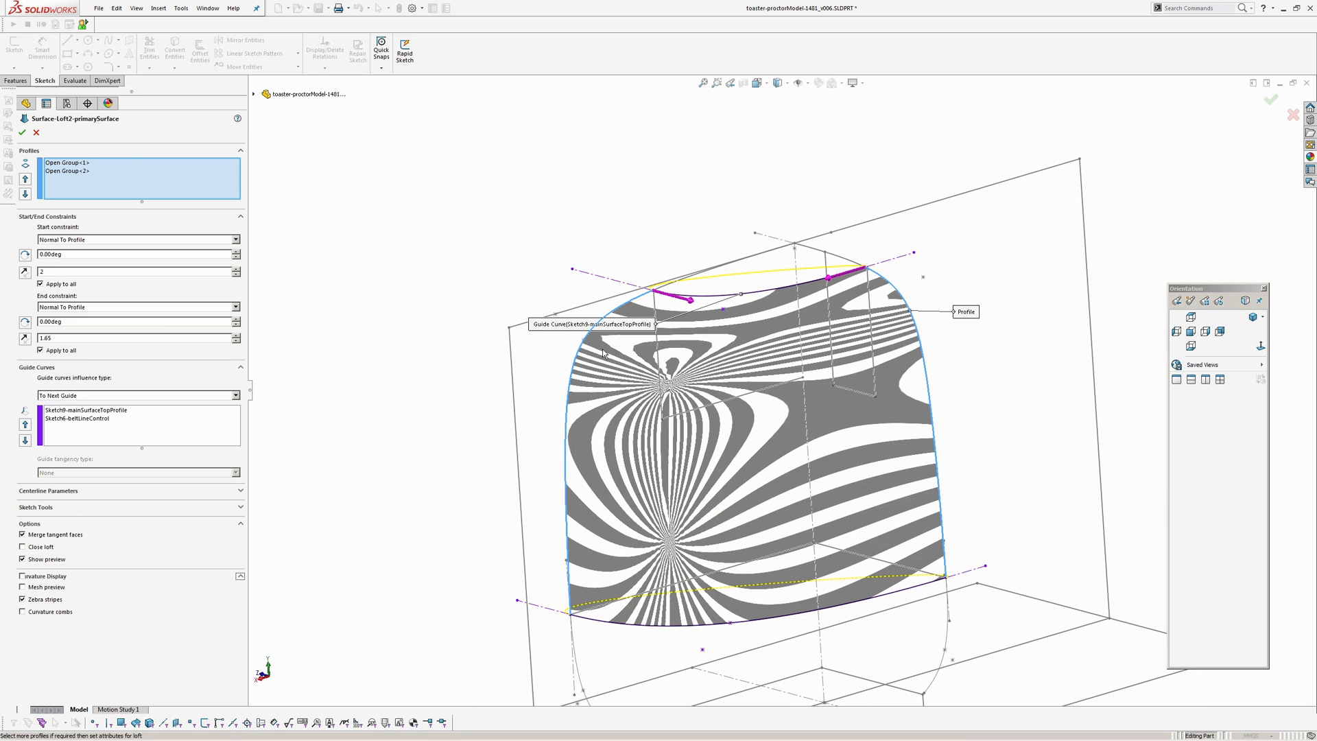
# Swap zebra stripes for curvature combs on the loft preview and check each profile's constraint.
pyautogui.click(19, 598)
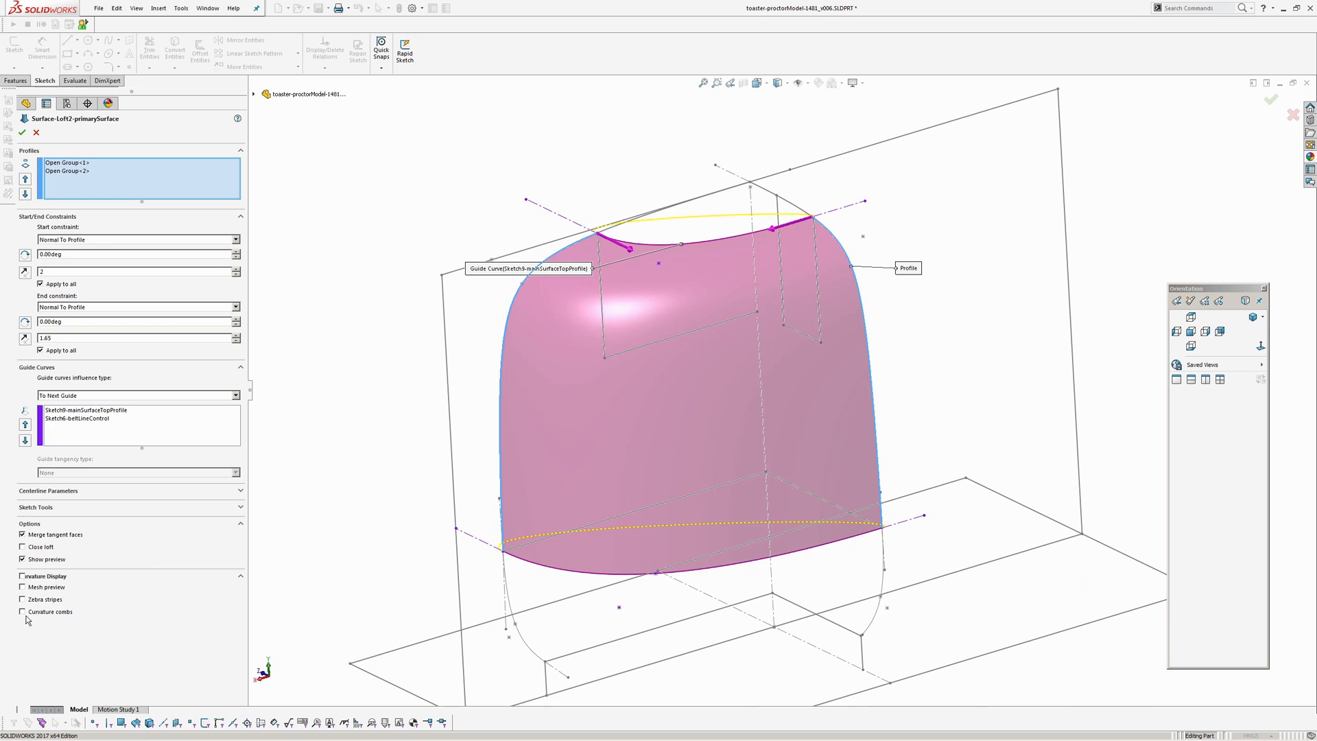
pyautogui.click(20, 587)
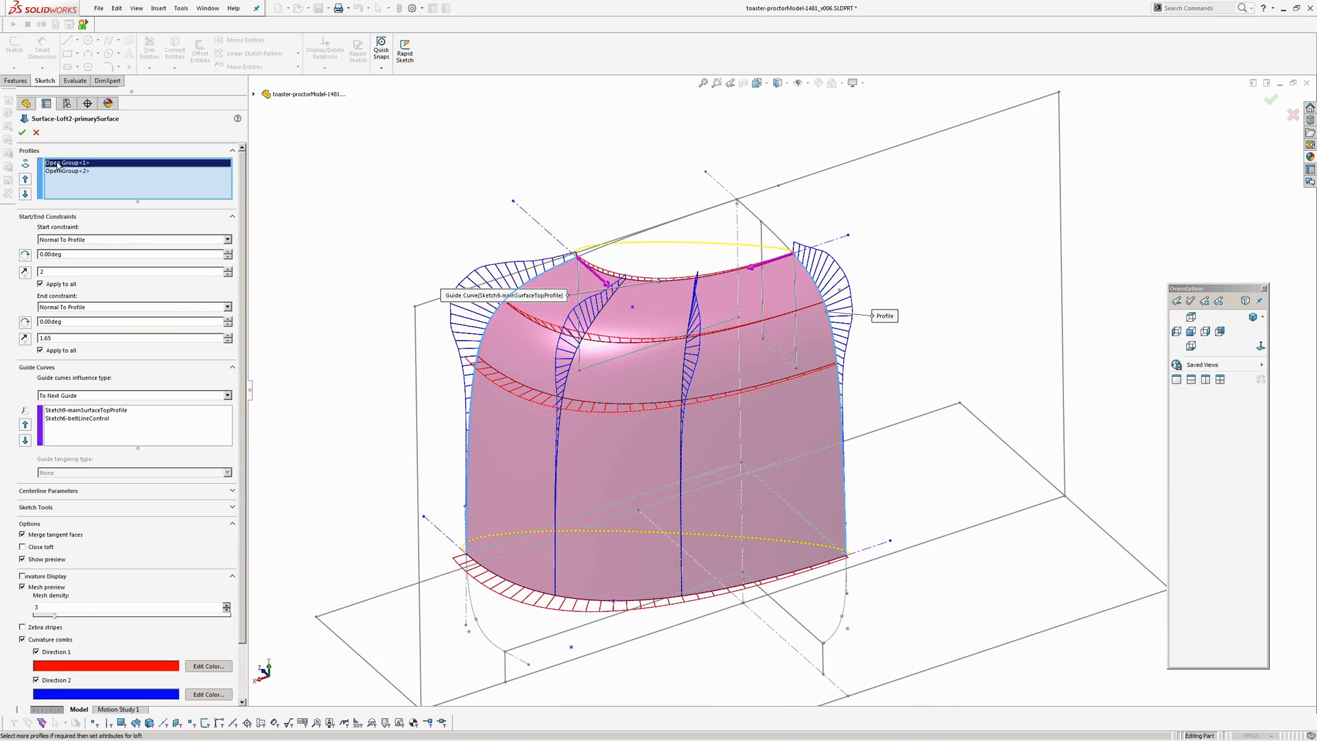
pyautogui.click(53, 170)
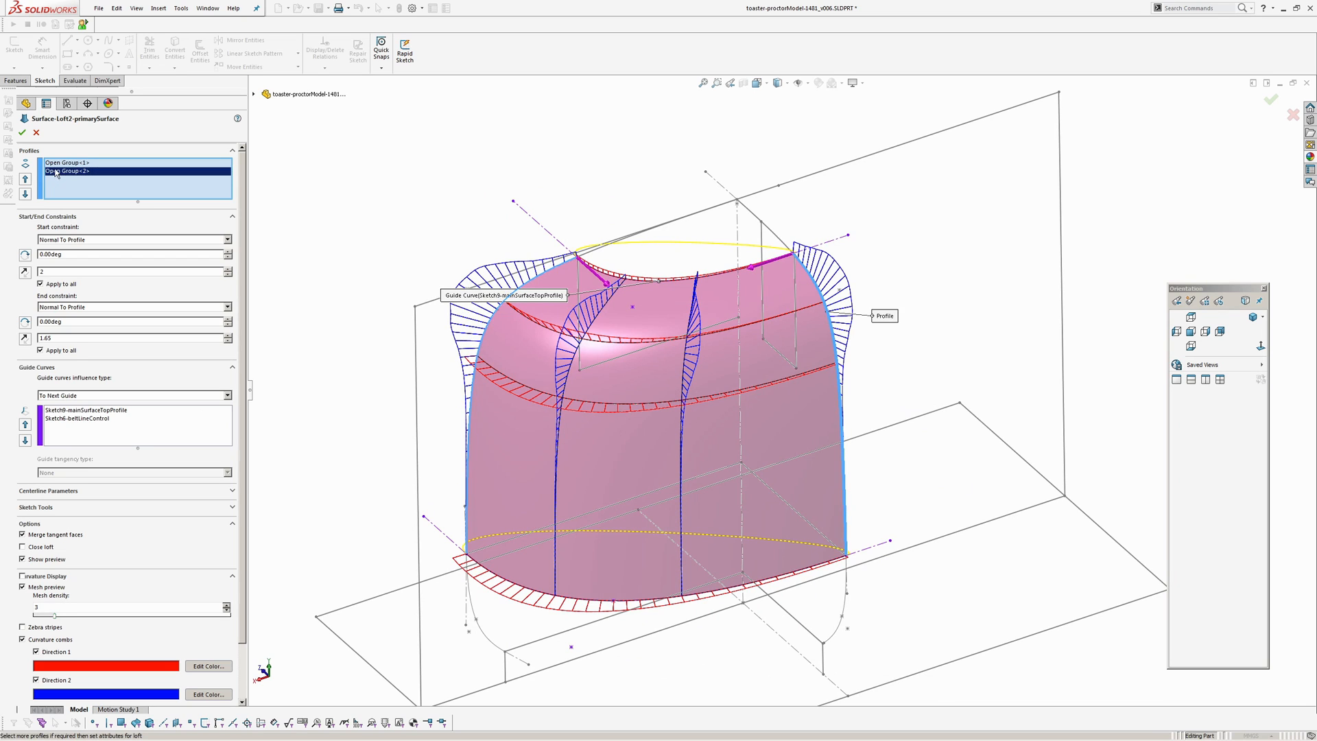
pyautogui.click(54, 162)
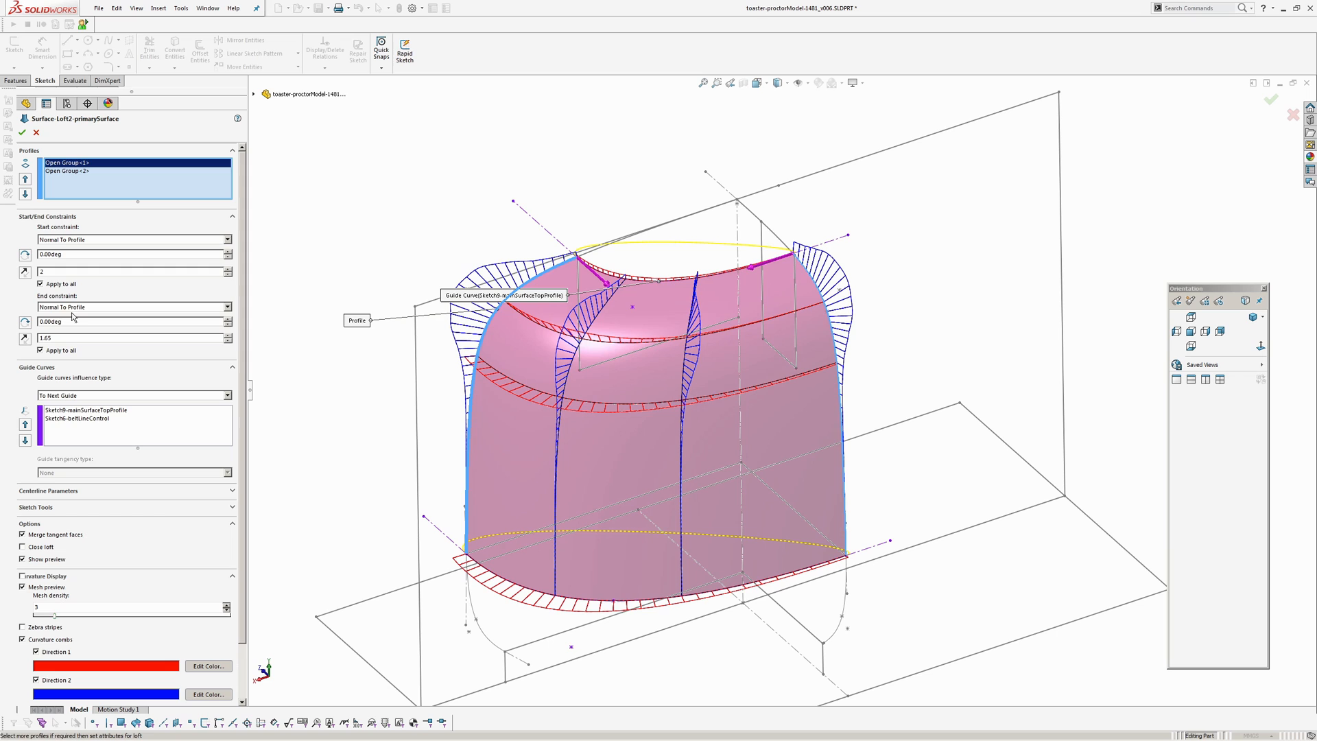
pyautogui.click(85, 410)
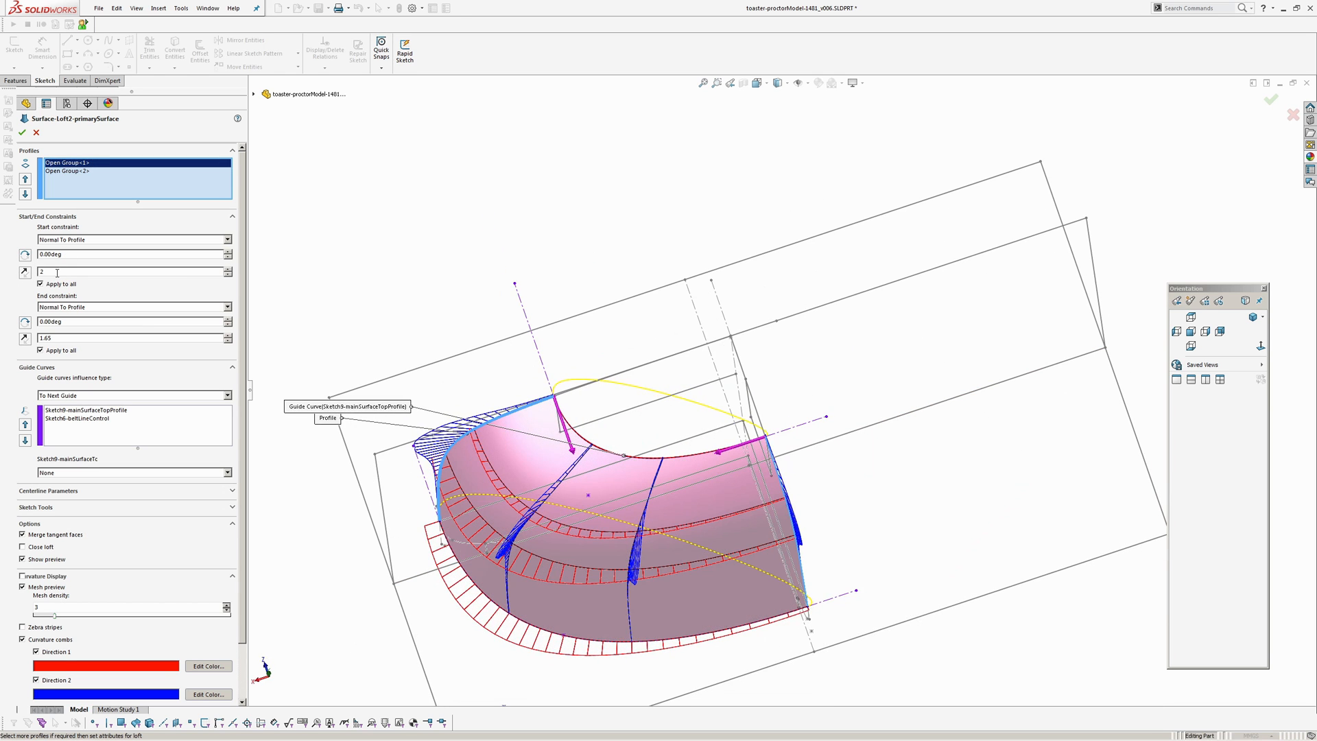
pyautogui.moveTo(131, 351)
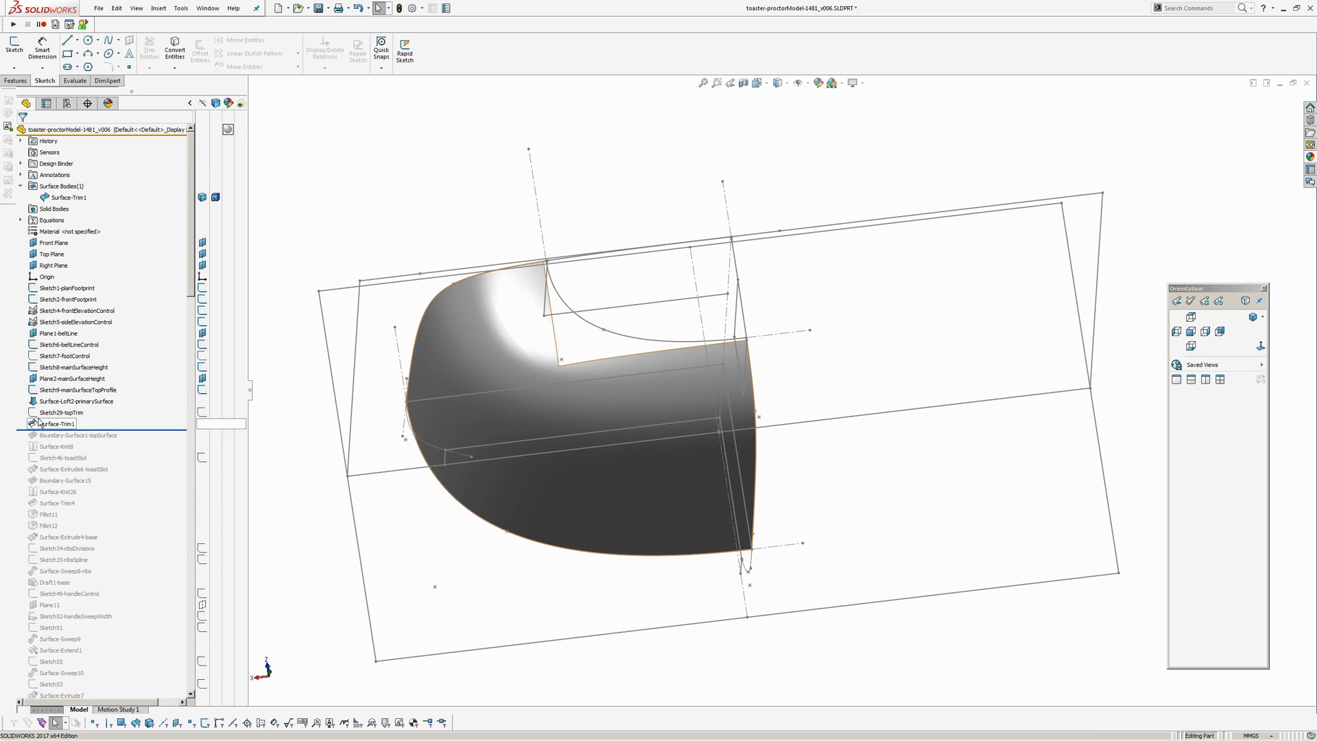
# Roll forward to include Boundary-Surface1-topSurface.
pyautogui.click(57, 411)
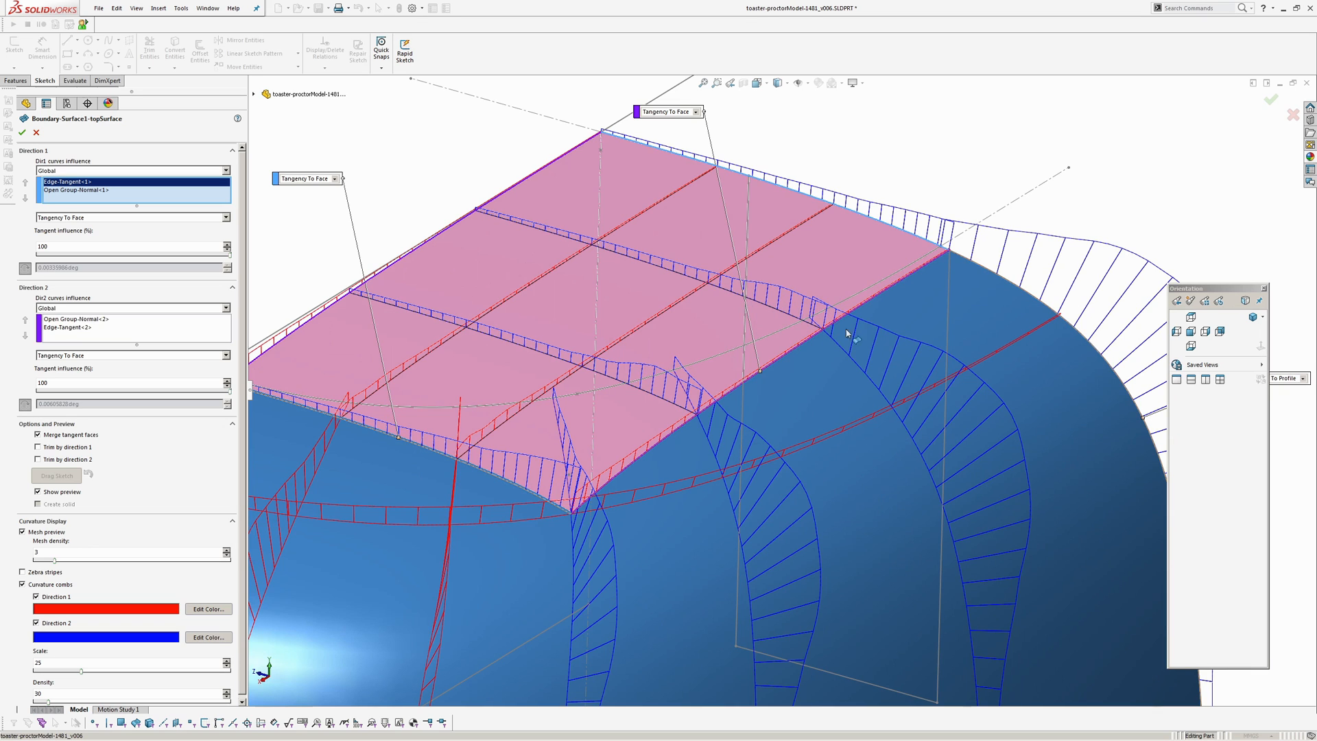
pyautogui.moveTo(668, 436)
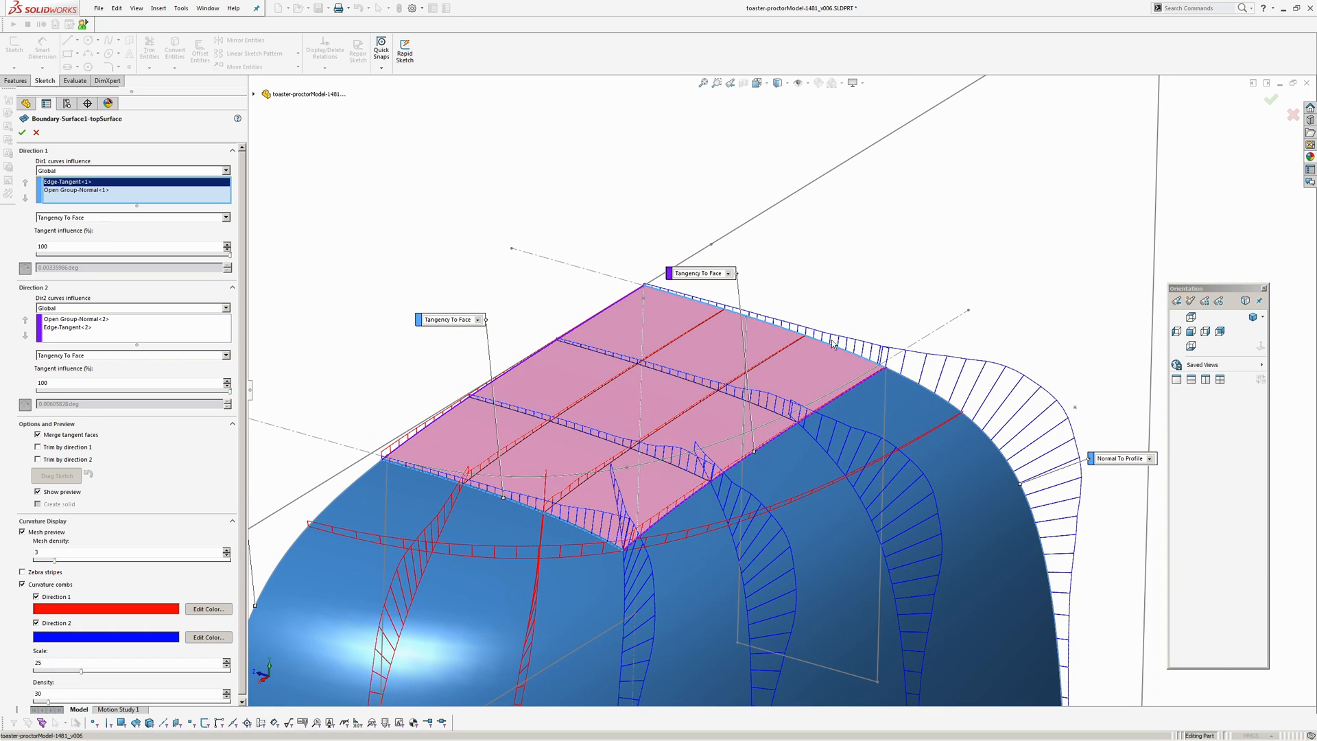
pyautogui.moveTo(1020, 484)
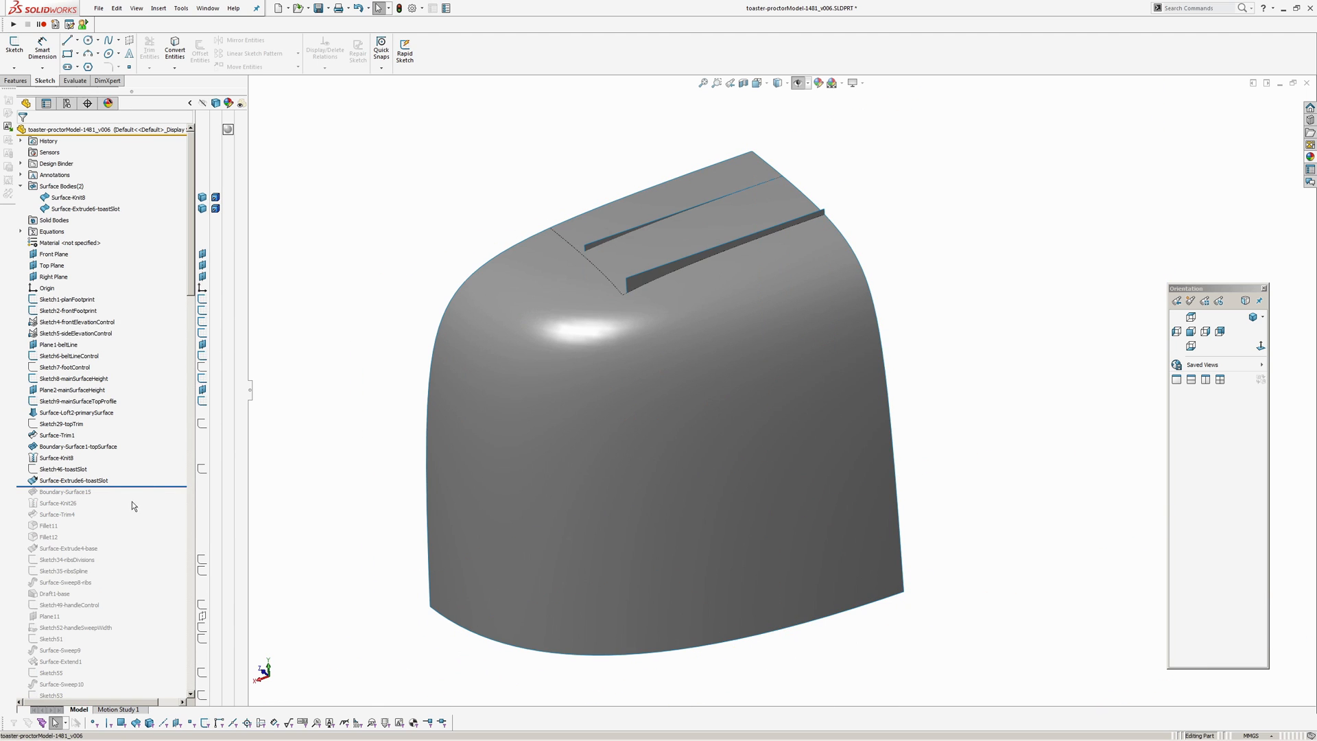
# Roll forward past Boundary-Surface15 and the fillet and base features that follow.
pyautogui.click(58, 502)
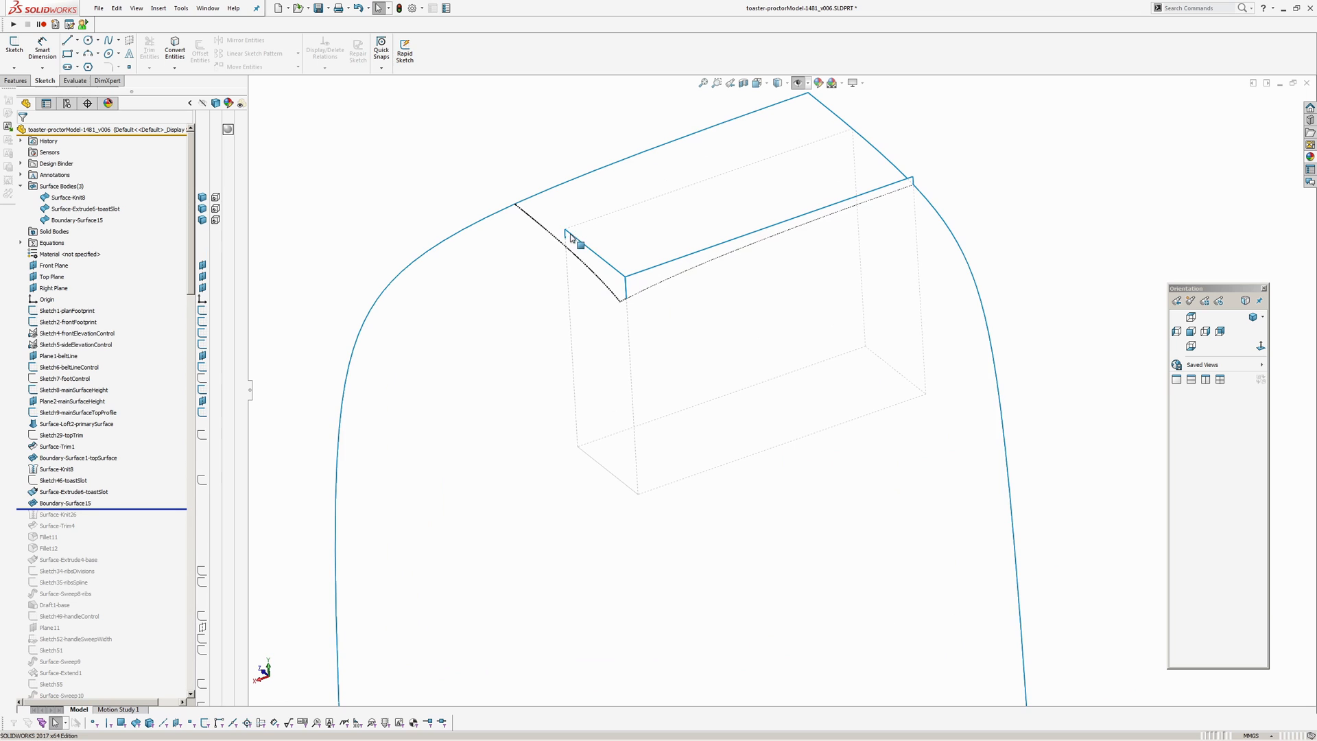
pyautogui.click(67, 502)
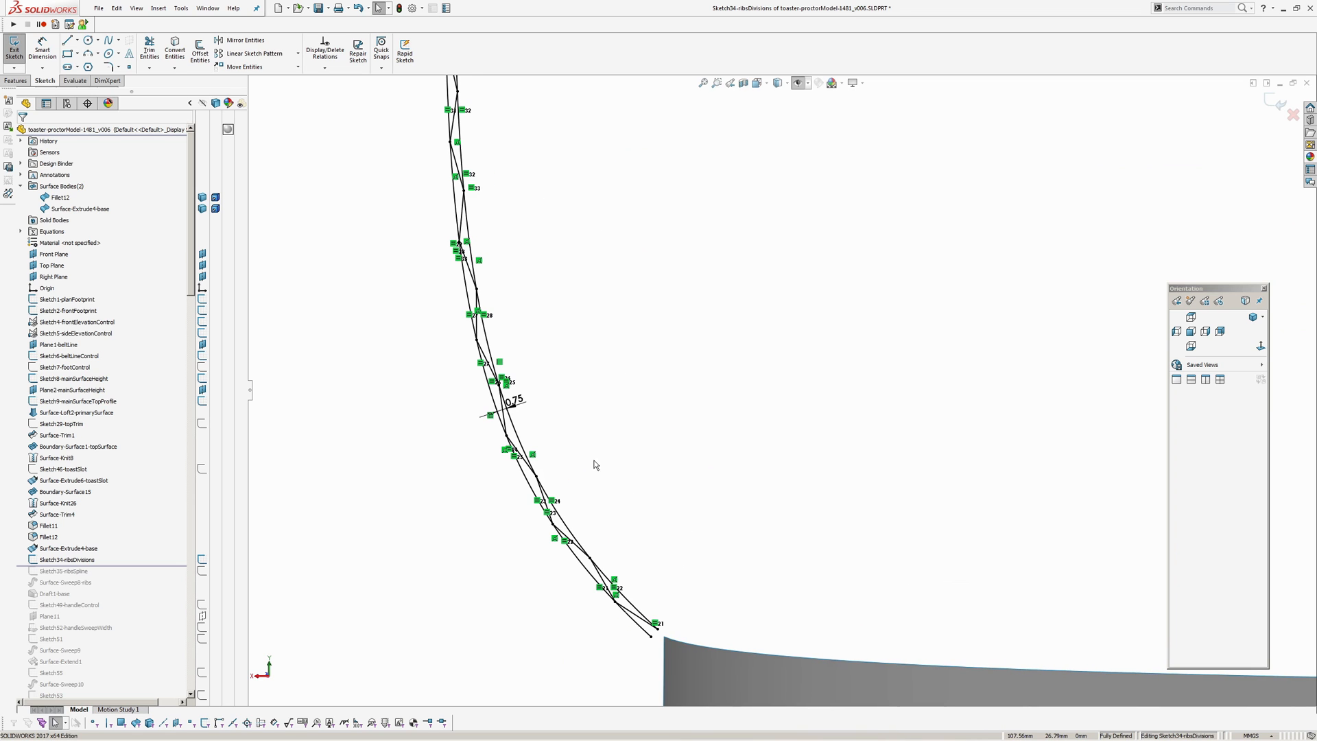
pyautogui.moveTo(525, 439)
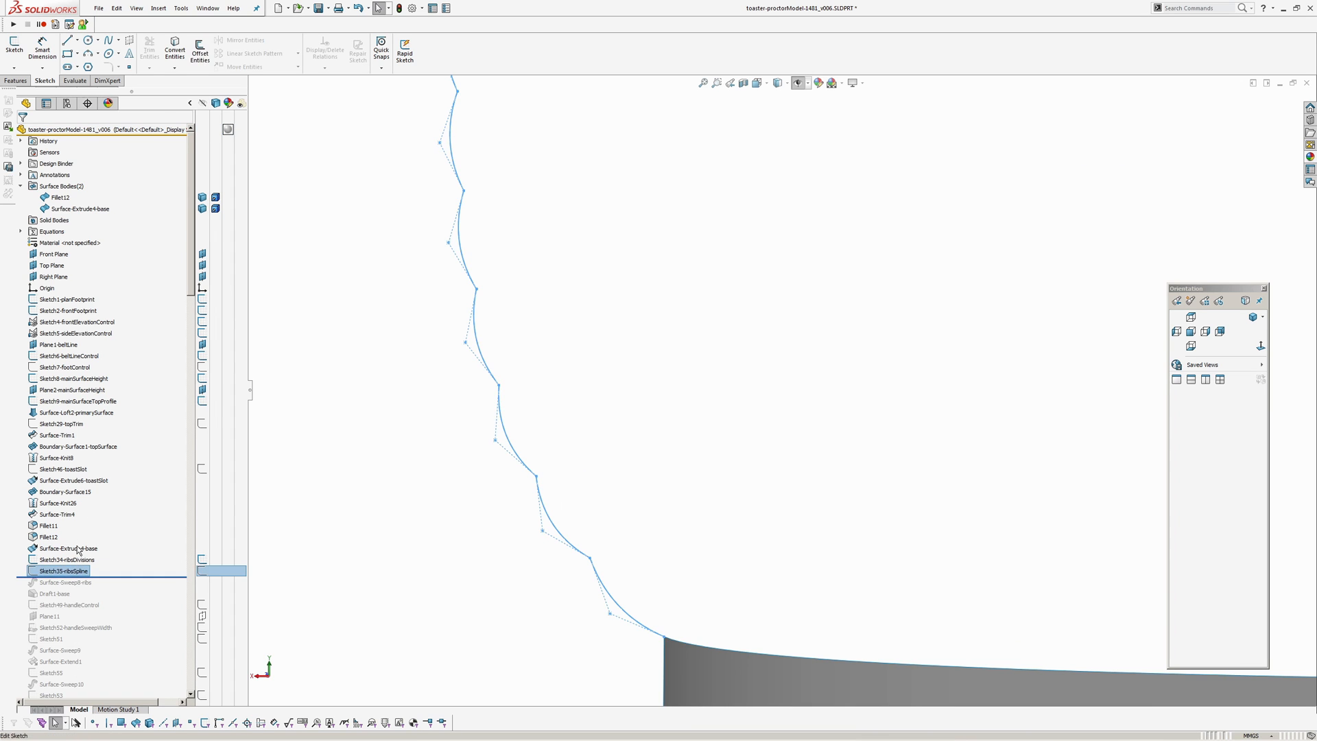
# Edit Sketch35-ribsSpline with the rib divisions visible and nudge a control point to smooth the wavy profile.
pyautogui.doubleClick(61, 570)
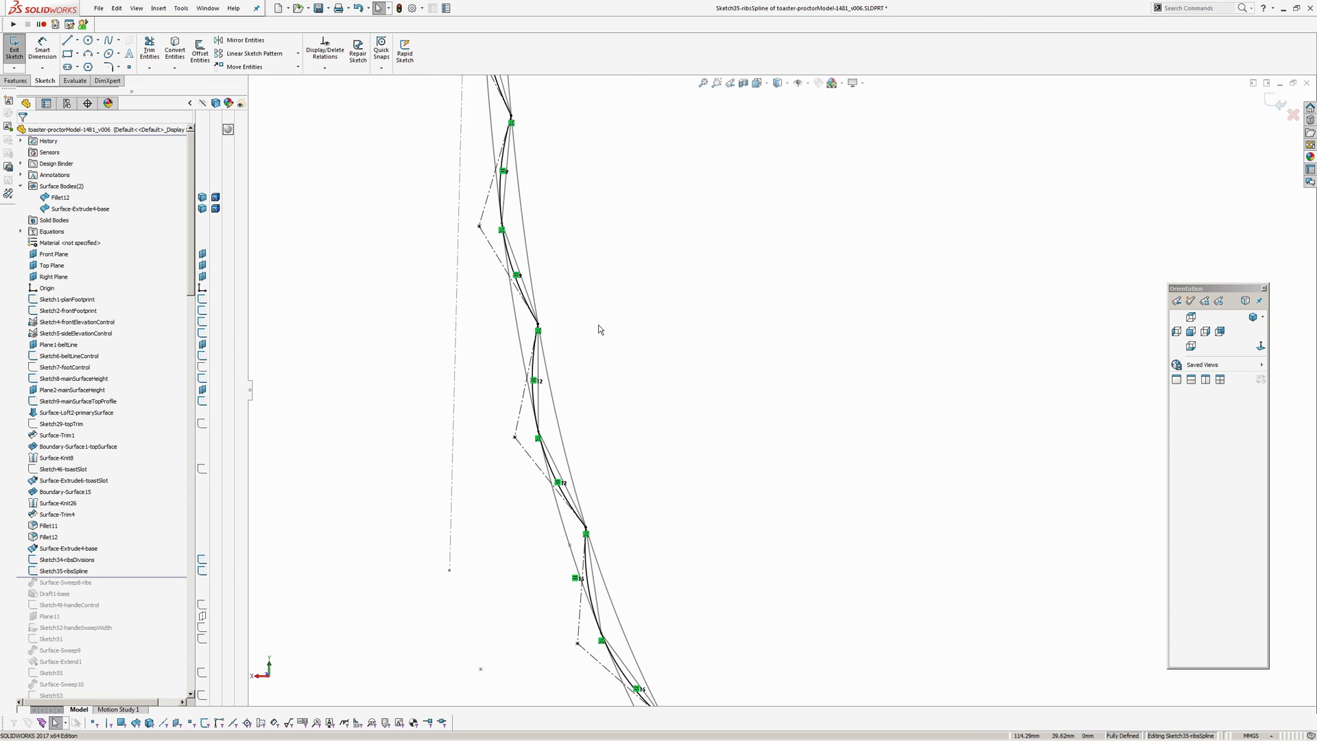
pyautogui.click(60, 559)
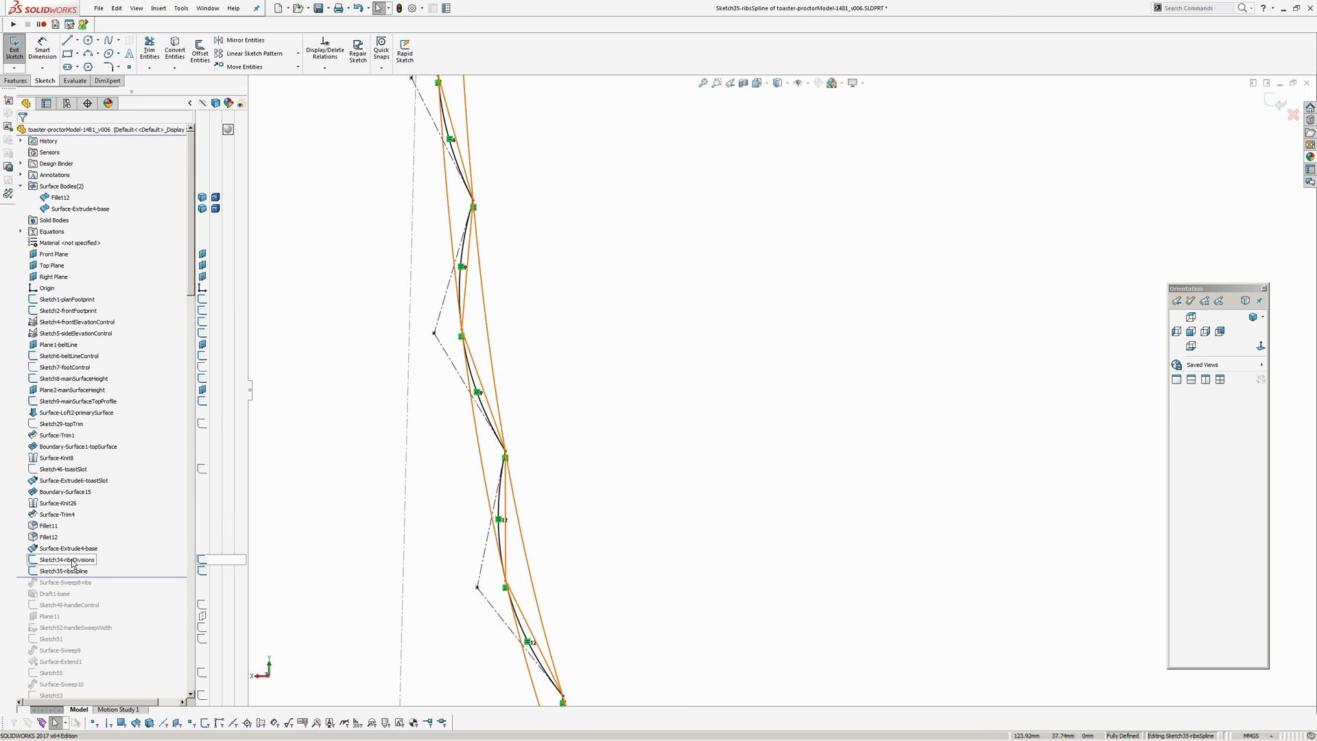
pyautogui.click(478, 392)
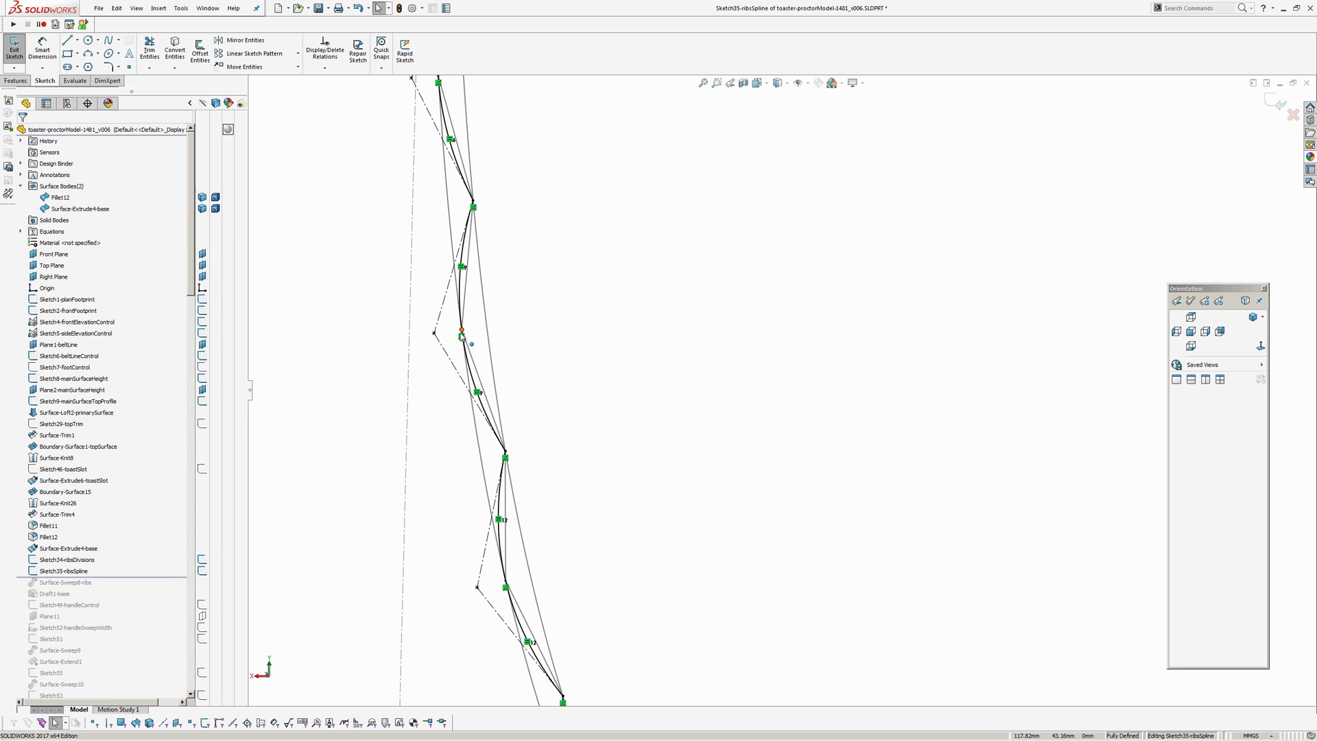
pyautogui.click(463, 338)
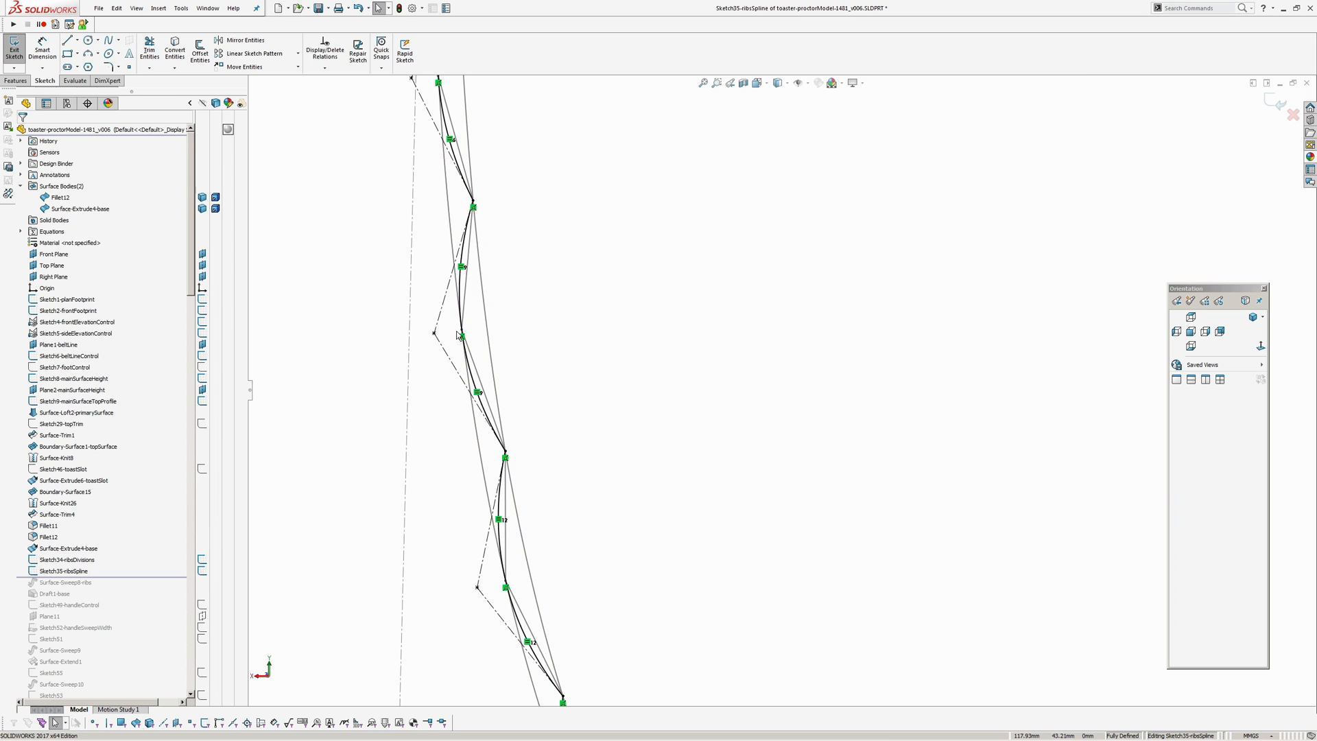
pyautogui.click(461, 336)
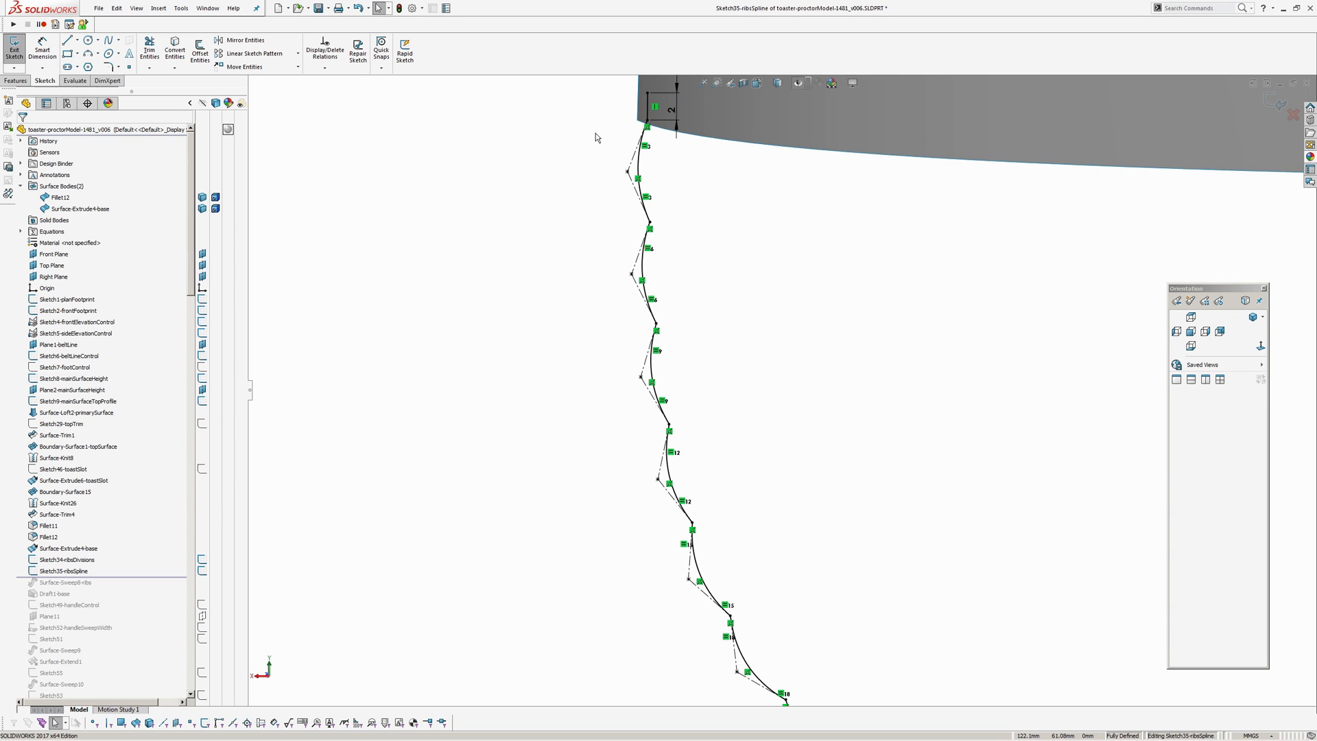
pyautogui.moveTo(598, 239)
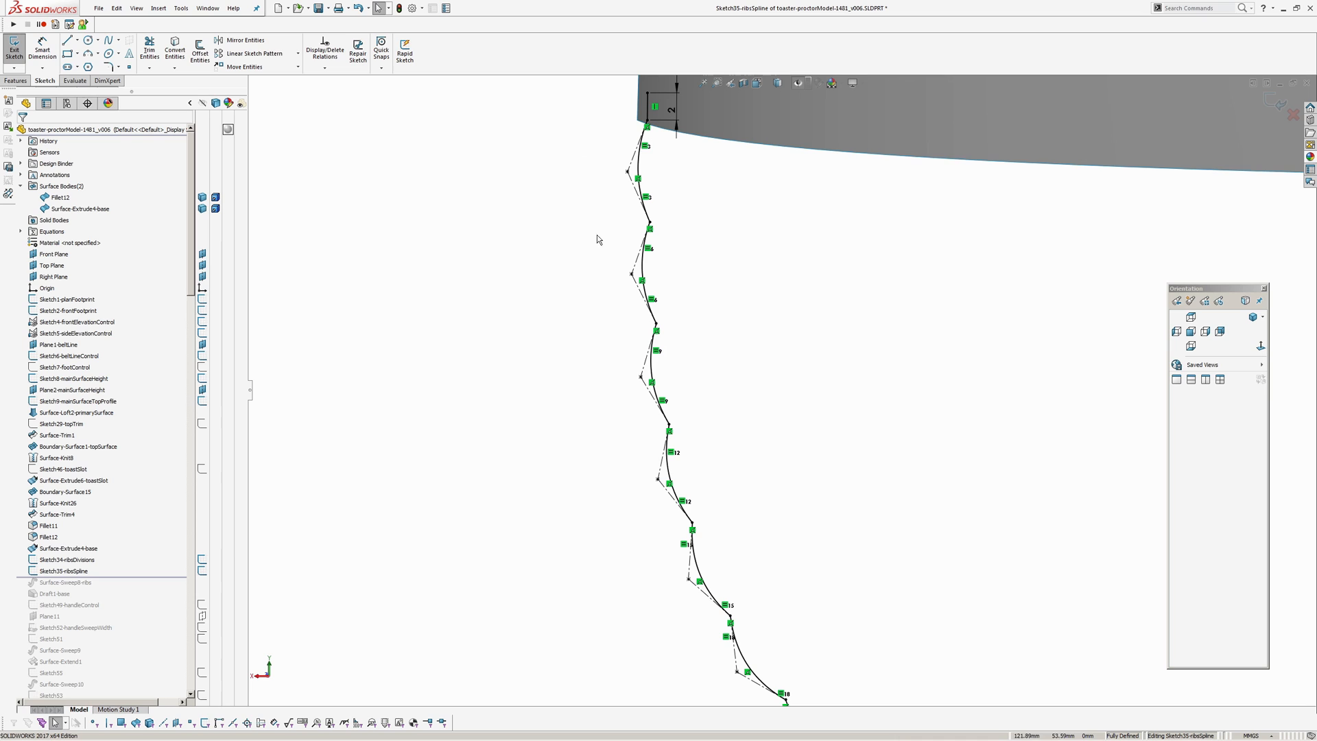
pyautogui.moveTo(594, 326)
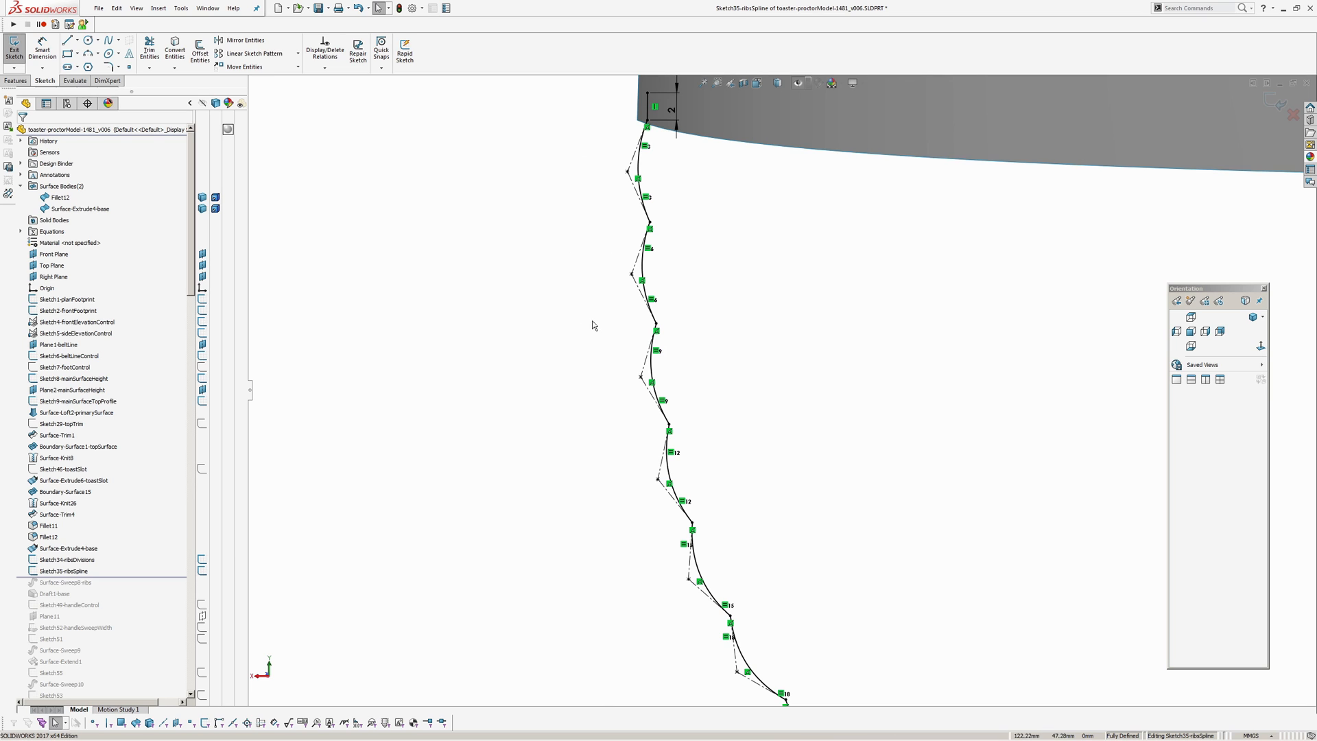
pyautogui.moveTo(1284, 235)
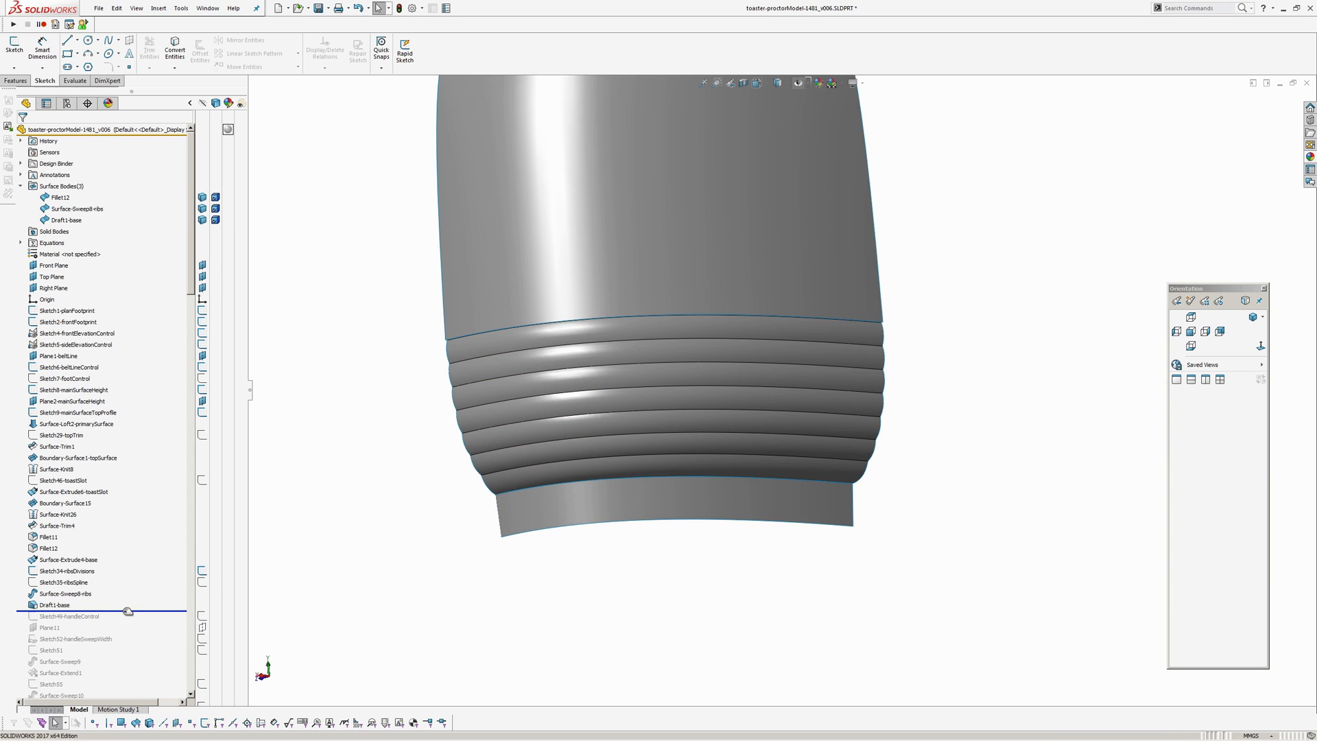
# Roll the rollback bar forward past Plane11 and Surface-Sweep10 to show the handle sketch plane.
pyautogui.click(66, 616)
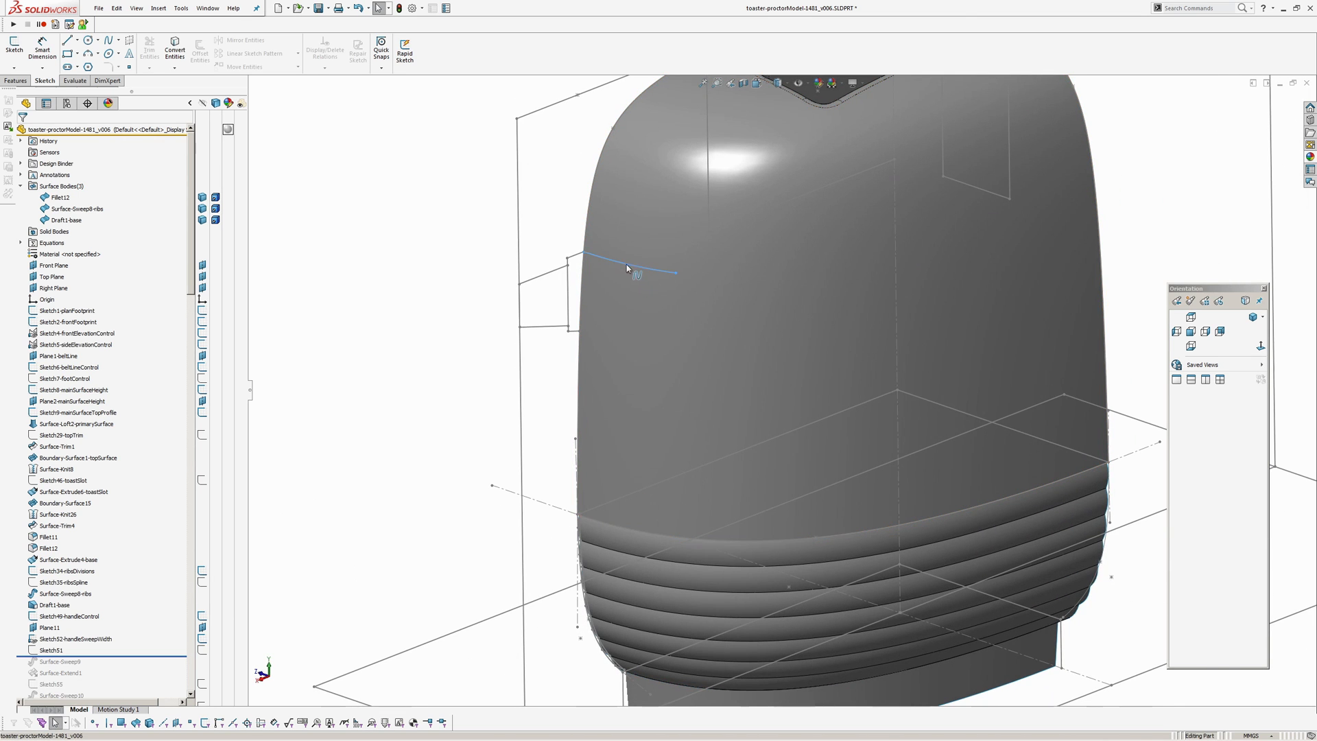
pyautogui.click(42, 627)
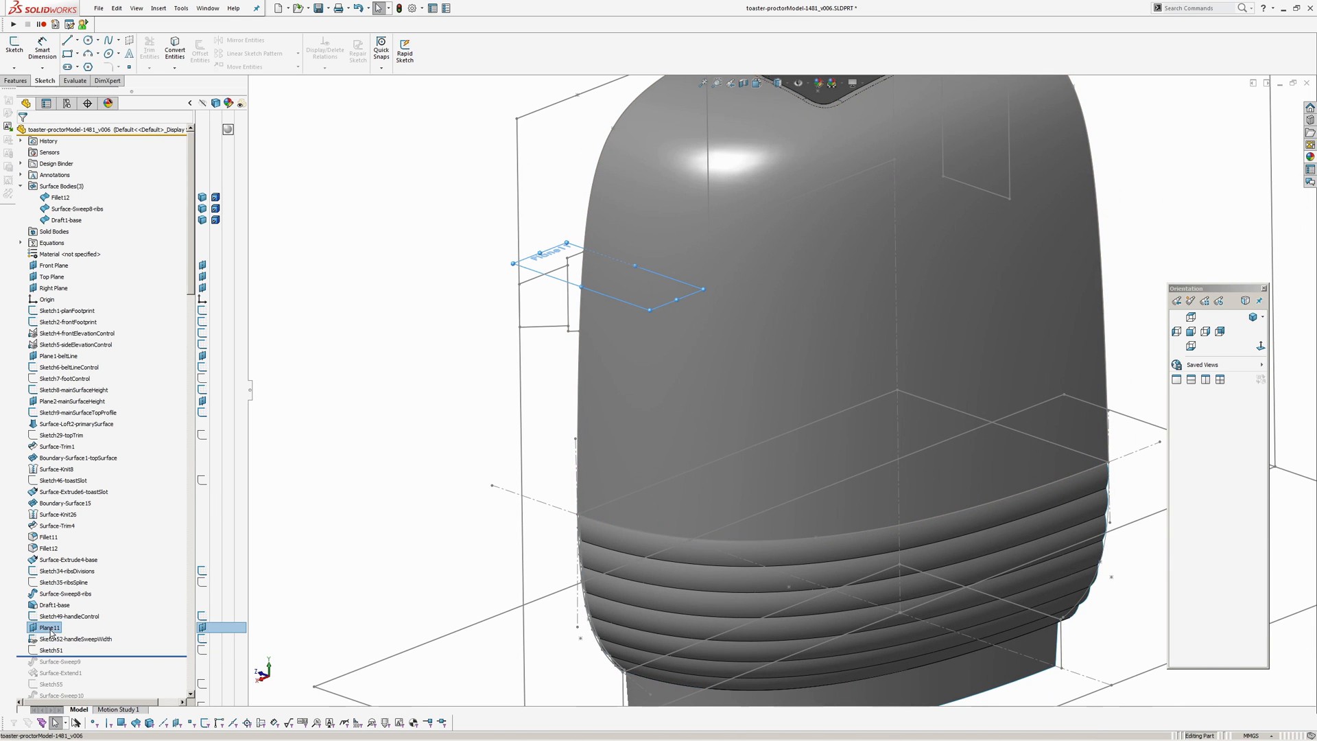
pyautogui.click(66, 638)
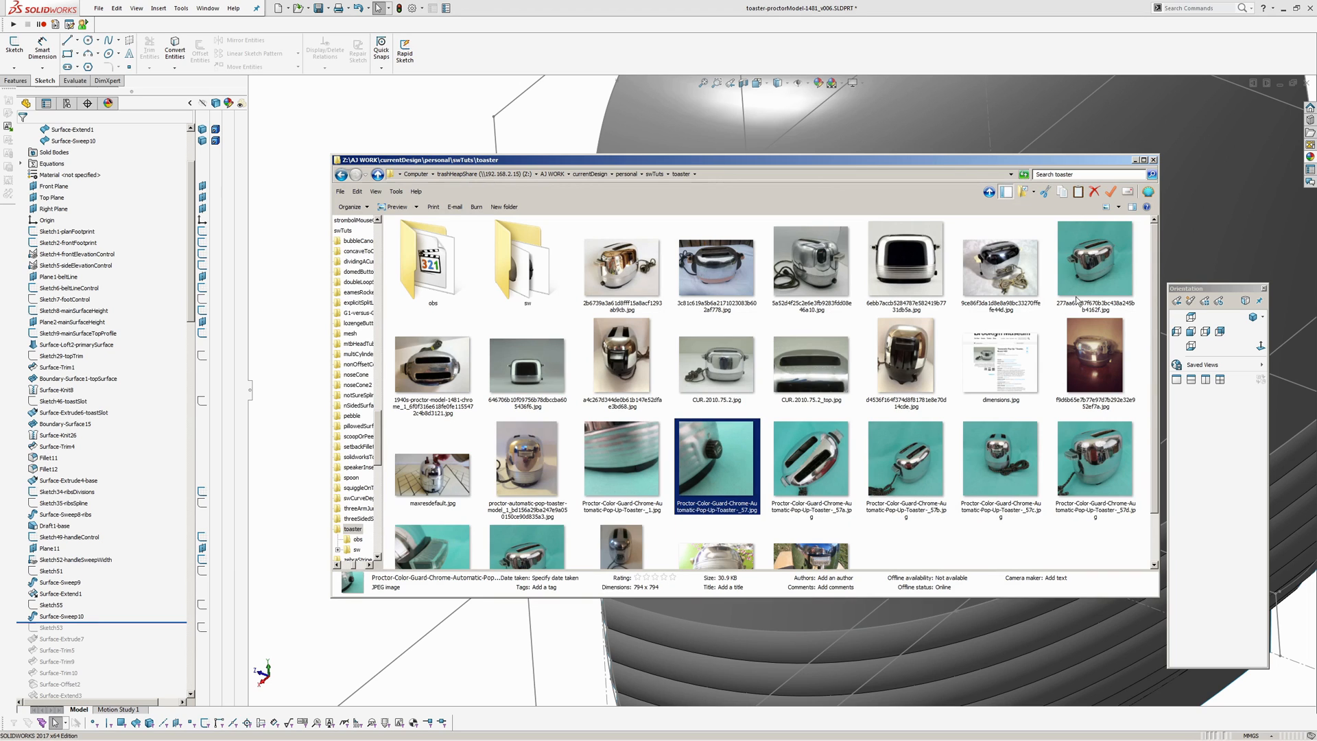
# View the Proctor toaster side-view photo showing the side lever.
pyautogui.doubleClick(716, 466)
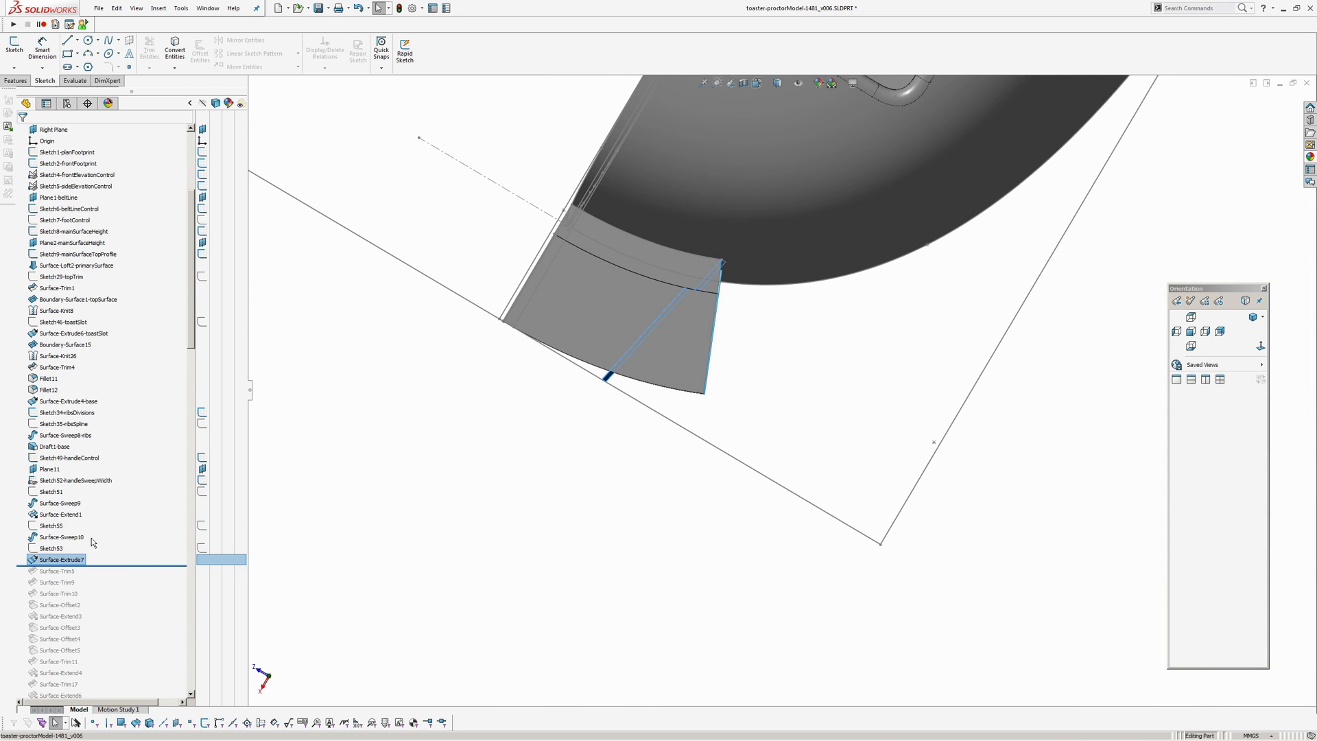
# Scroll the FeatureManager tree down toward the lever trims, offsets and Move Face1.
pyautogui.scroll(-3)
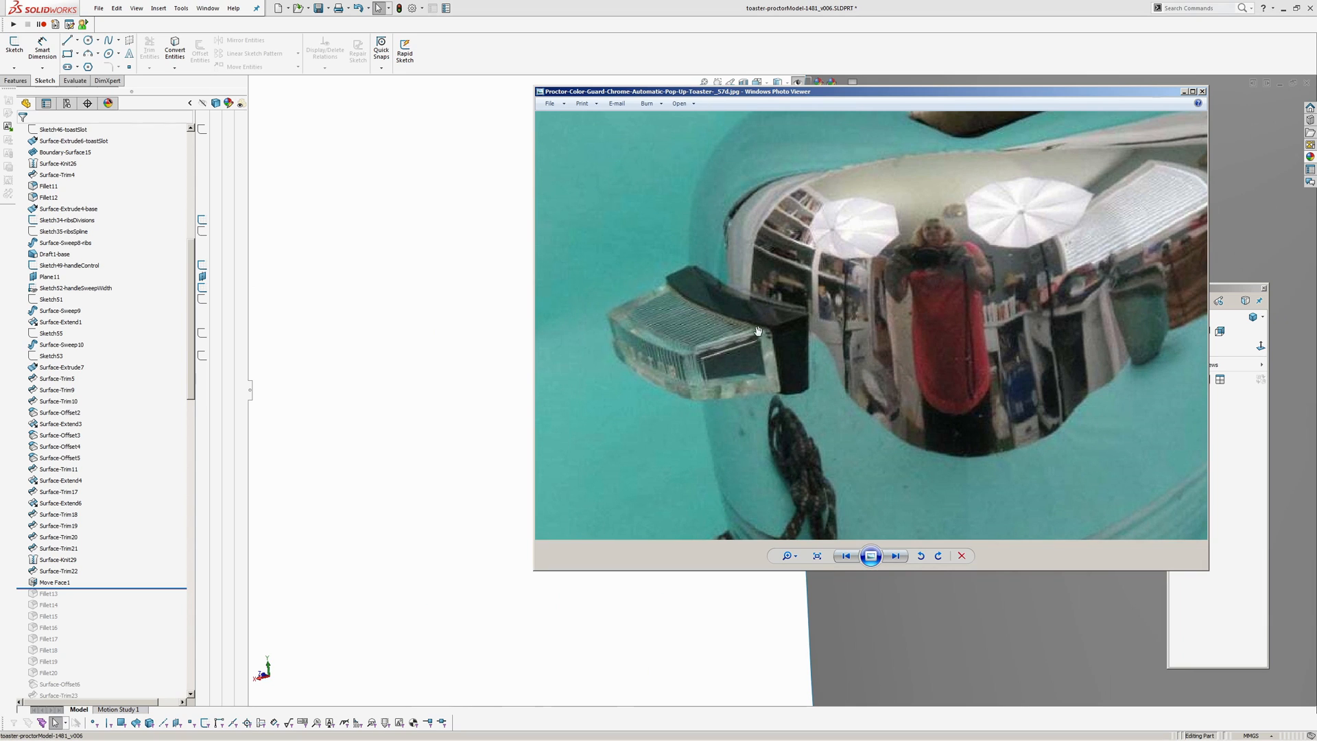
pyautogui.moveTo(659, 373)
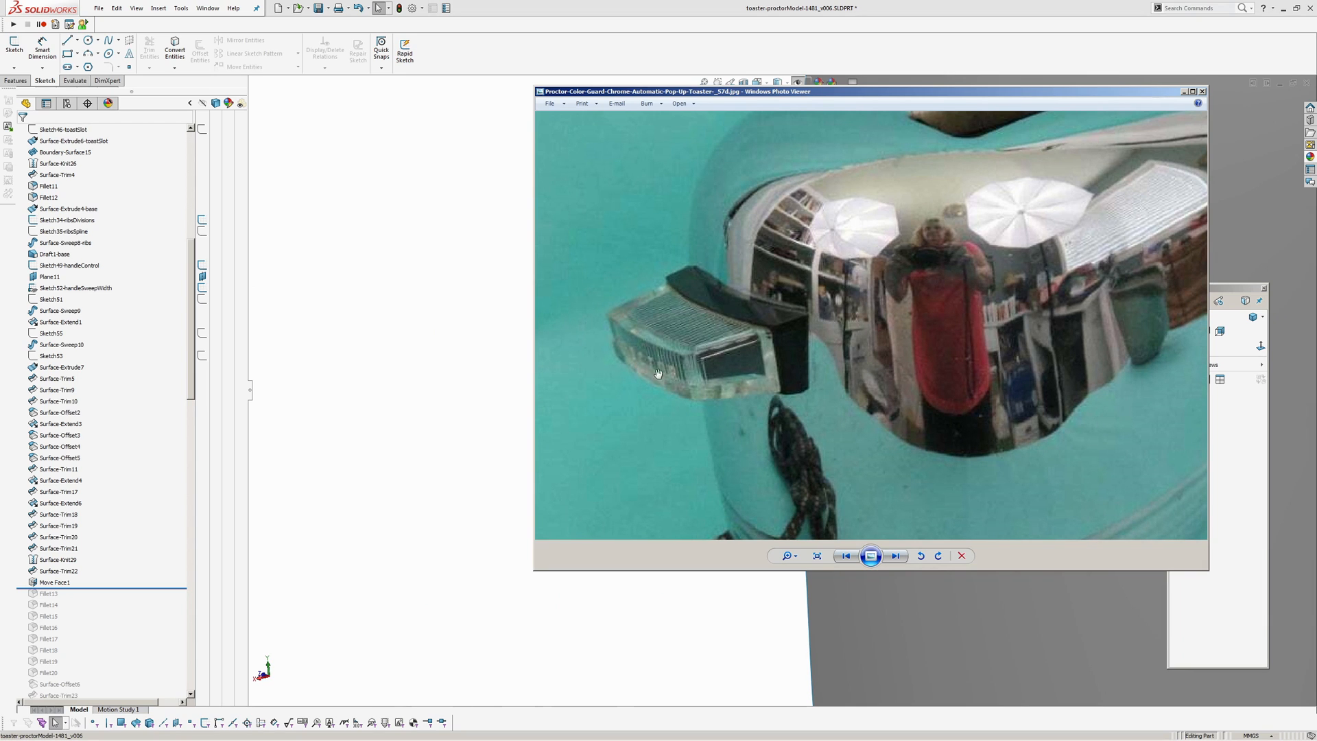
pyautogui.moveTo(656, 330)
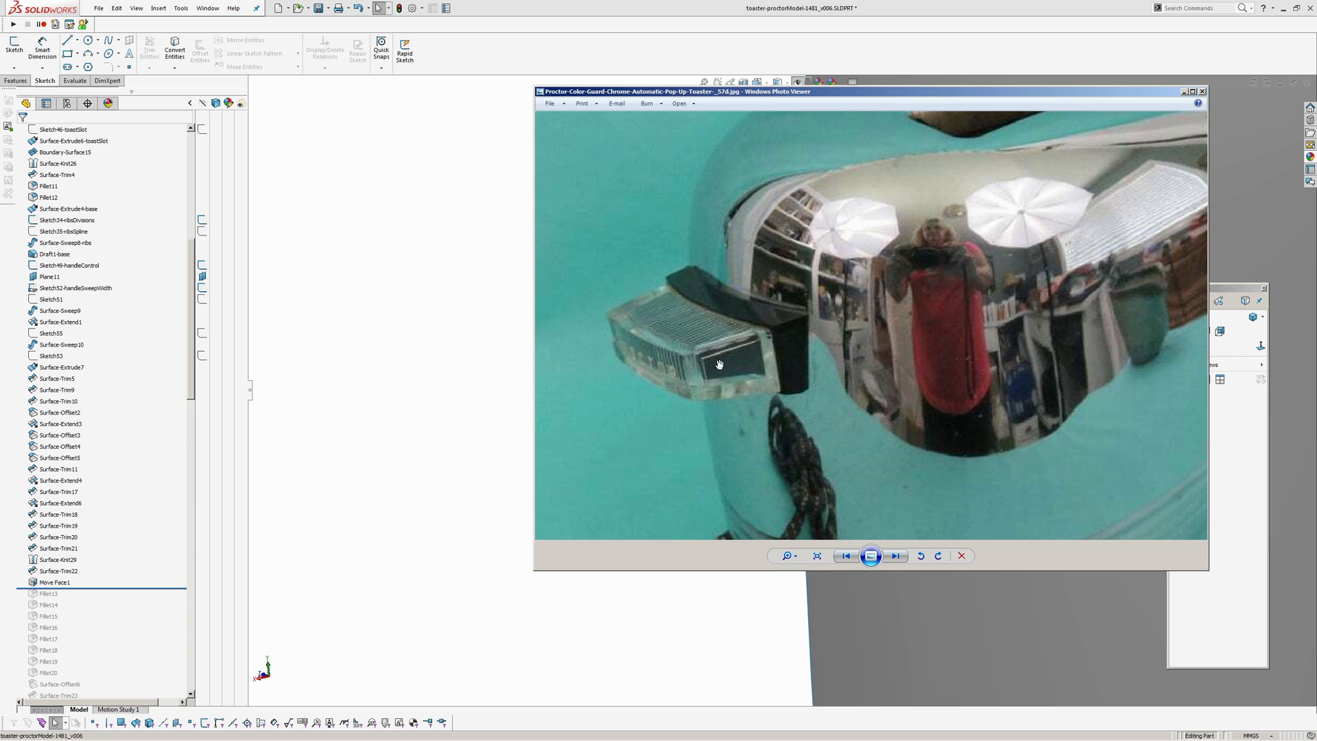
pyautogui.moveTo(454, 392)
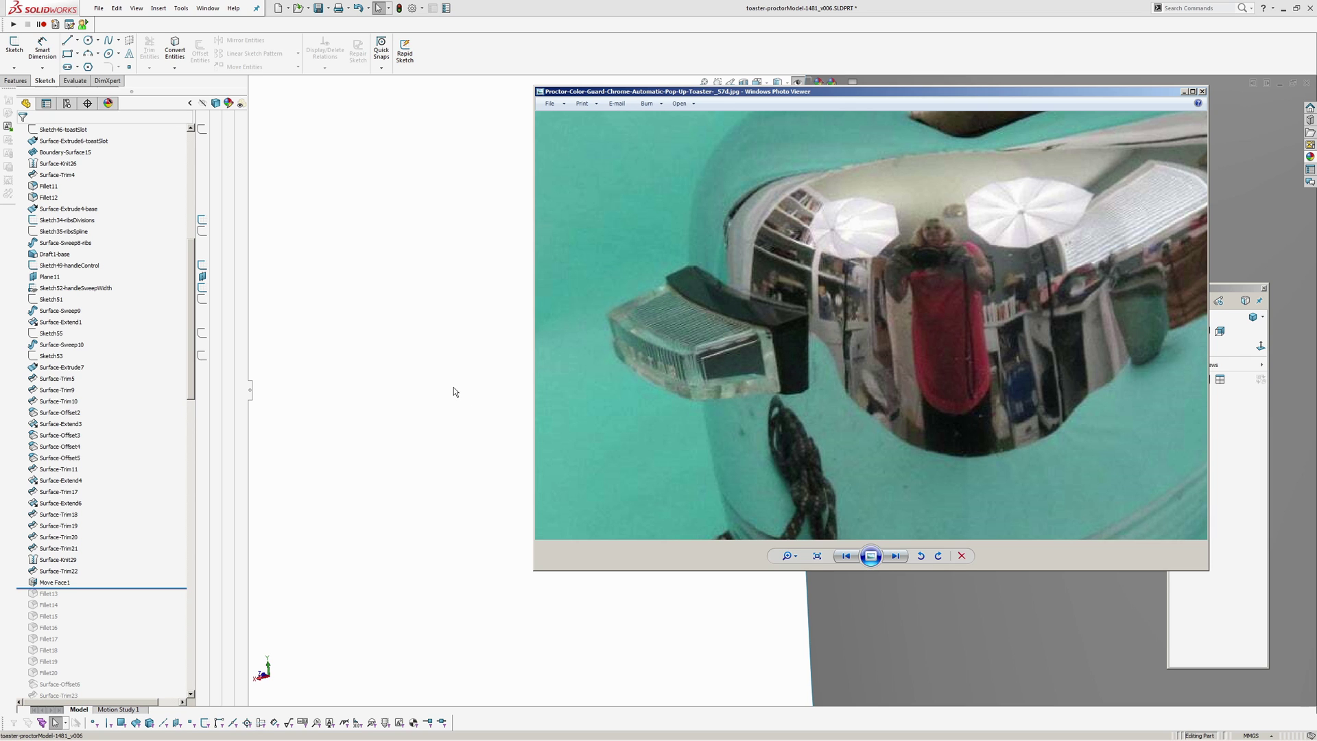
# Return from the lever close-up photo to the SOLIDWORKS graphics area.
pyautogui.click(960, 555)
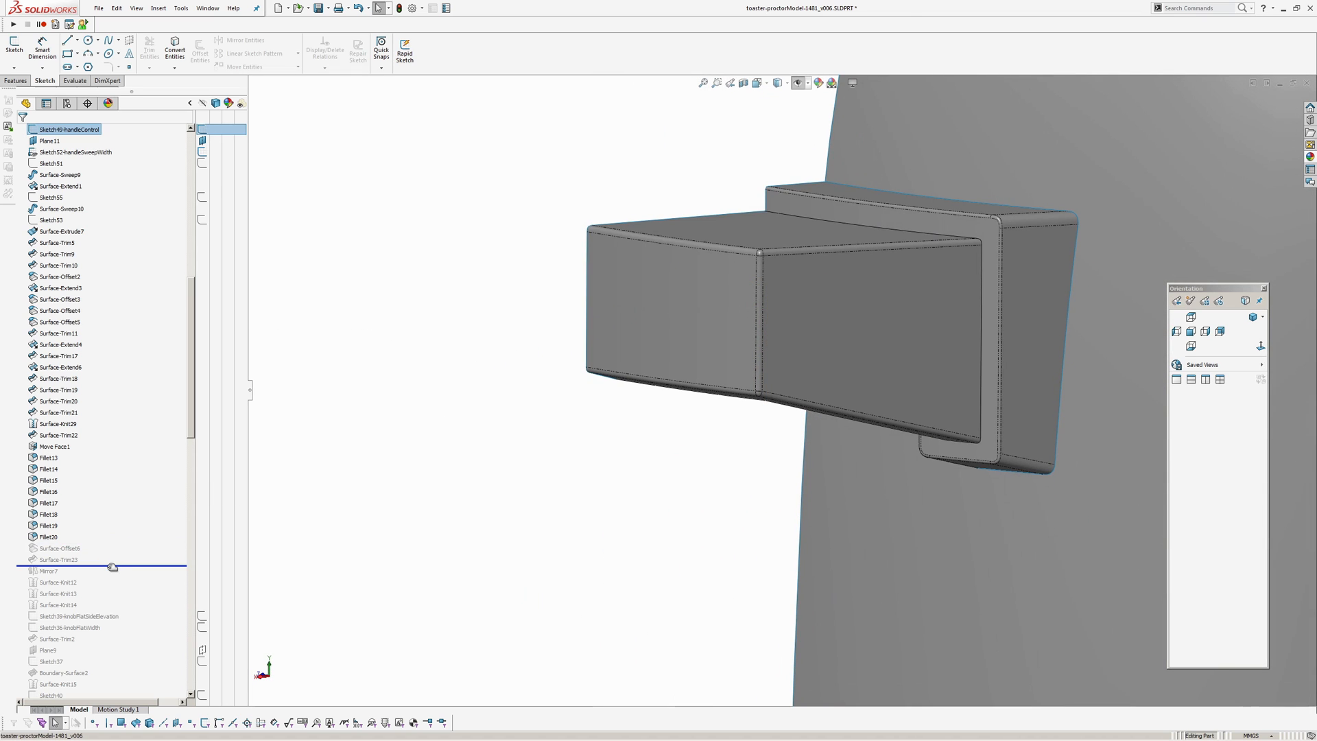
pyautogui.moveTo(1025, 310)
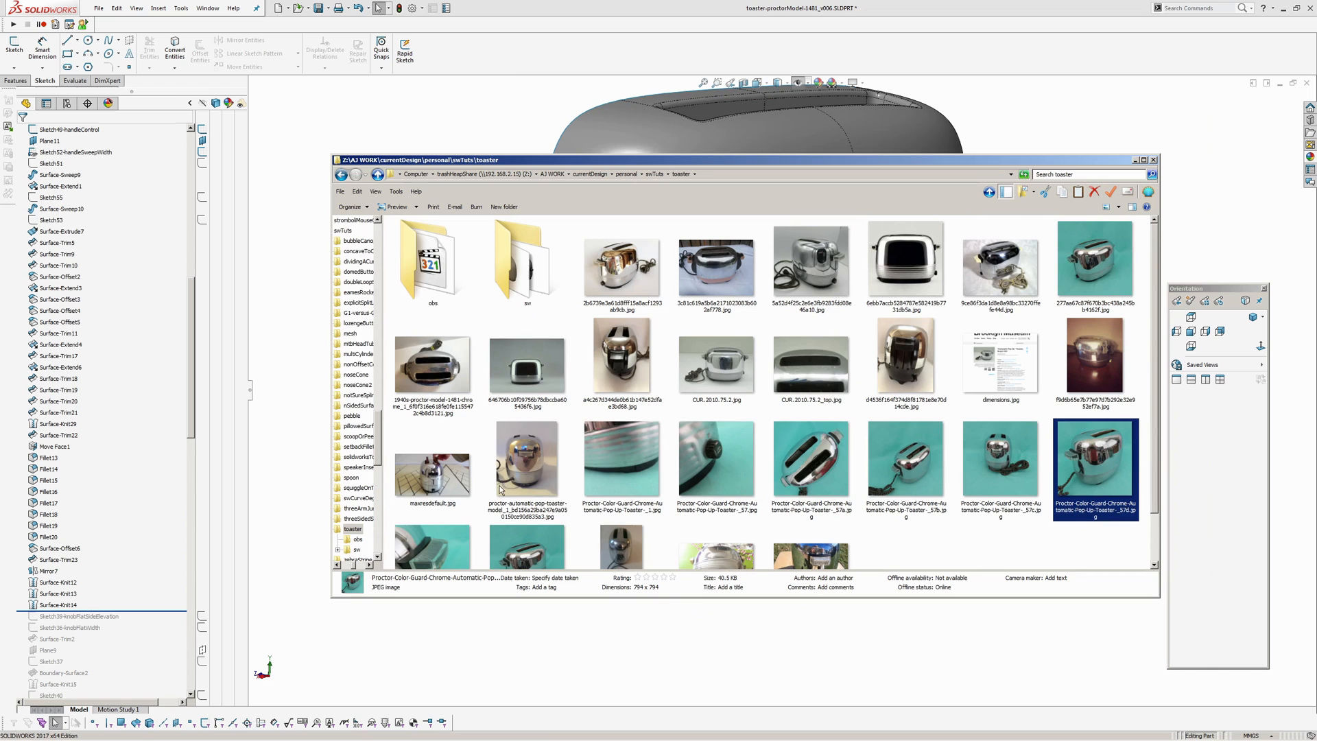
pyautogui.moveTo(1022, 551)
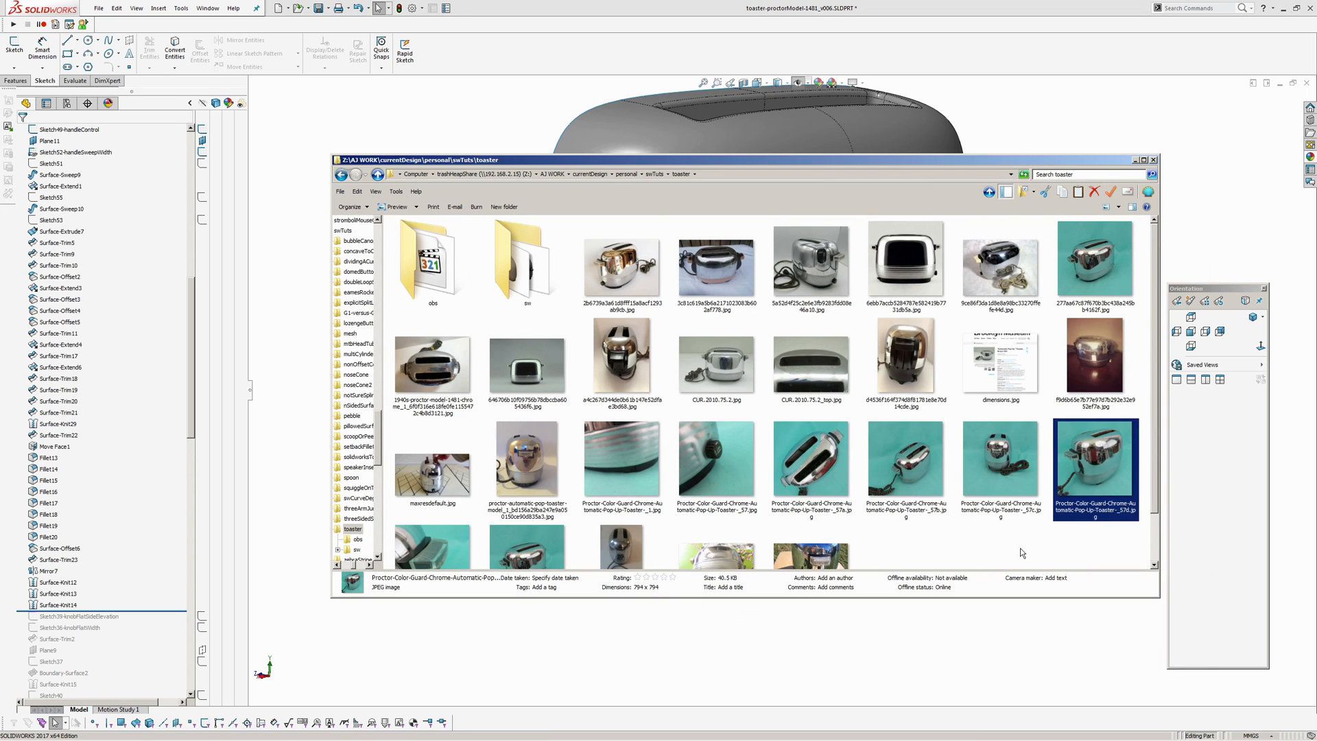
# Browse the toaster photo folder and view another reference photo.
pyautogui.scroll(-3)
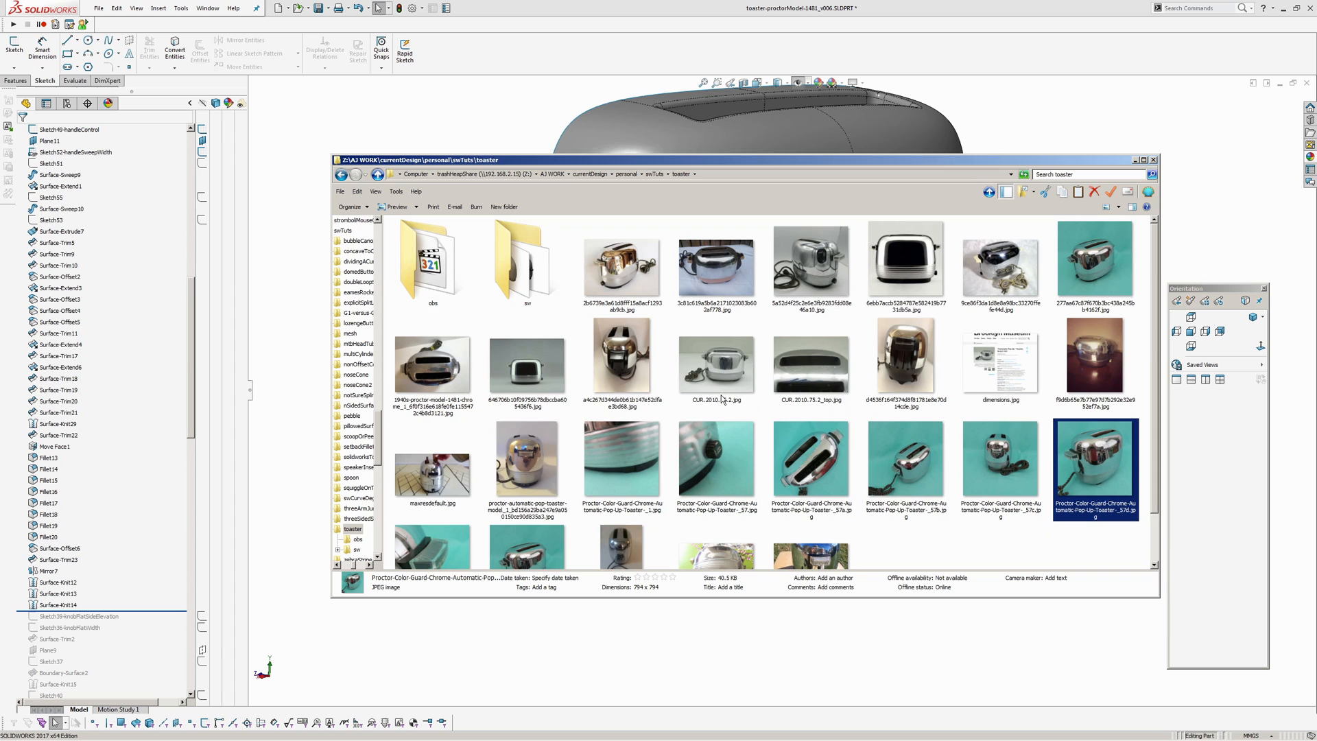
pyautogui.doubleClick(809, 269)
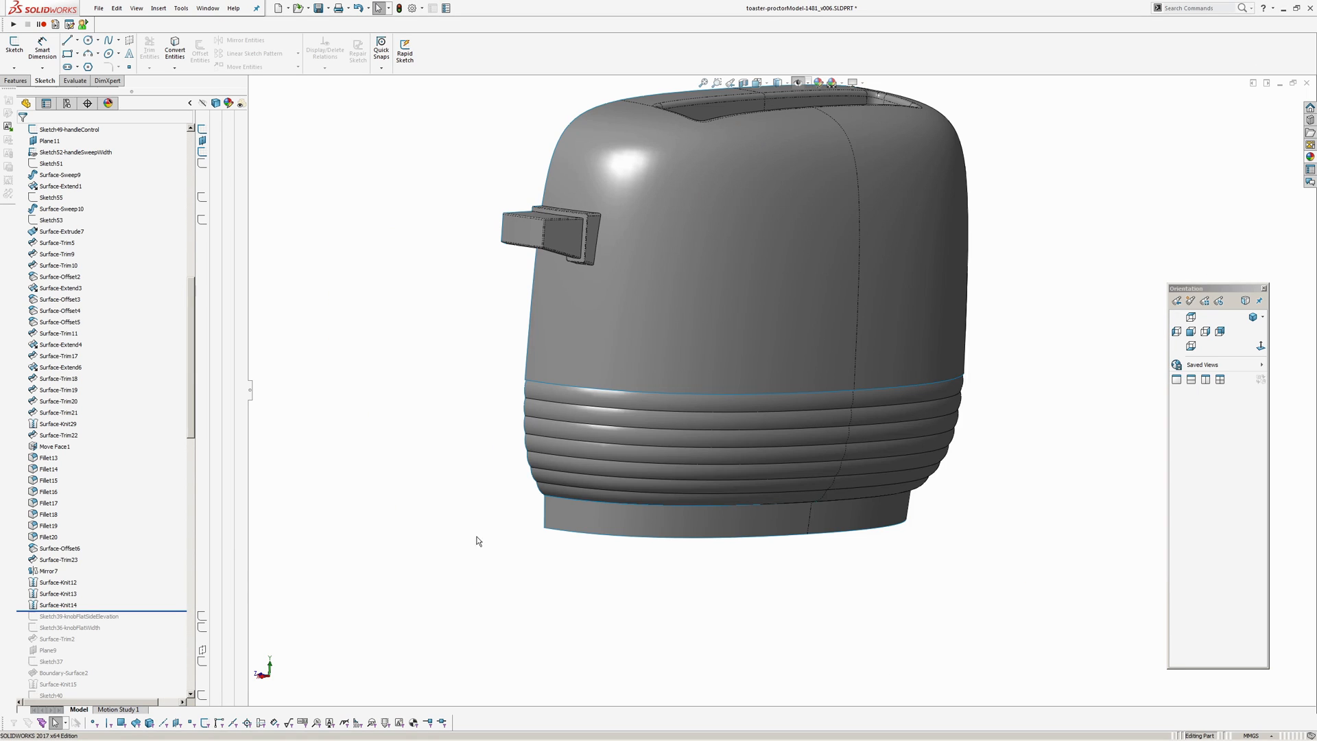
# Inspect the ribbed band recess edges where the ribs end, ahead of Sketch43-knobControl.
pyautogui.scroll(-3)
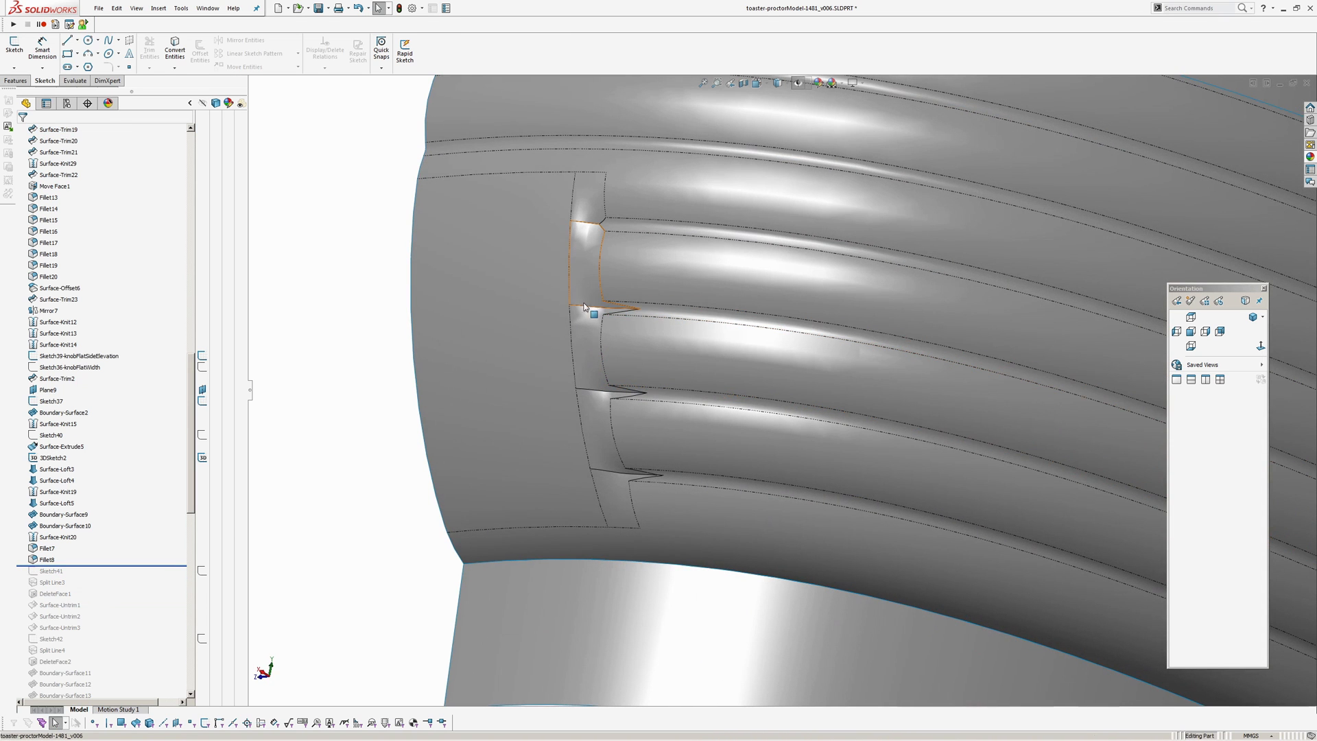
pyautogui.click(621, 307)
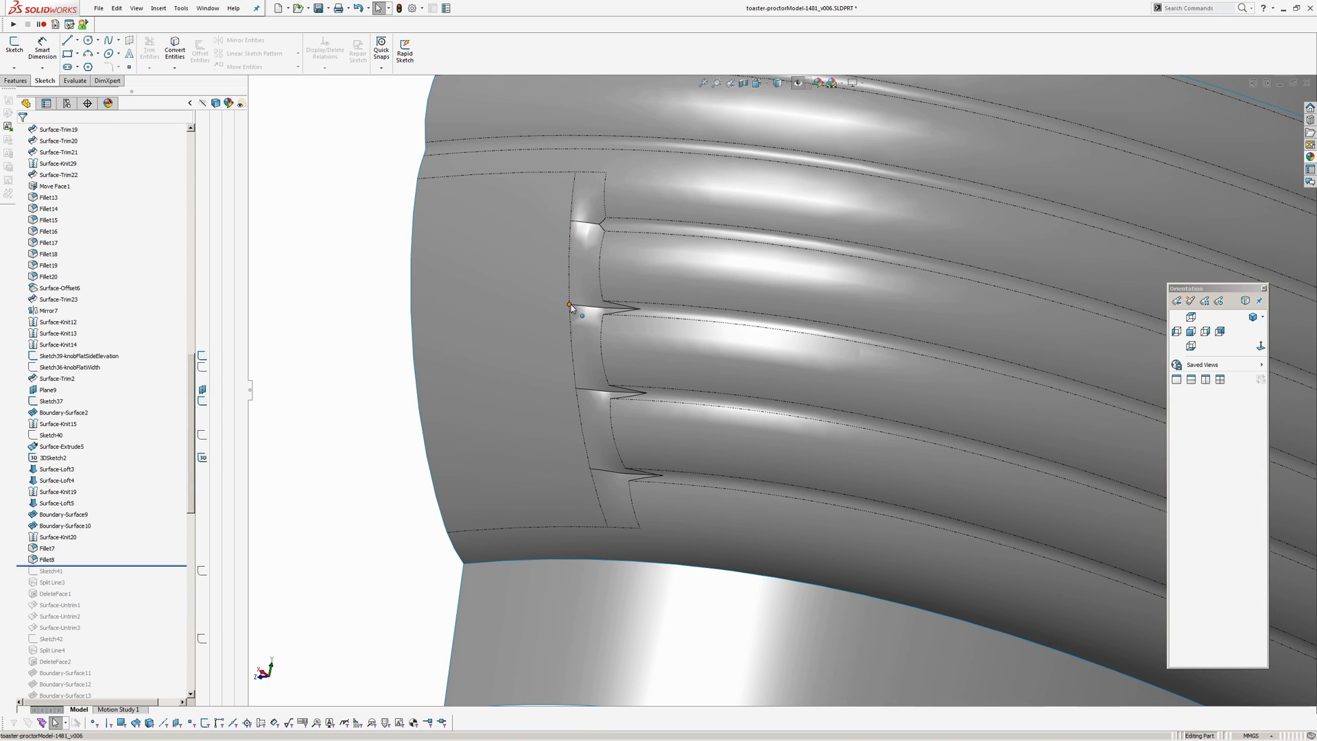
pyautogui.click(568, 261)
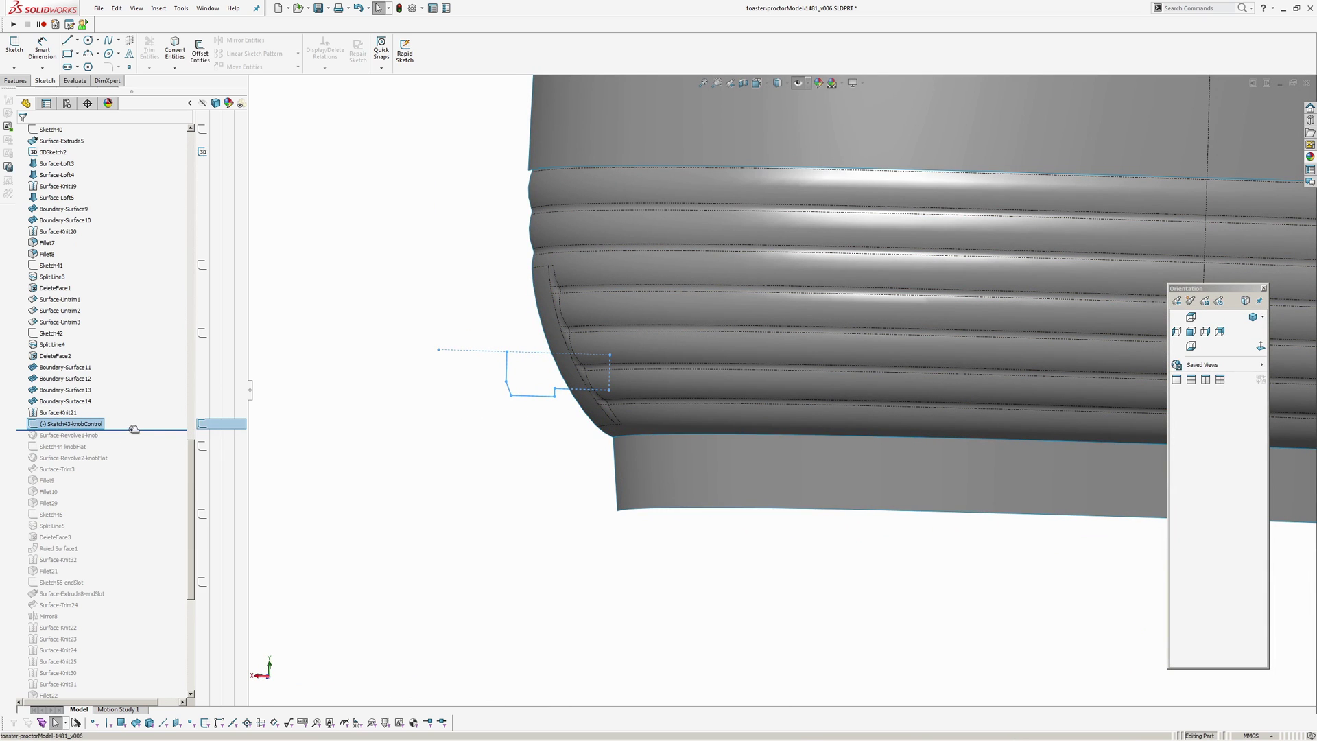
# Roll the history forward through Surface-Revolve2-knobFlat, its trim and fillets to below Split Line5.
pyautogui.click(66, 446)
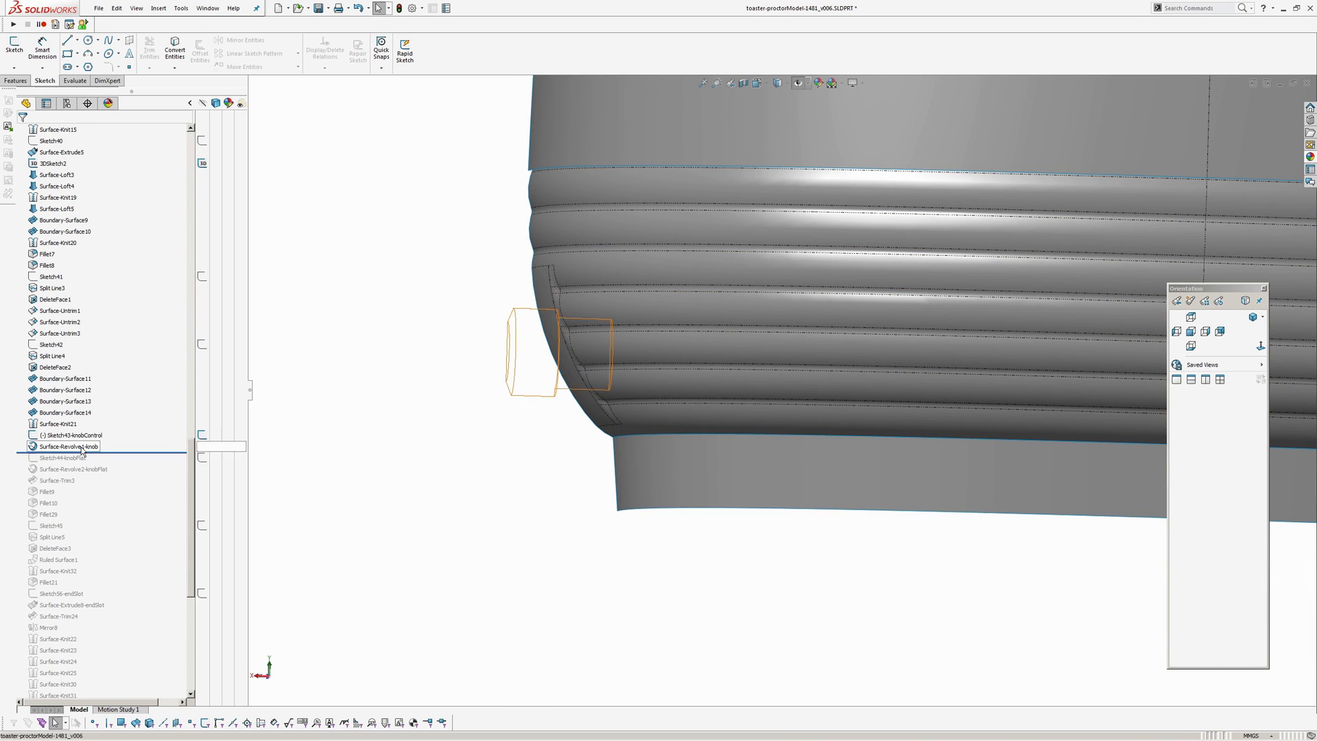
pyautogui.click(66, 445)
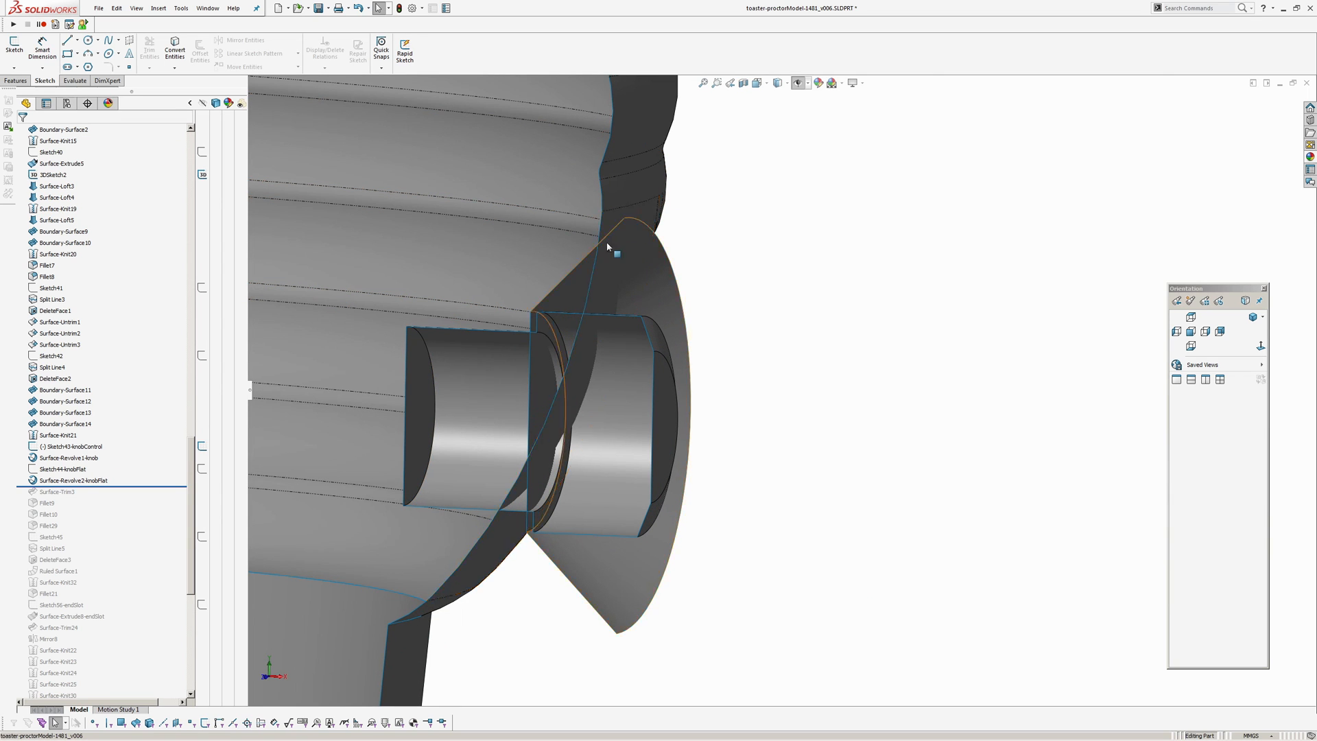
pyautogui.moveTo(606, 246); pyautogui.dragTo(765, 437)
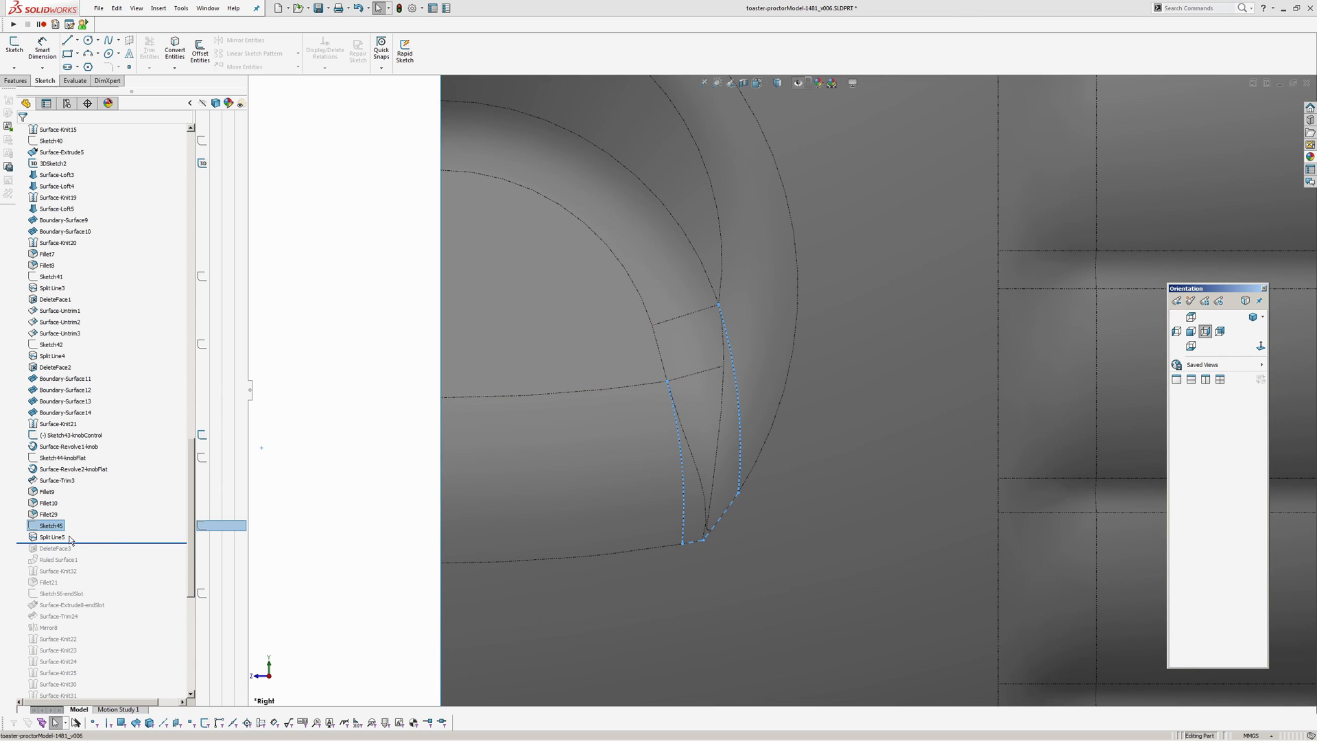
# Advance the history to DeleteFace3 and edit it to show the four corner faces deleted and filled.
pyautogui.click(46, 536)
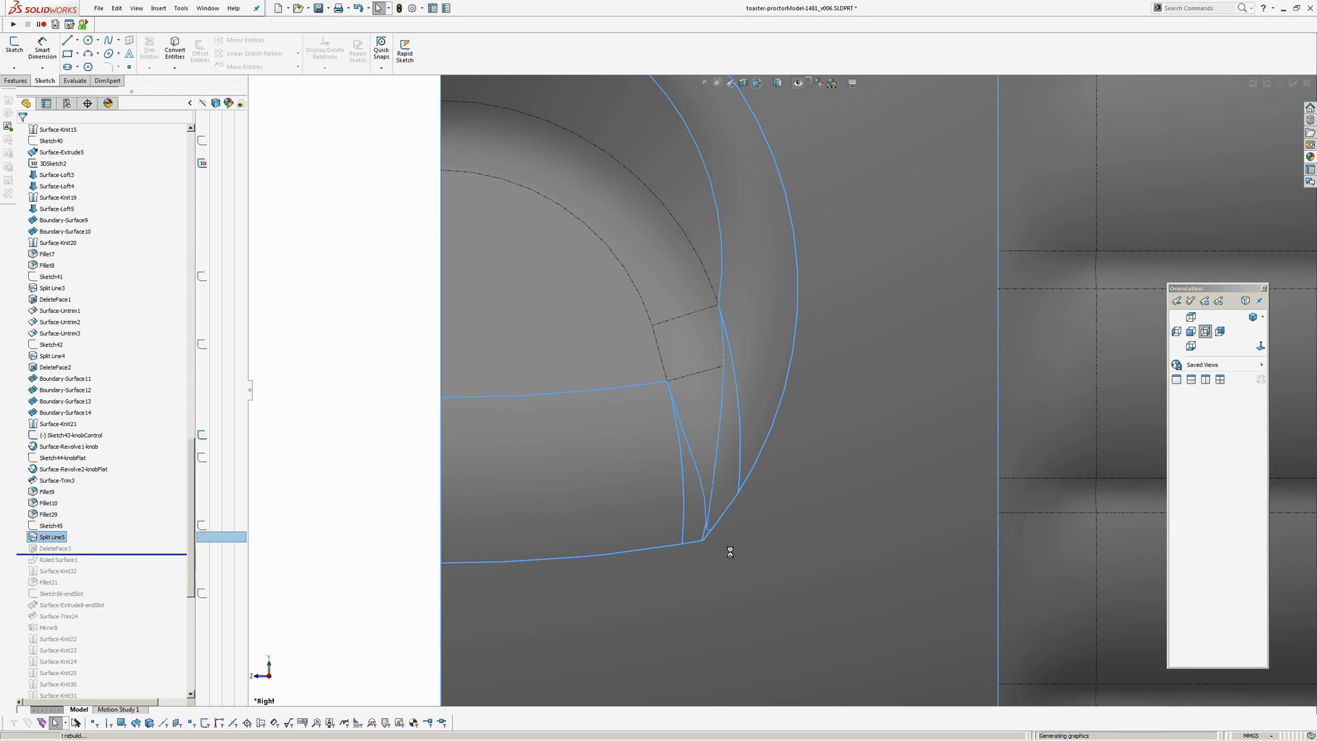
pyautogui.click(46, 547)
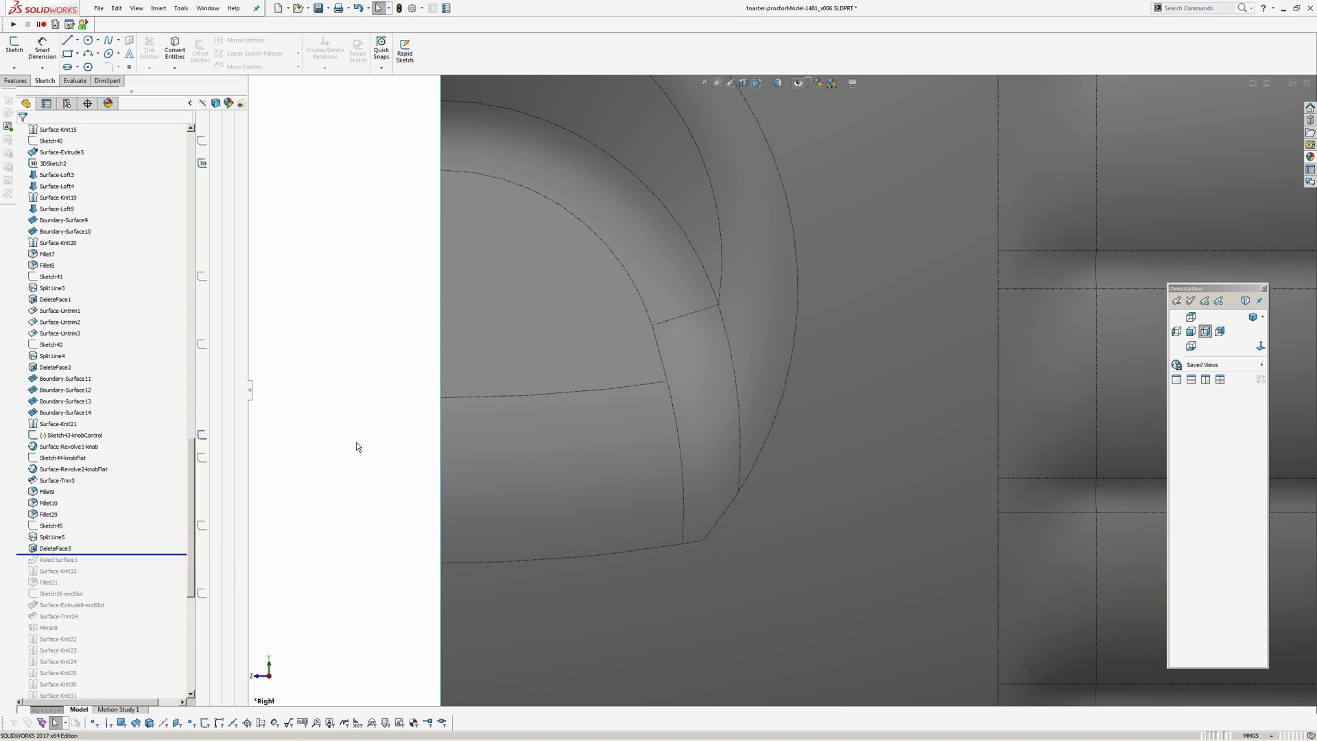
pyautogui.click(52, 549)
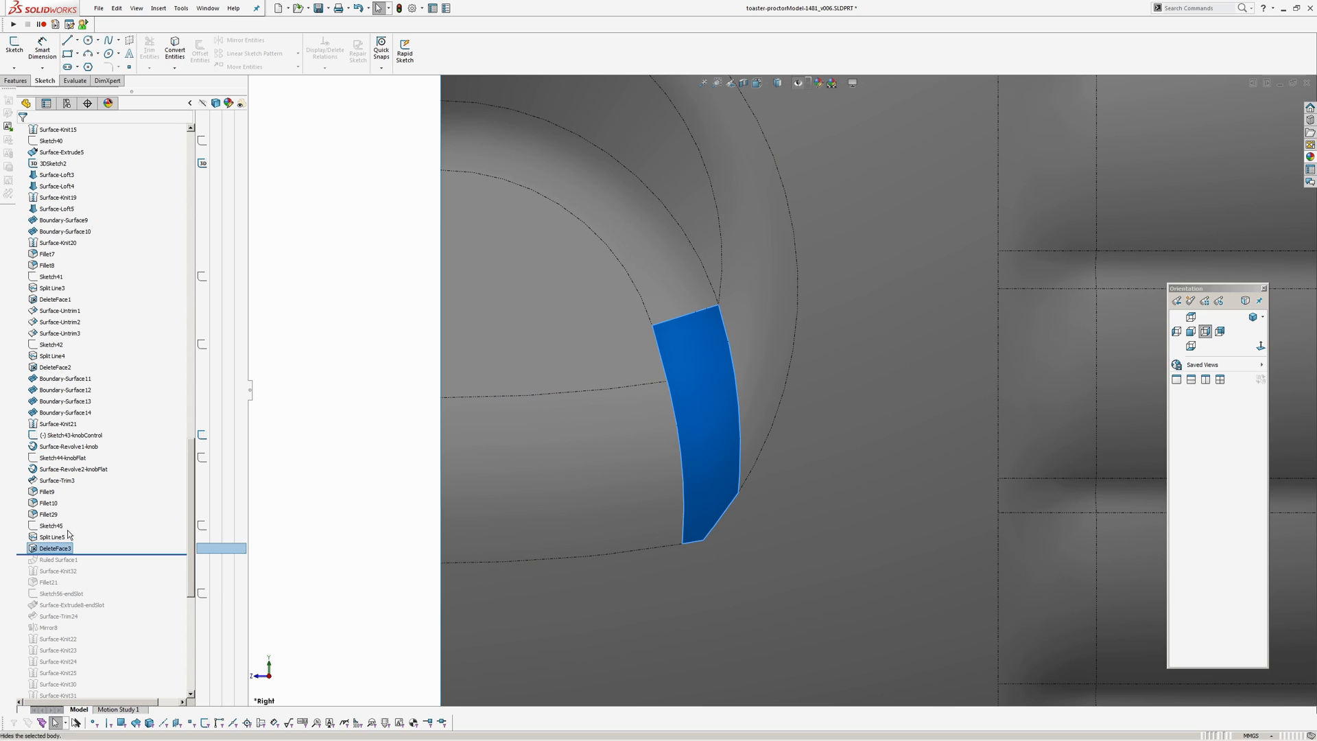
pyautogui.doubleClick(47, 548)
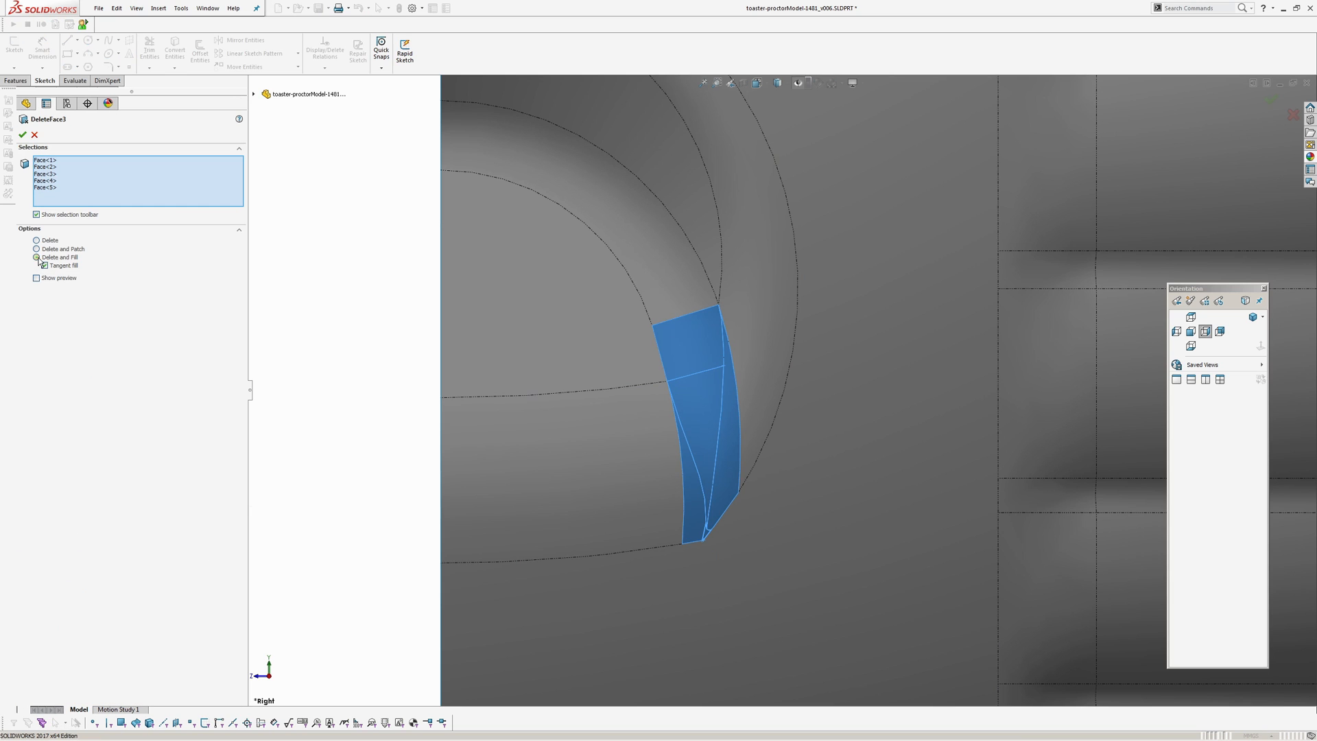
pyautogui.click(36, 258)
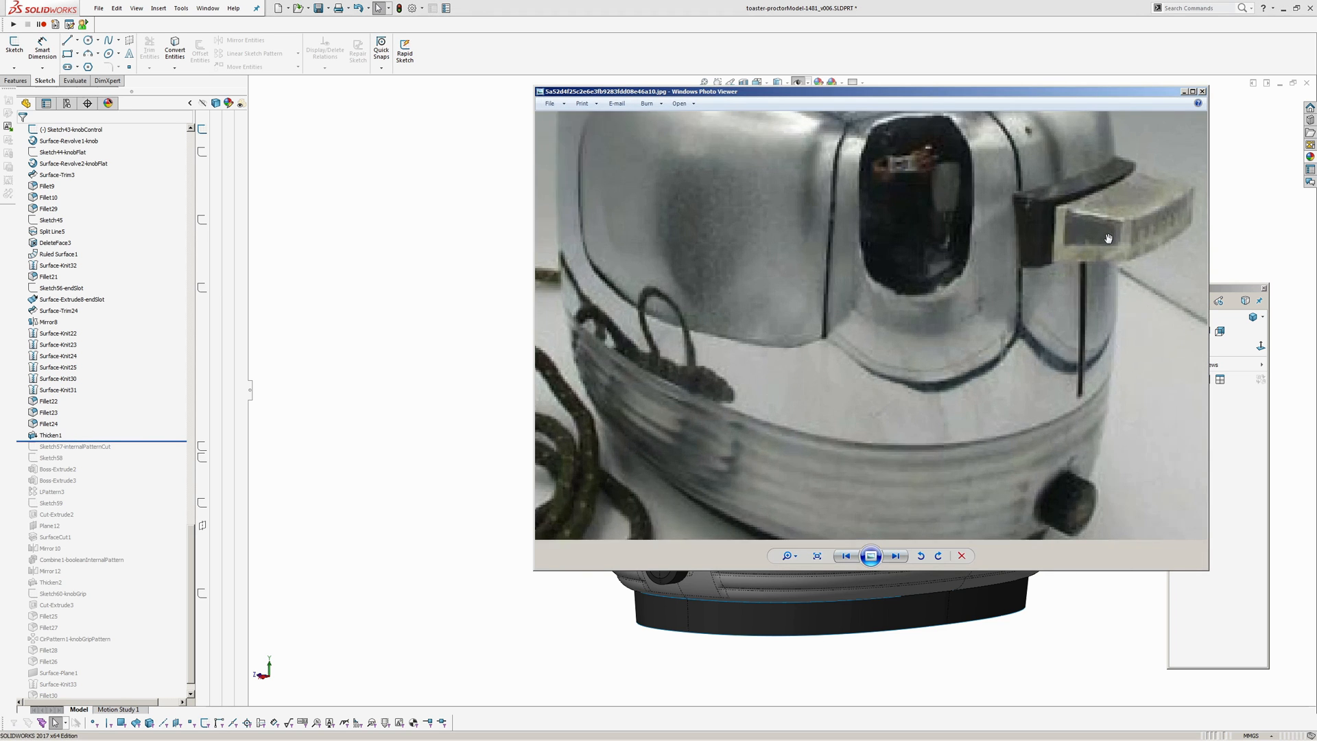
# Return to the photo folder and view the close-up of the ridged lever handle.
pyautogui.click(962, 556)
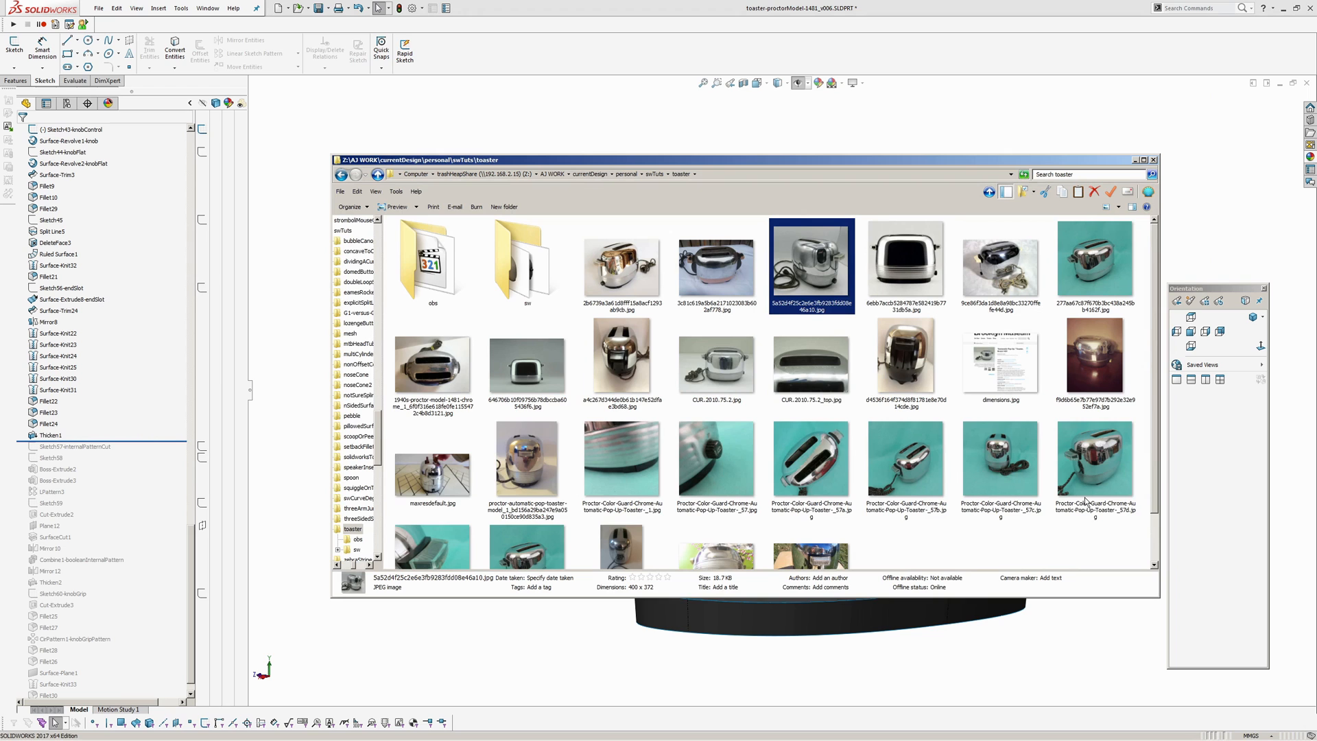
pyautogui.click(432, 549)
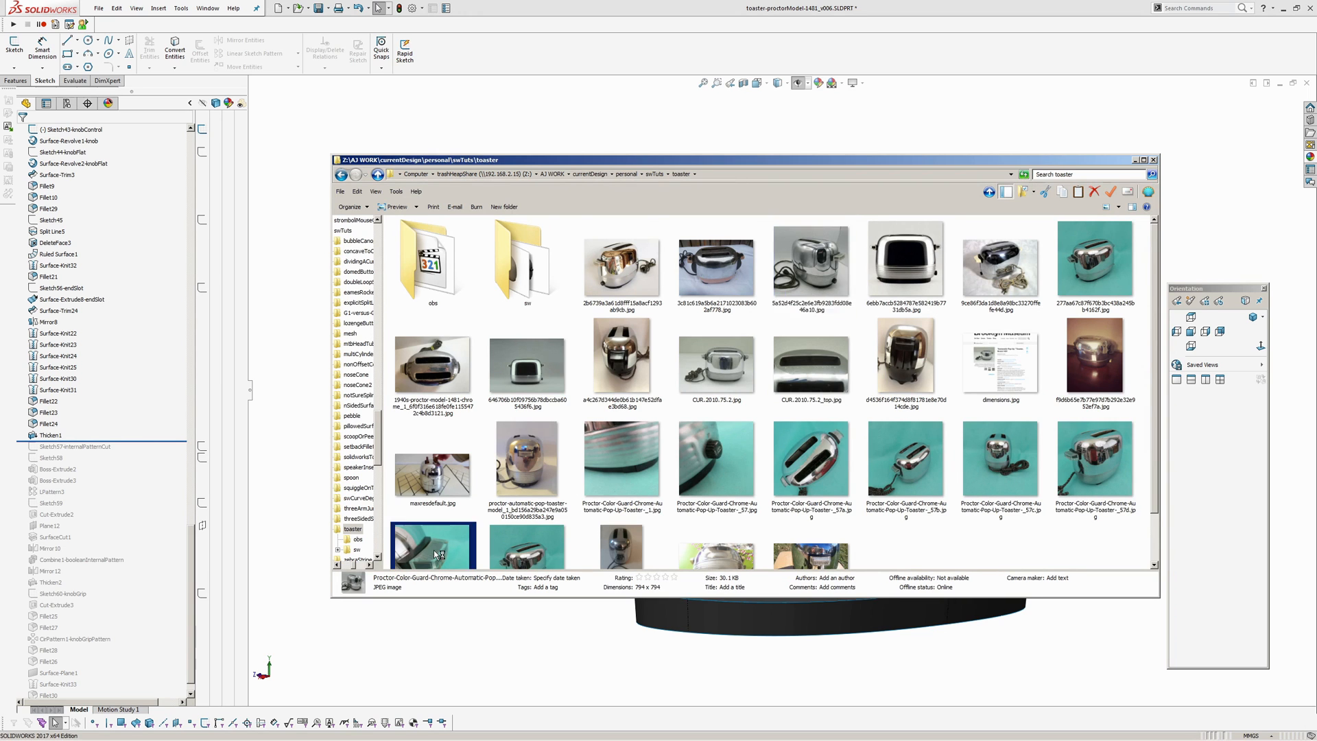
pyautogui.doubleClick(432, 547)
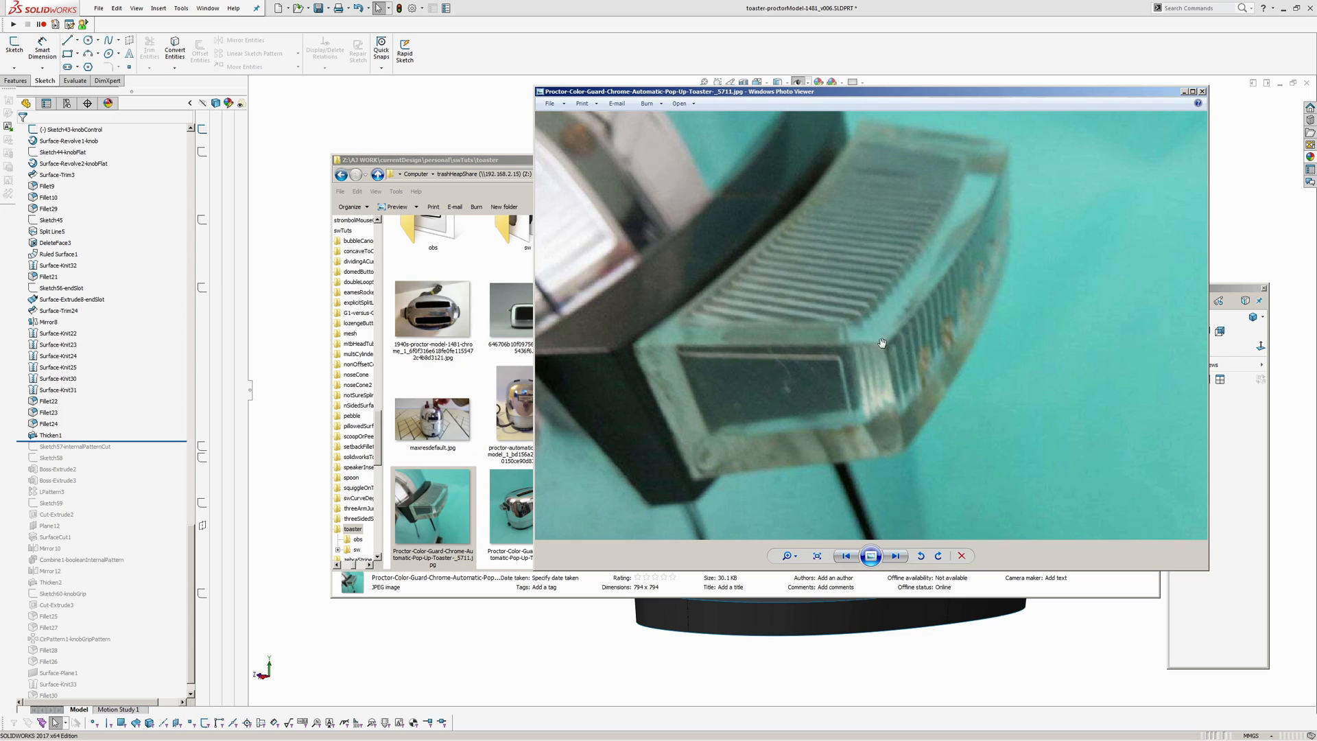
pyautogui.moveTo(724, 313)
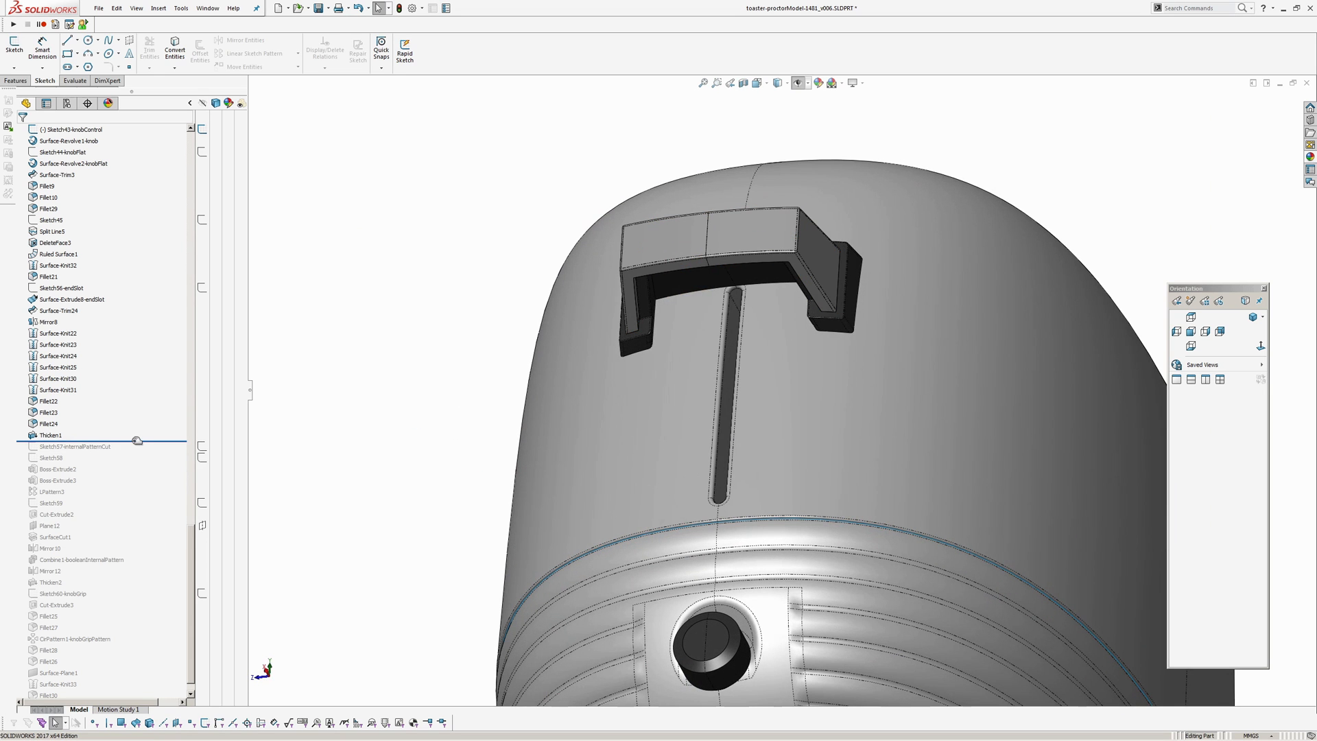
# Roll the history forward so the ribbed lever handle is extruded, patterned, mirrored and the knob grip appears.
pyautogui.click(74, 446)
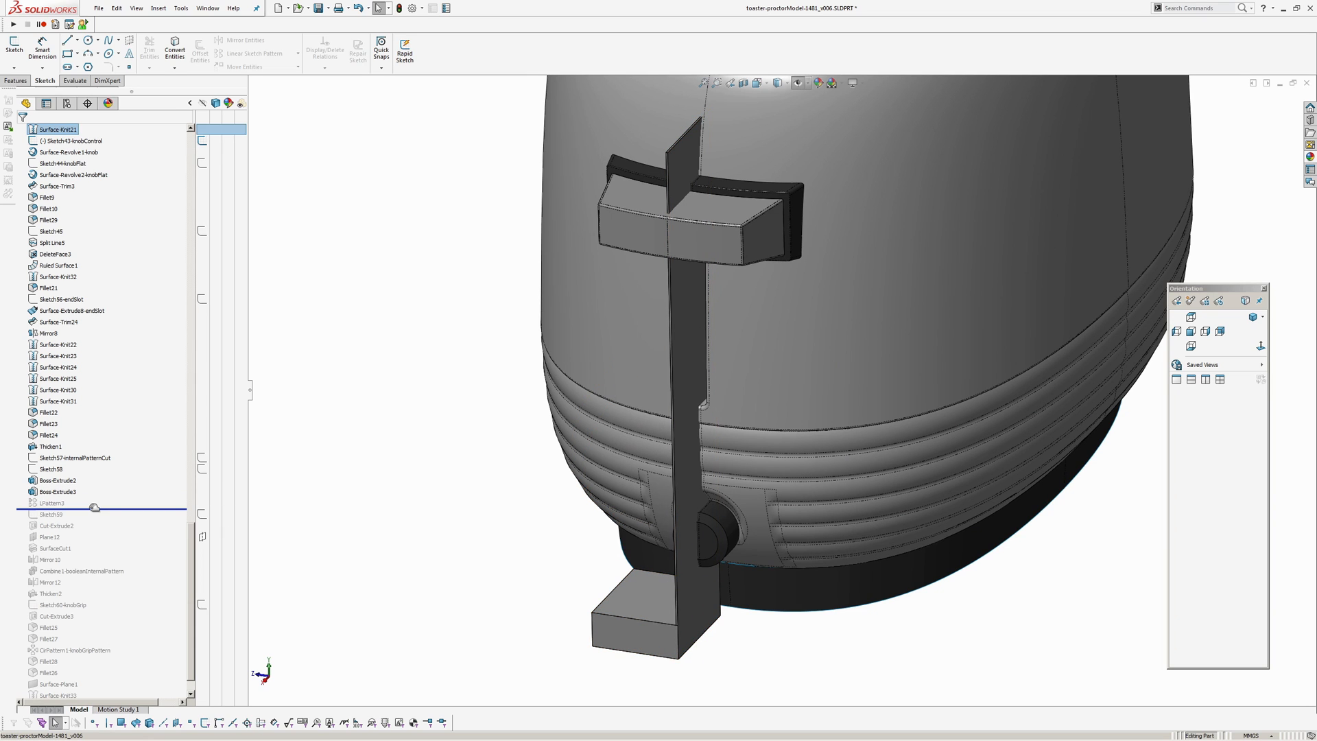
pyautogui.click(42, 502)
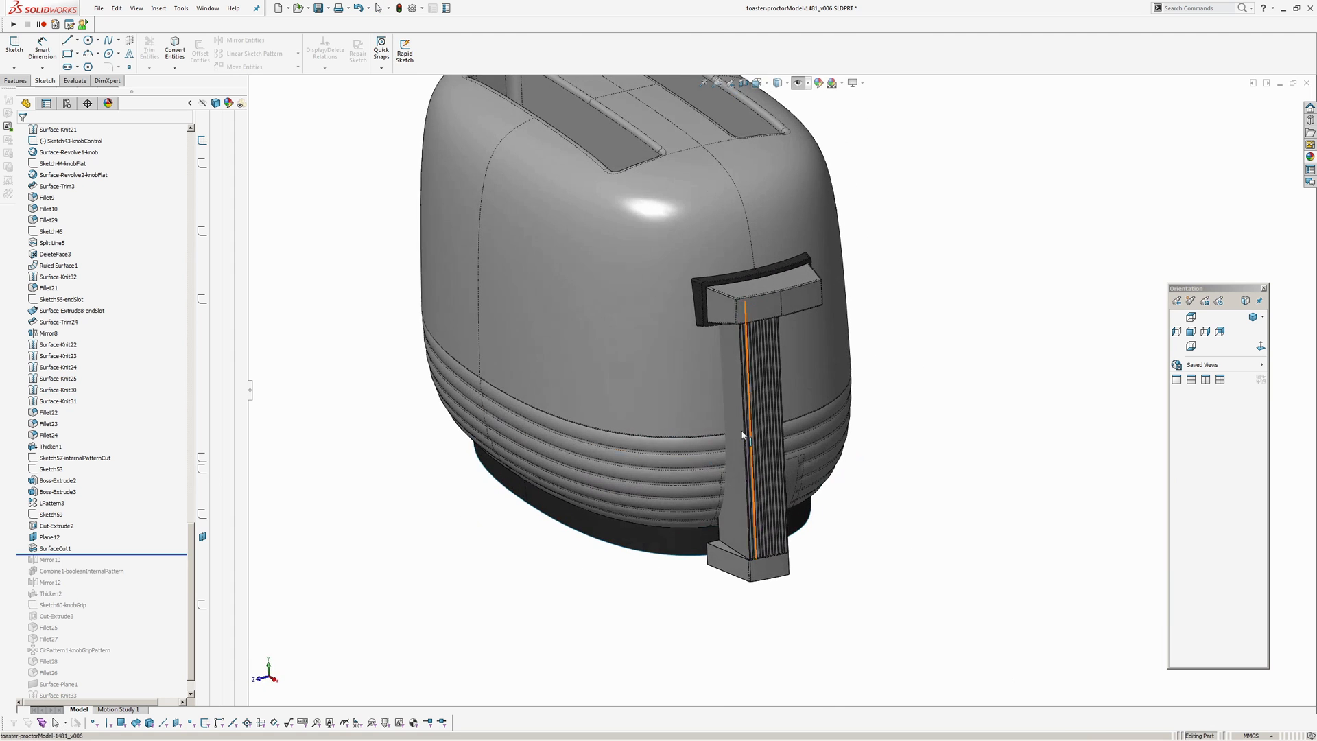
pyautogui.click(41, 538)
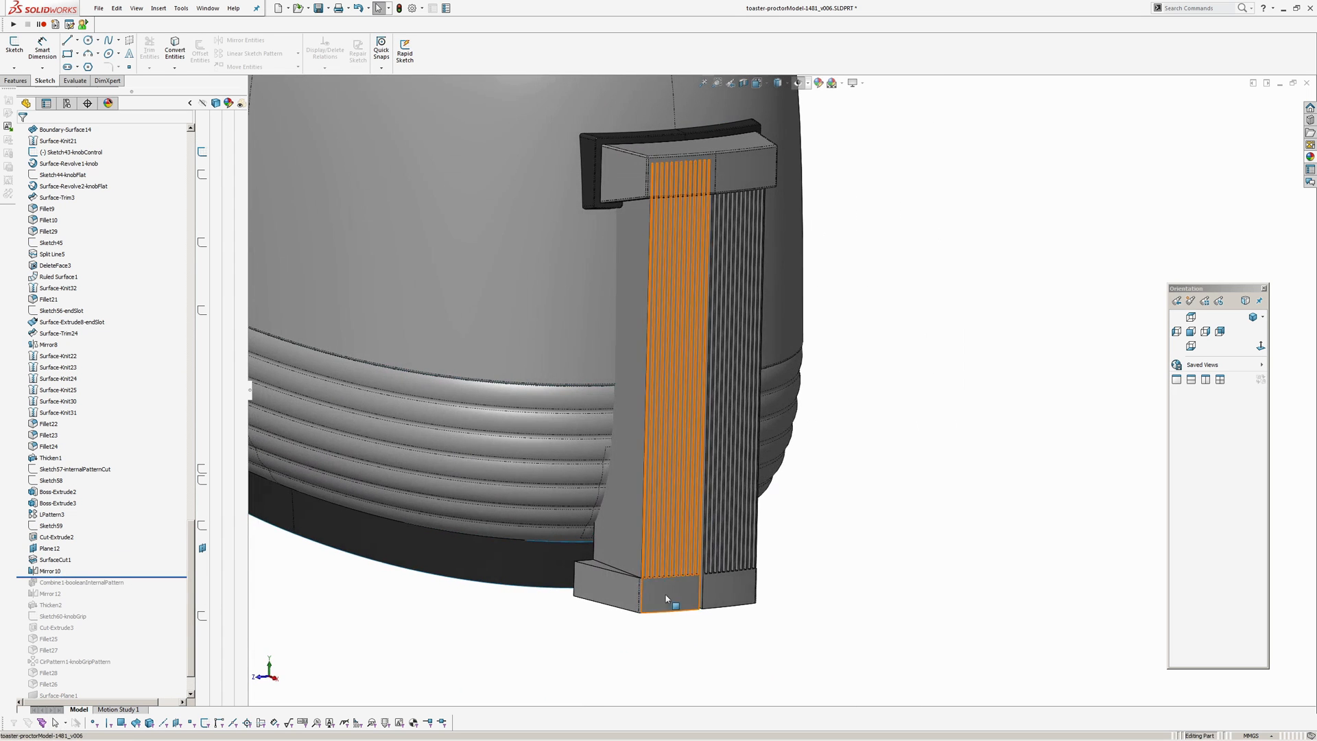
pyautogui.click(58, 129)
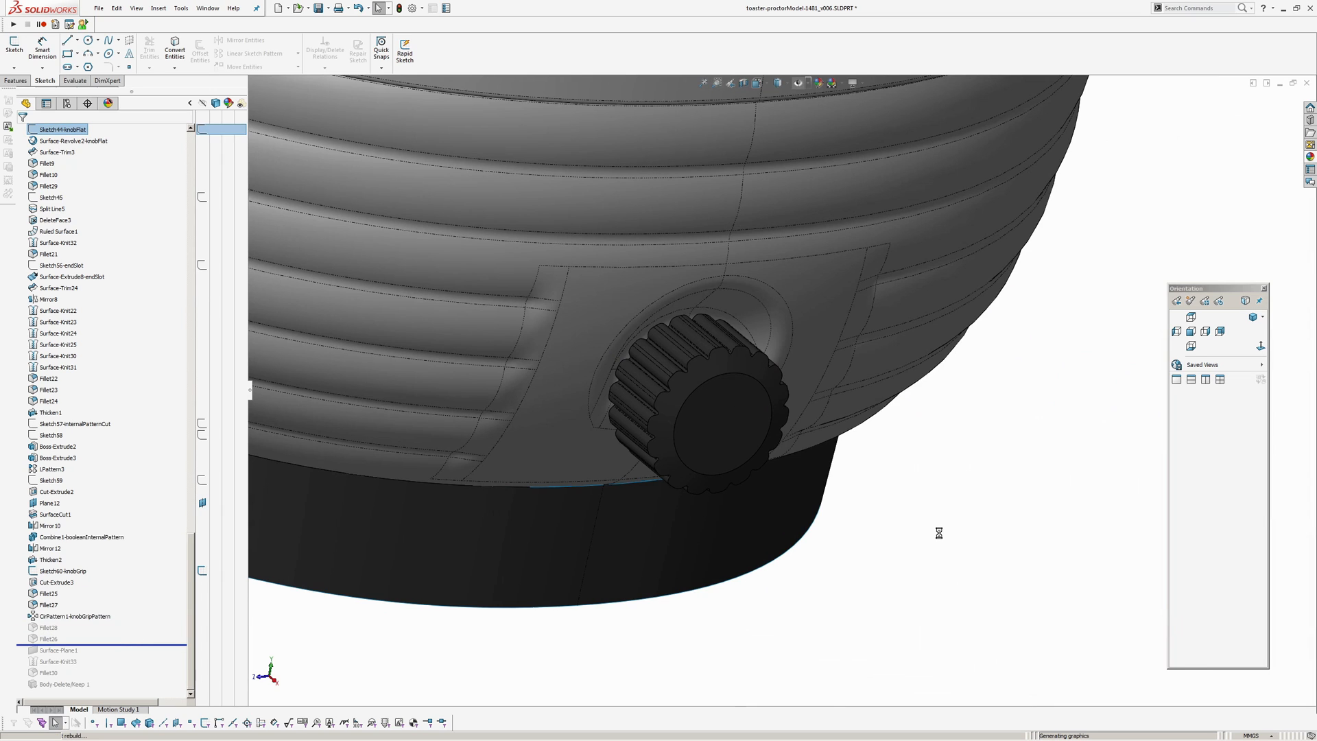
pyautogui.moveTo(600, 405)
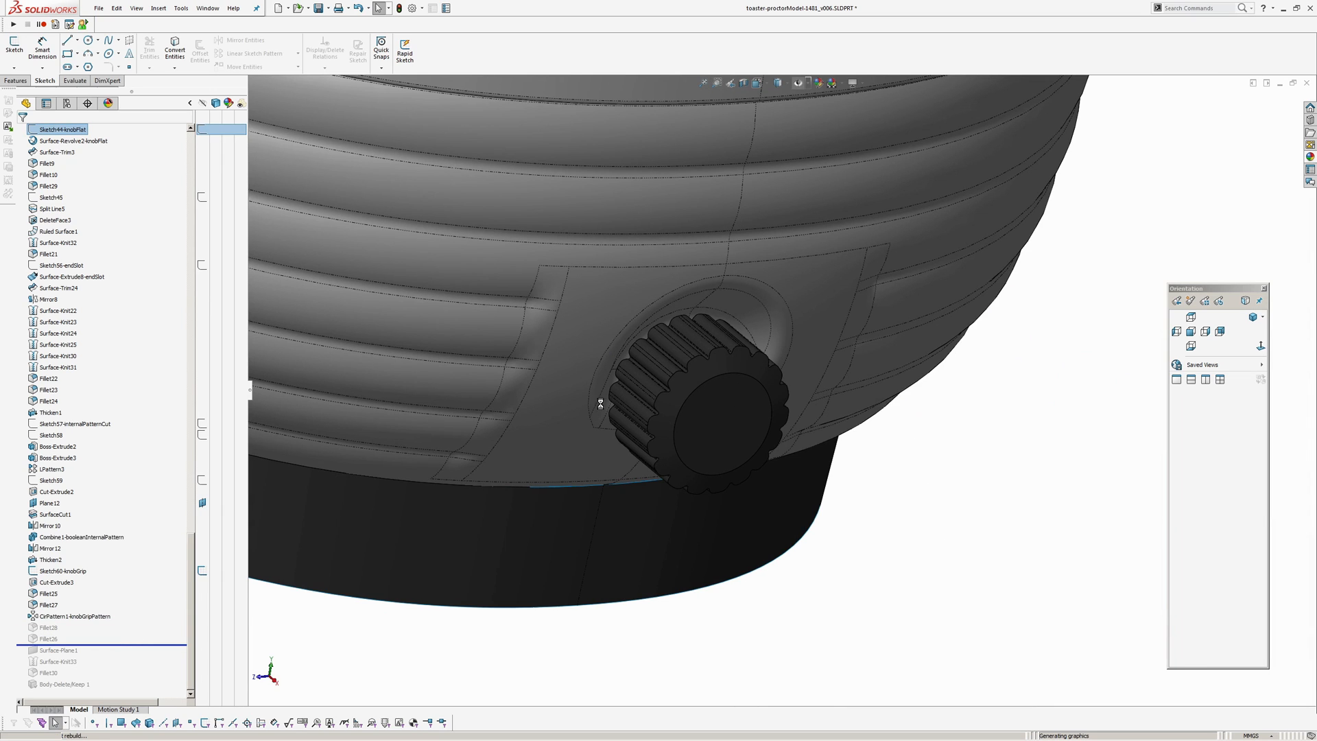
pyautogui.moveTo(783, 378)
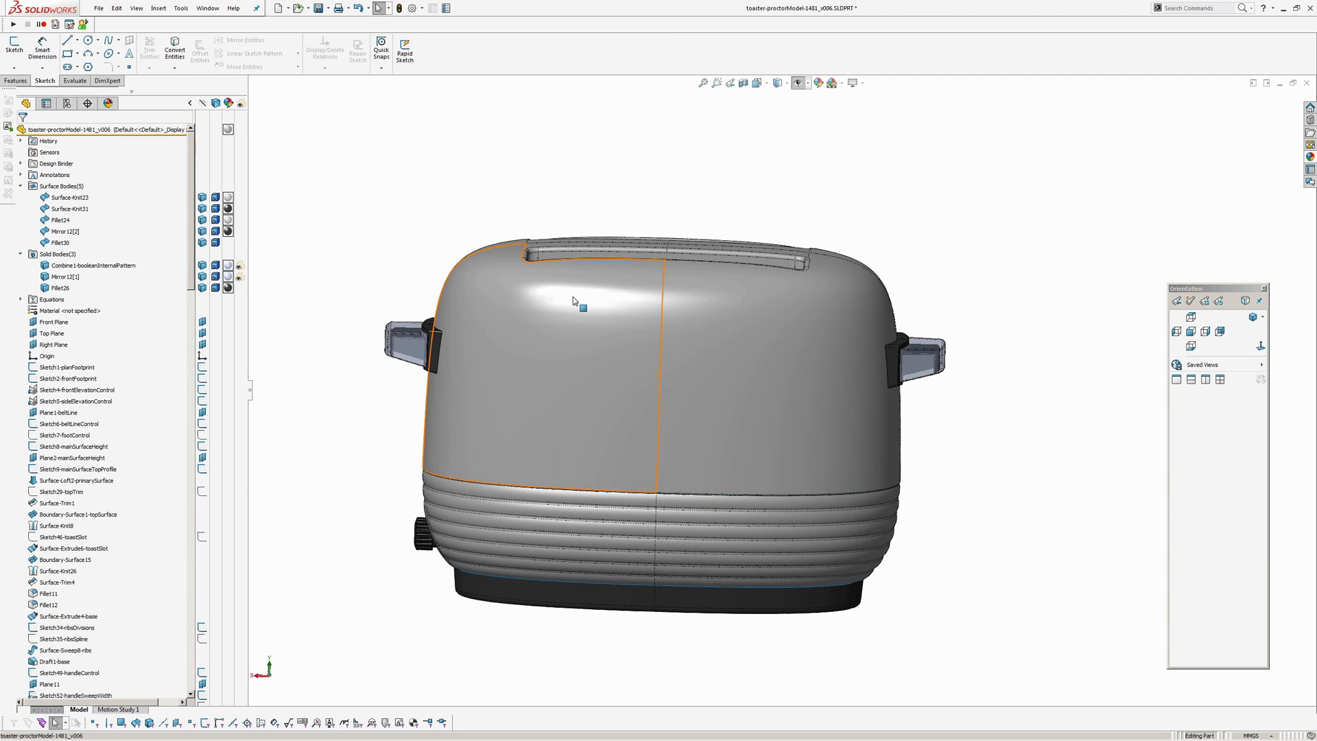
# Roll the history to the bottom of the tree so the ridged knob and complete toaster rebuild.
pyautogui.click(75, 480)
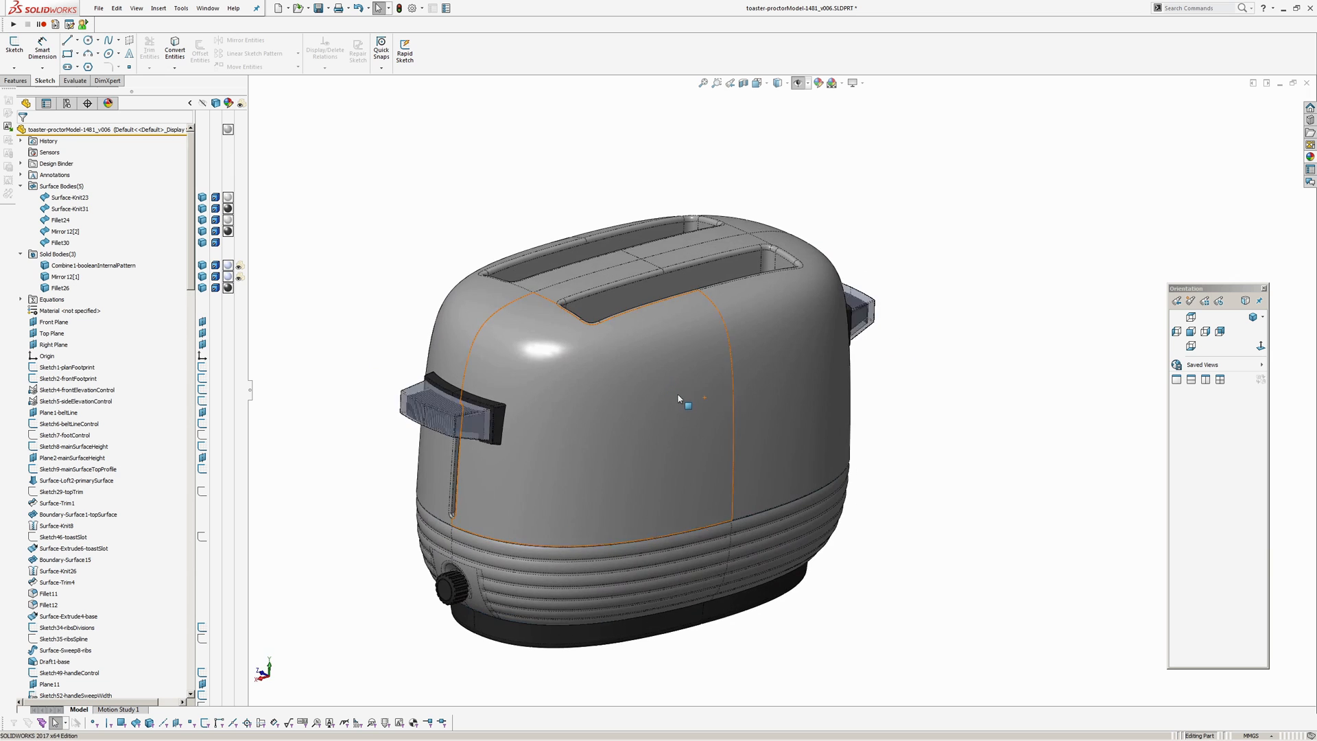
# Orbit the toaster to a raised three-quarter view for the zebra stripe check.
pyautogui.moveTo(679, 399); pyautogui.dragTo(746, 375)
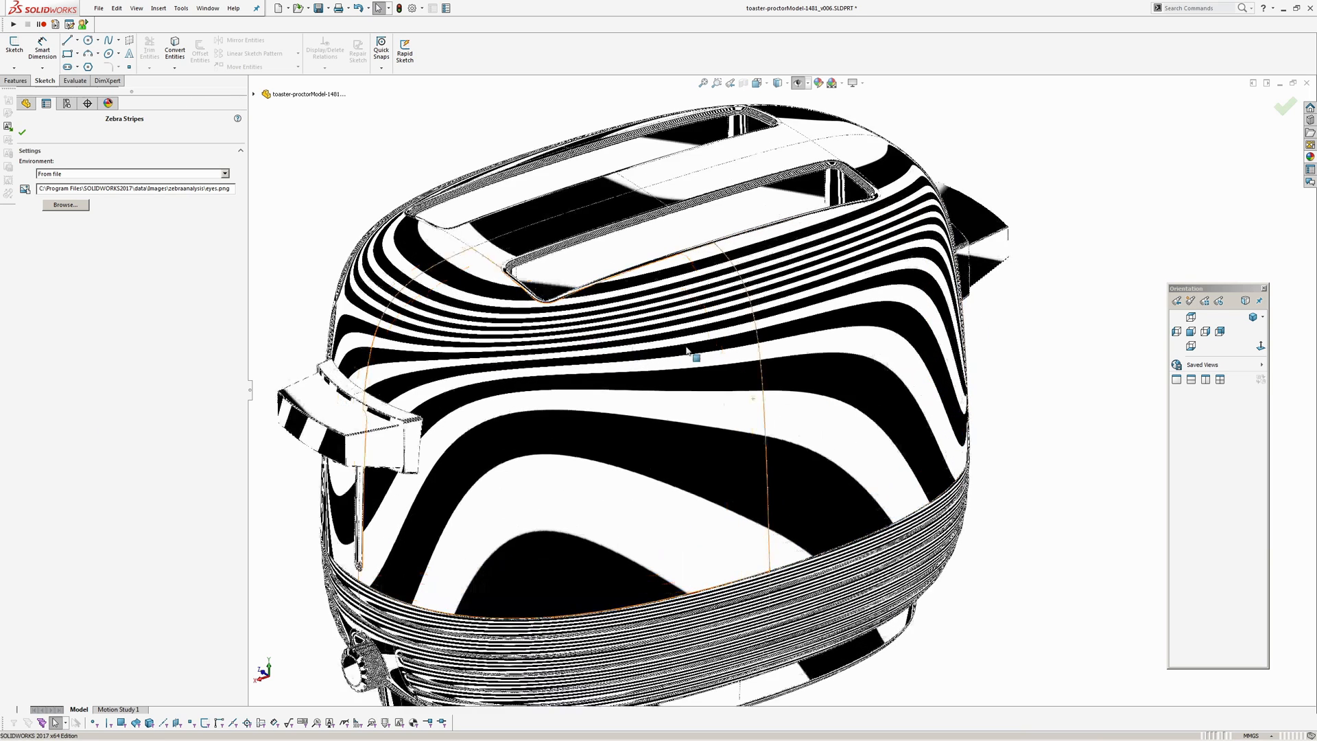
# Accept the zebra stripe settings and inspect the stripes over the top, front and slots.
pyautogui.click(26, 129)
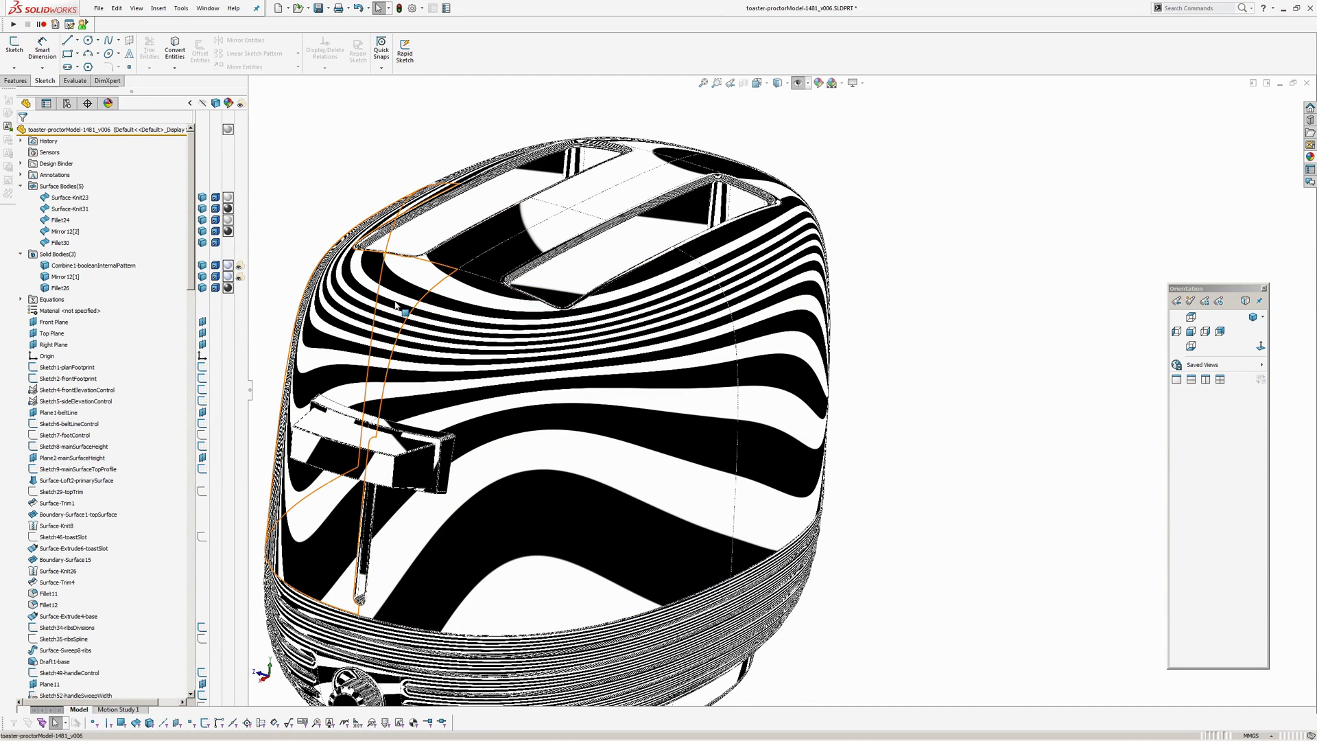
pyautogui.moveTo(395, 306); pyautogui.dragTo(756, 399)
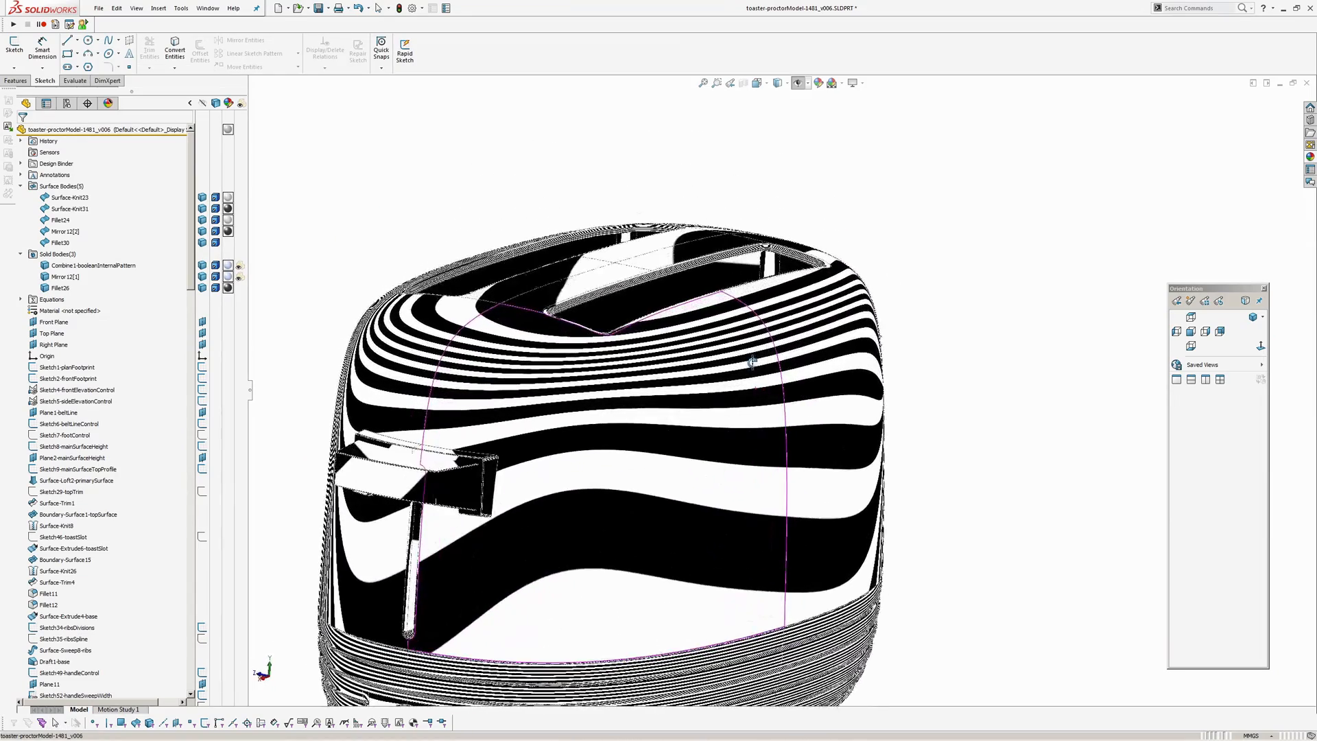
pyautogui.moveTo(752, 361); pyautogui.dragTo(748, 419)
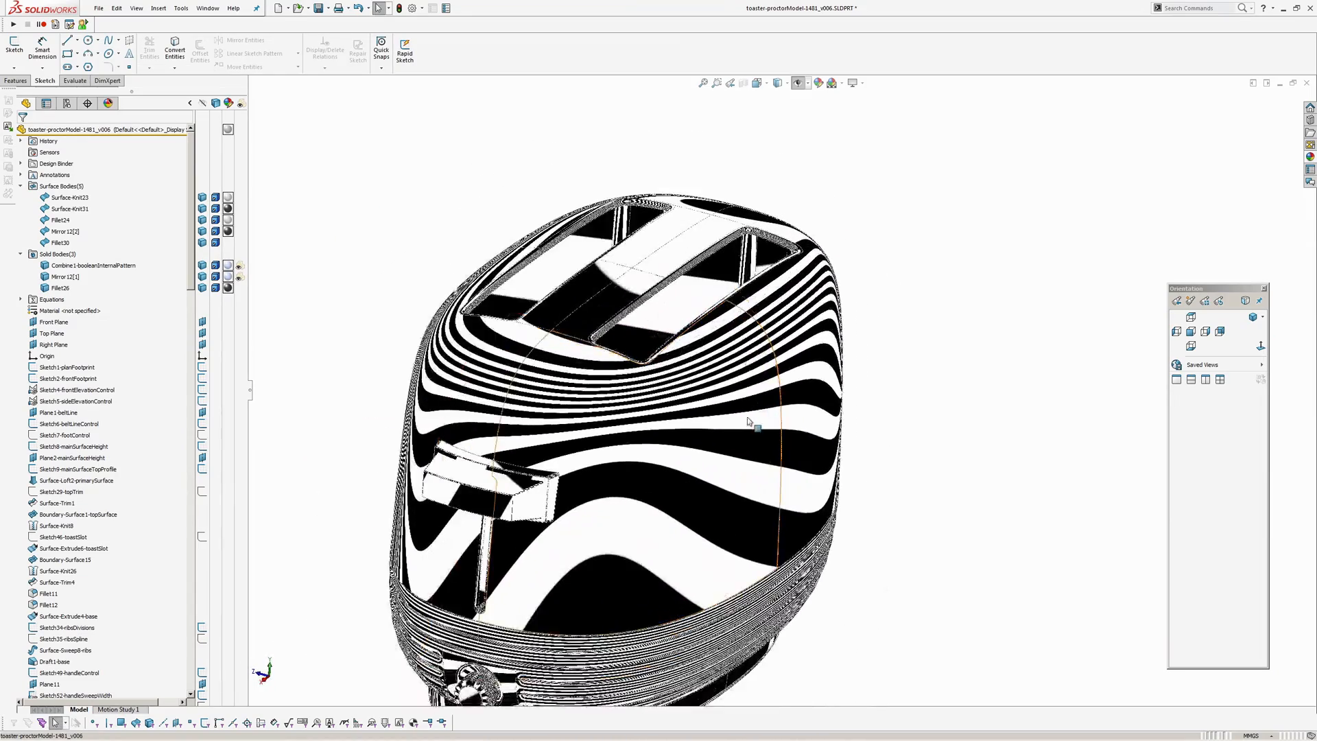
pyautogui.moveTo(747, 419); pyautogui.dragTo(741, 402)
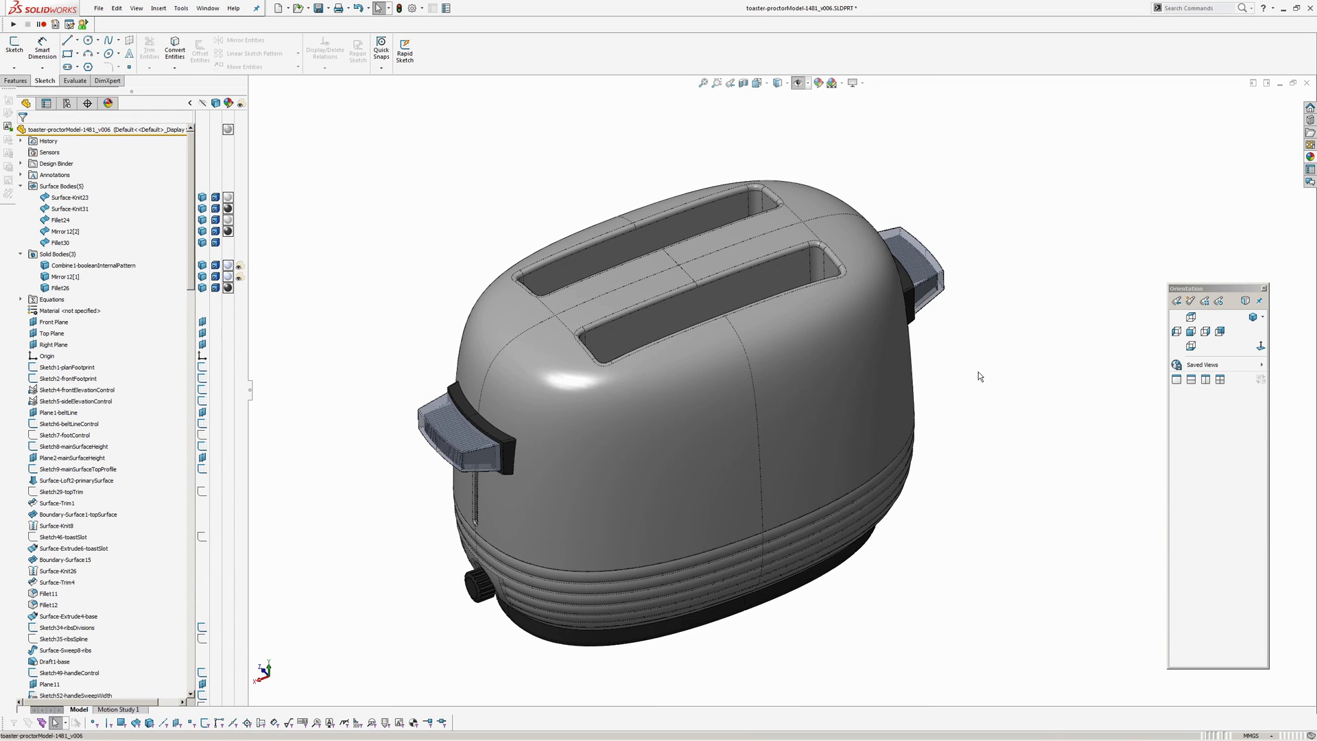
pyautogui.moveTo(916, 354)
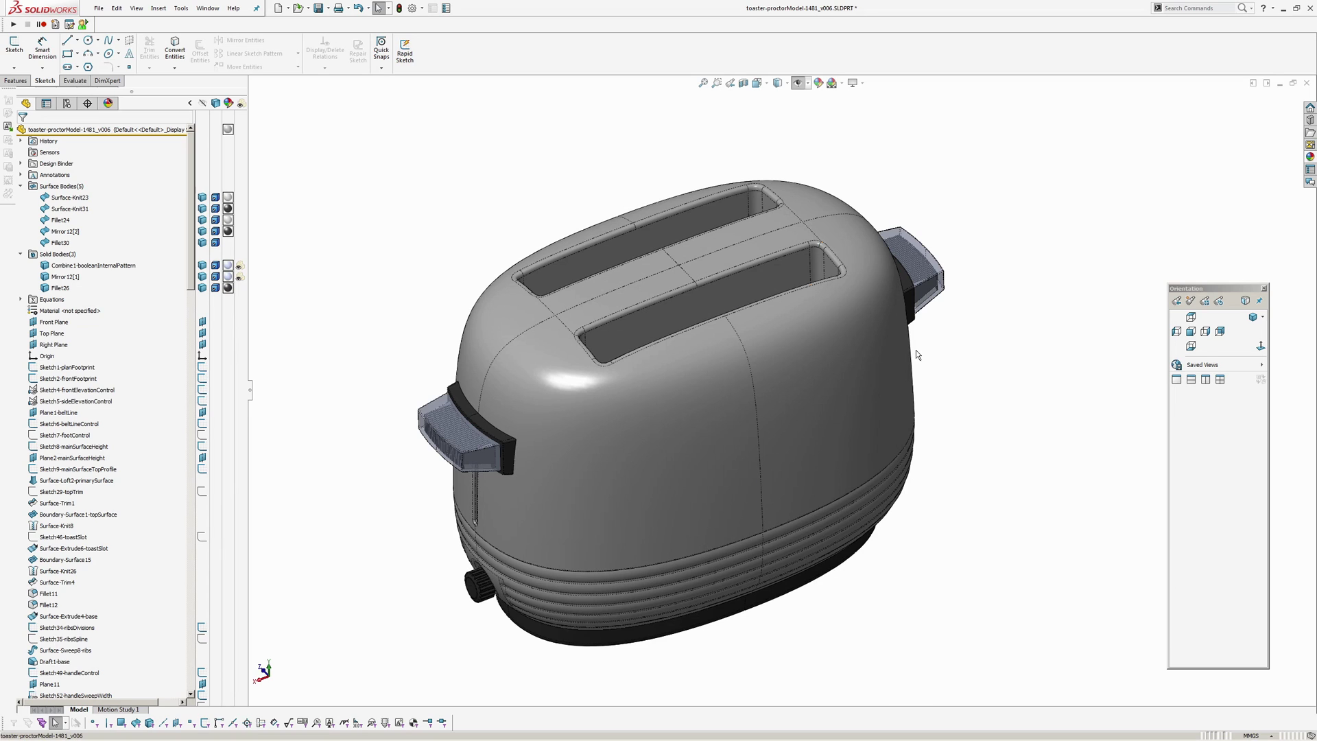